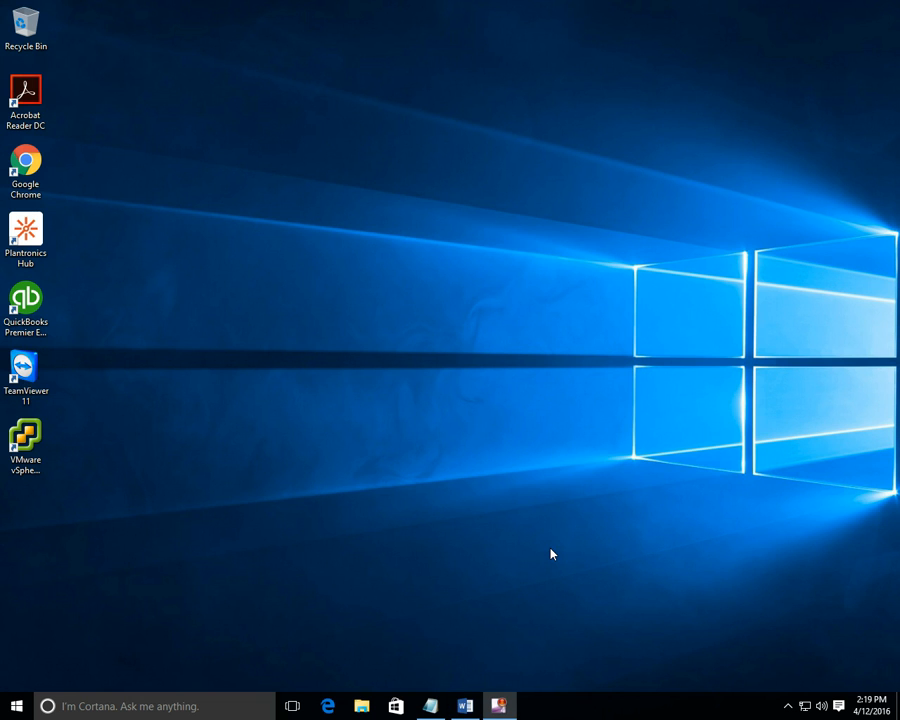
mouse_move(682, 514)
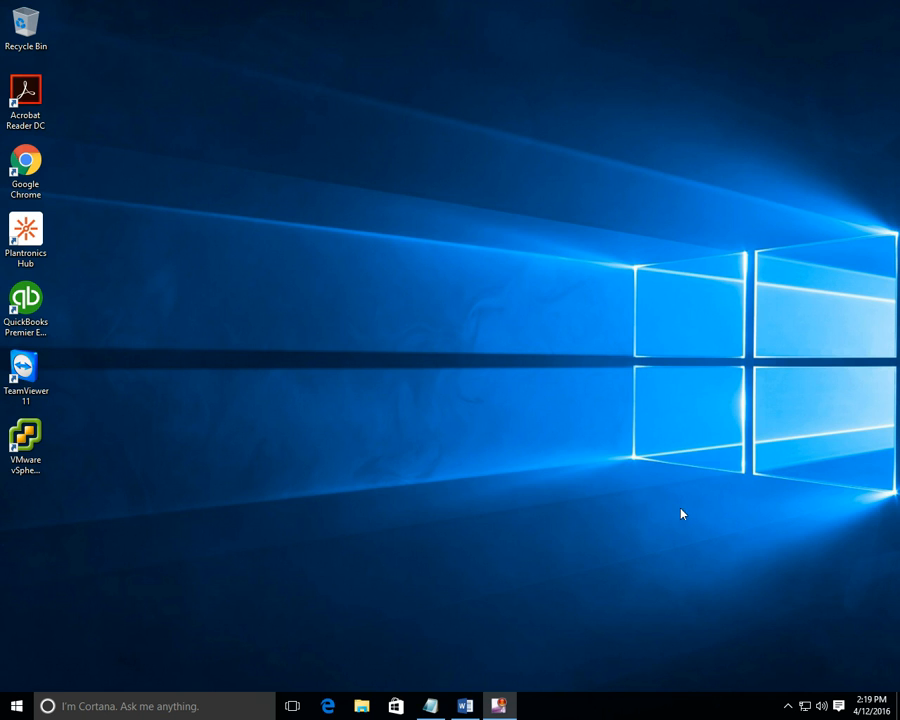
mouse_move(490, 335)
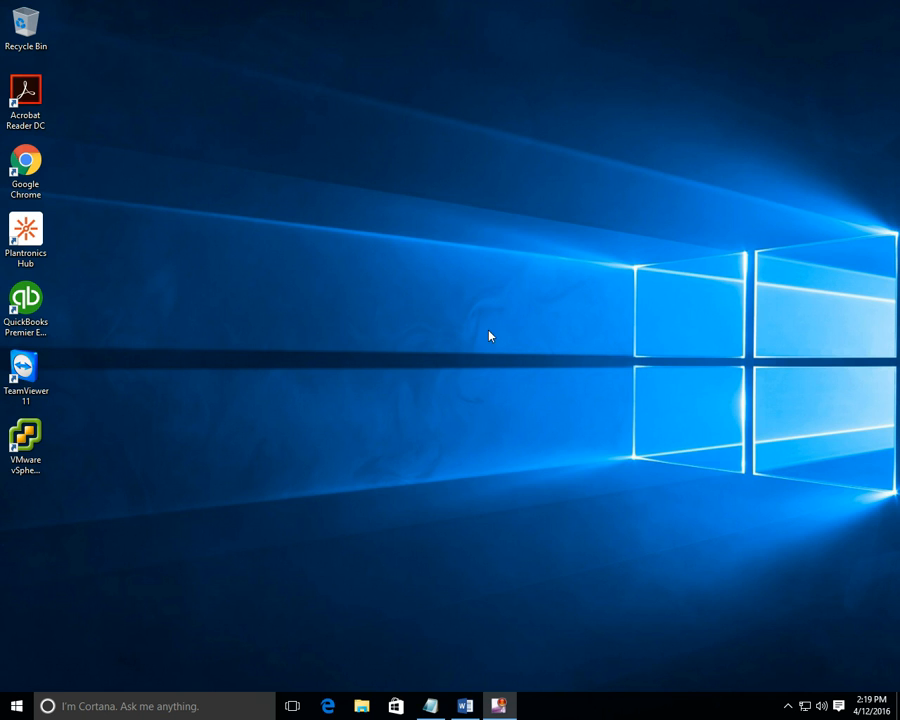
mouse_move(656, 281)
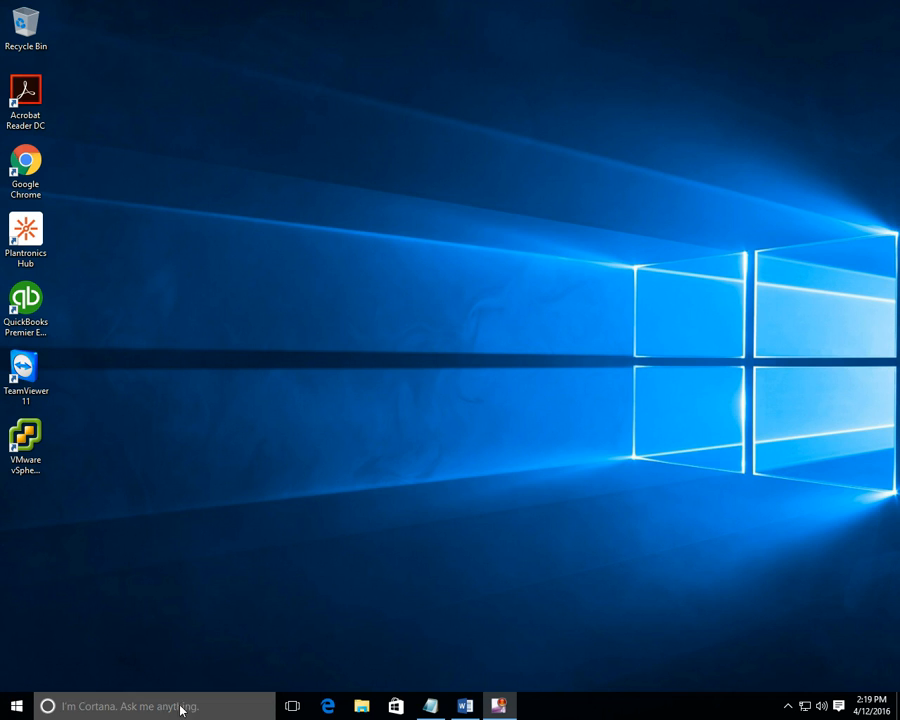
mouse_move(397, 420)
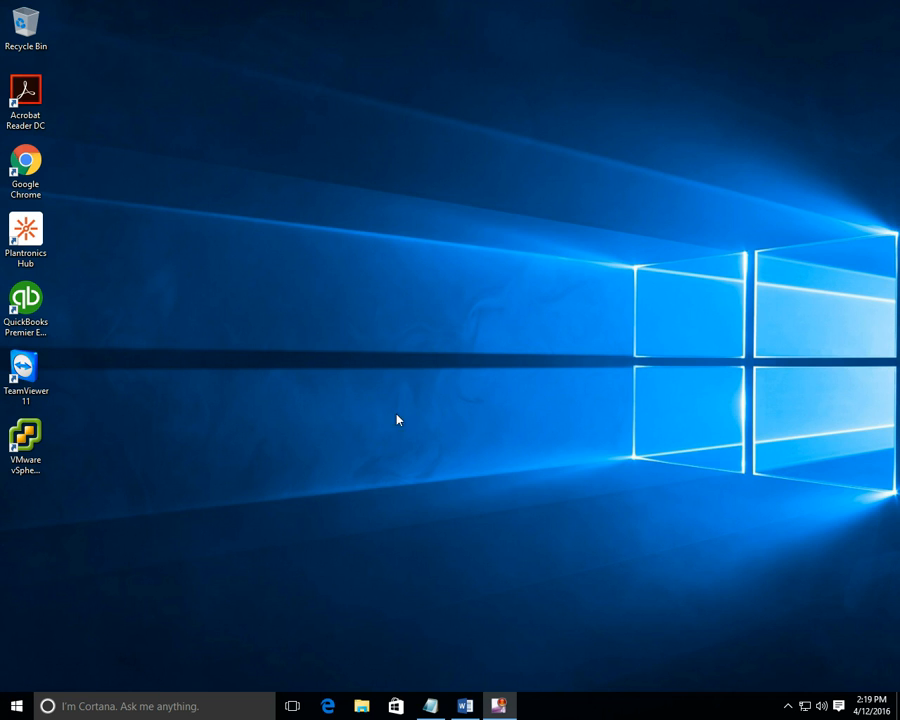
mouse_move(326, 303)
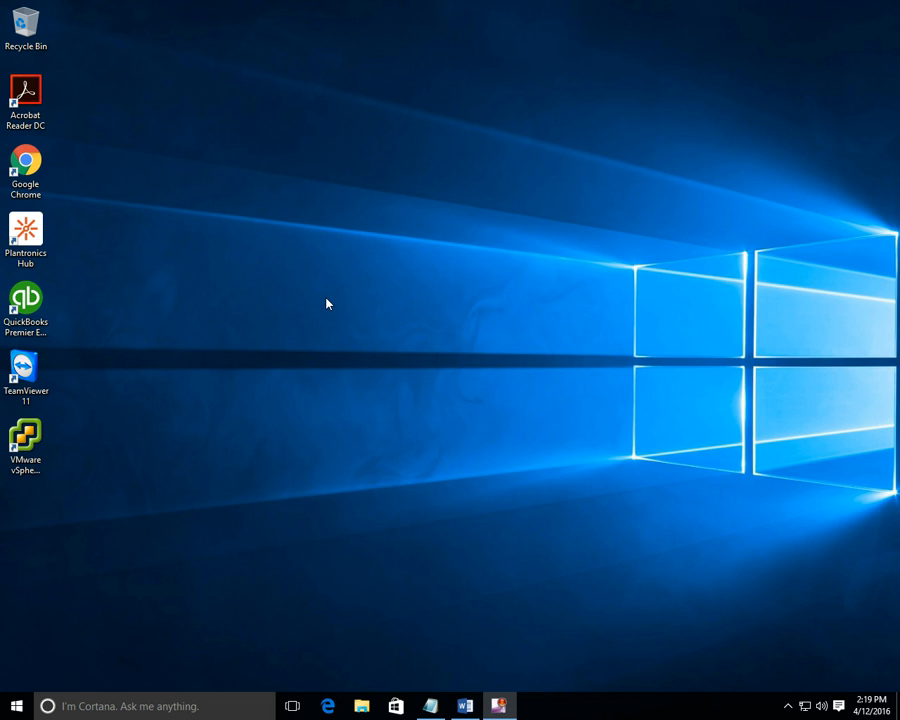
mouse_move(330, 303)
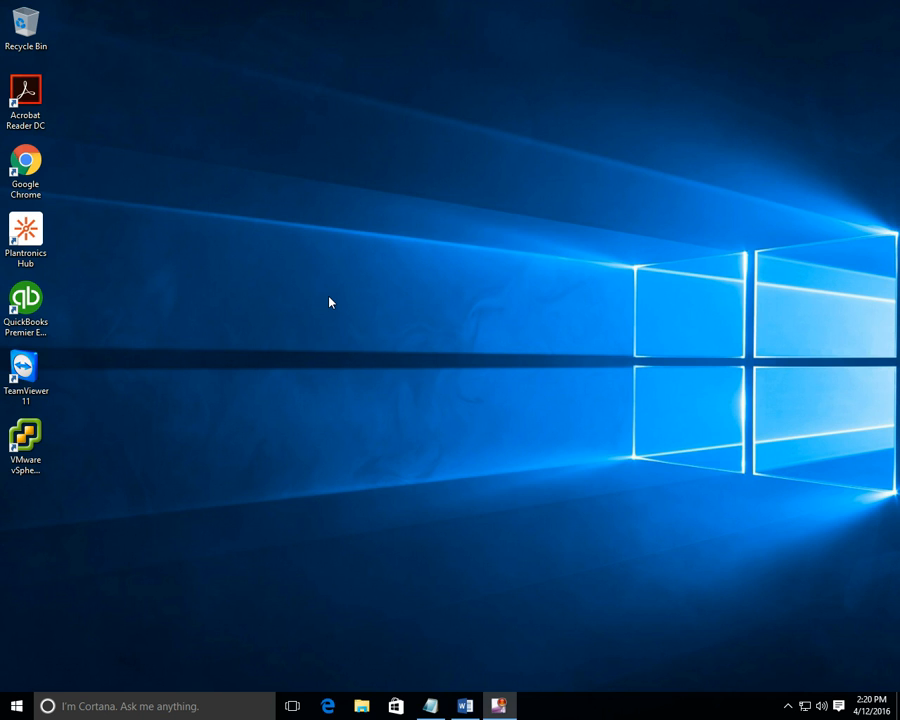
mouse_move(323, 535)
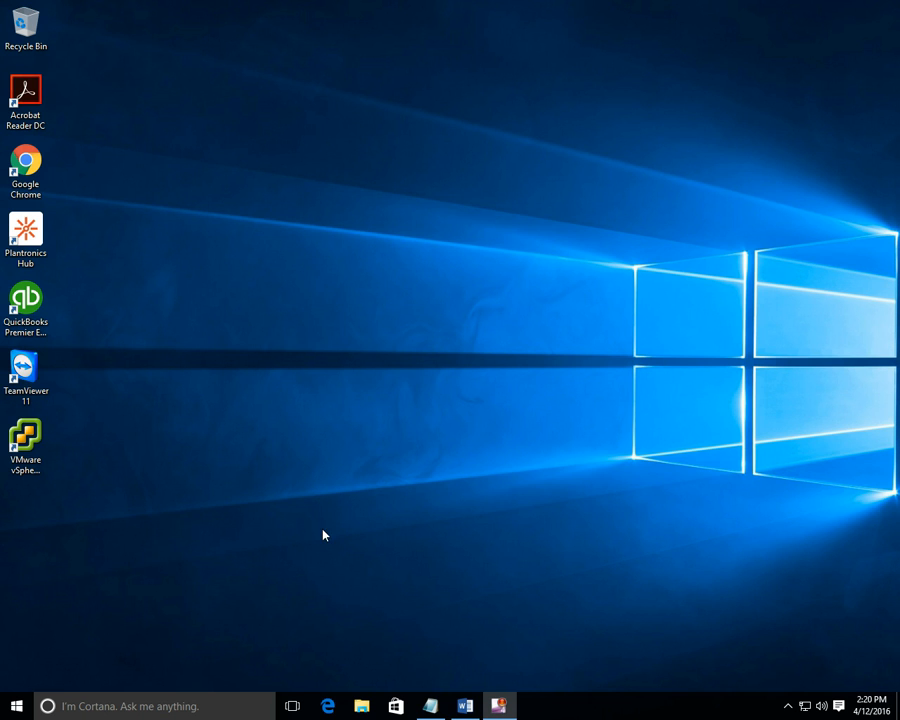
mouse_move(330, 544)
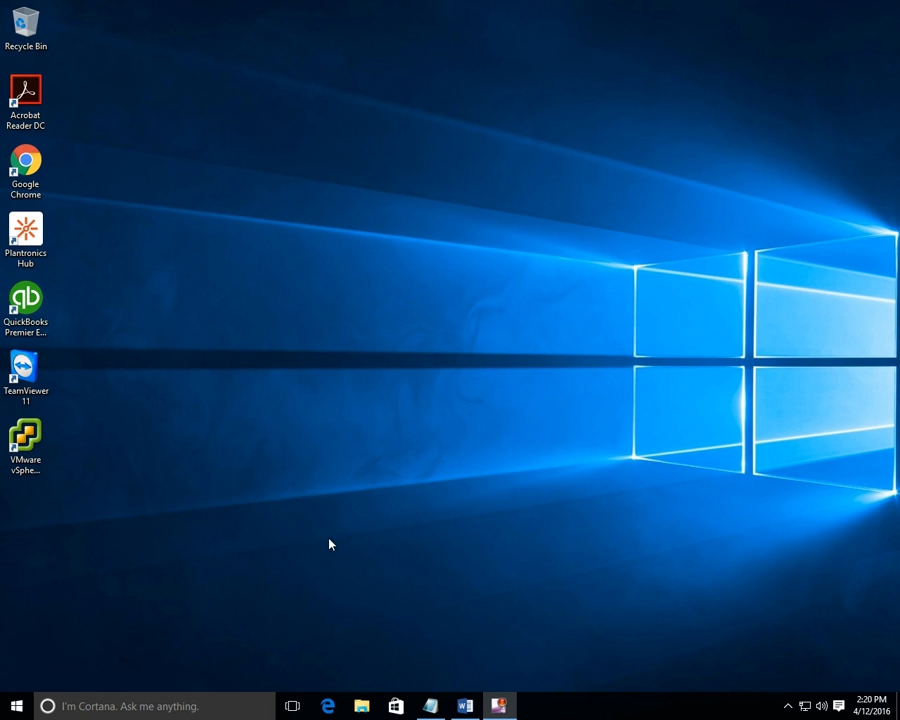
mouse_move(265, 310)
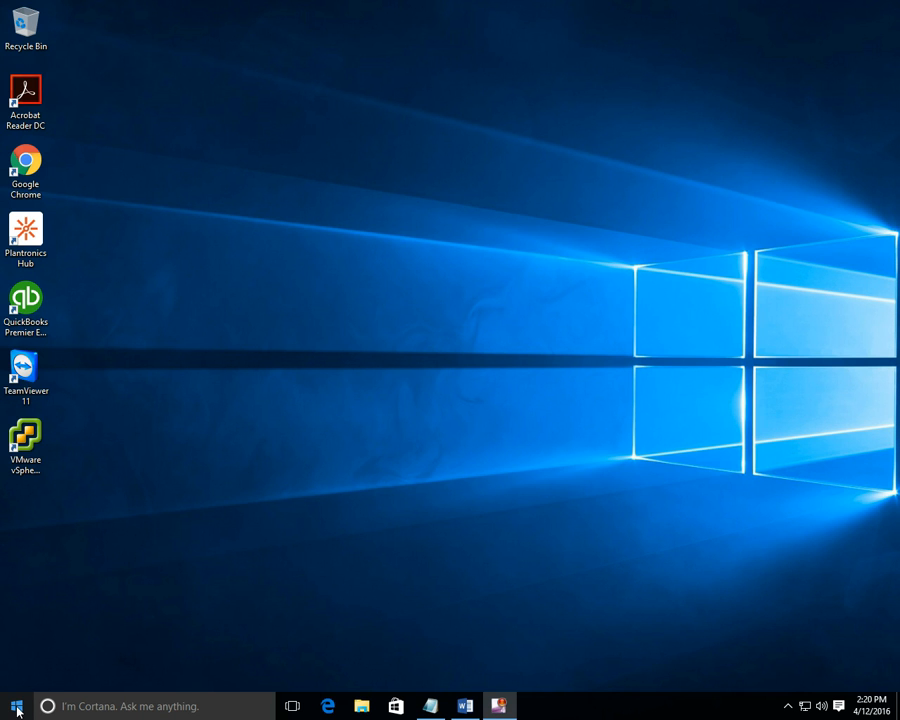
Launch Outlook 2016 from the Start menu's All apps list
click(15, 706)
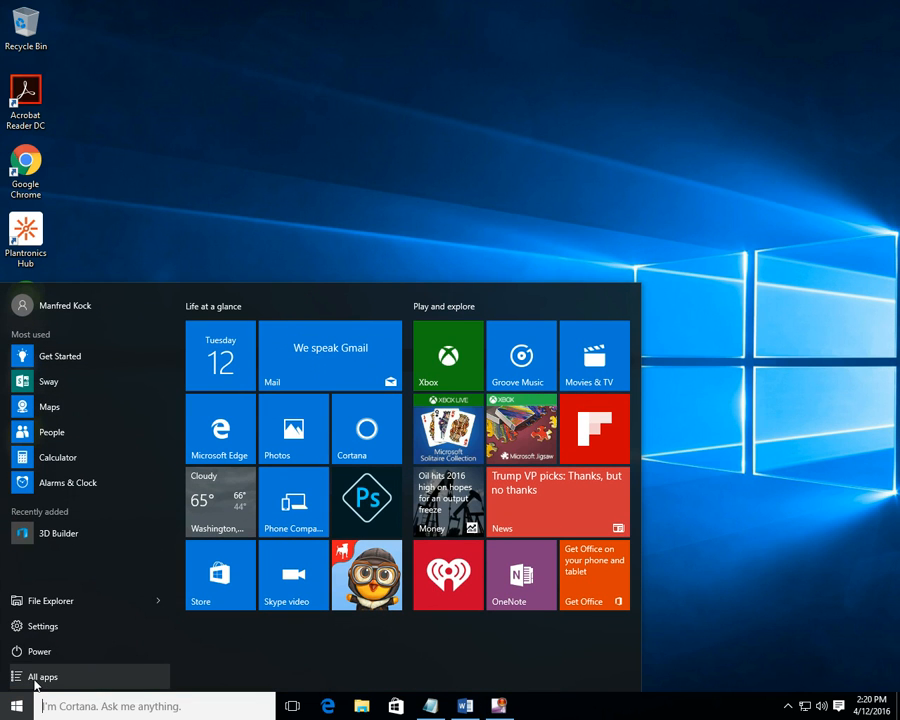
click(43, 676)
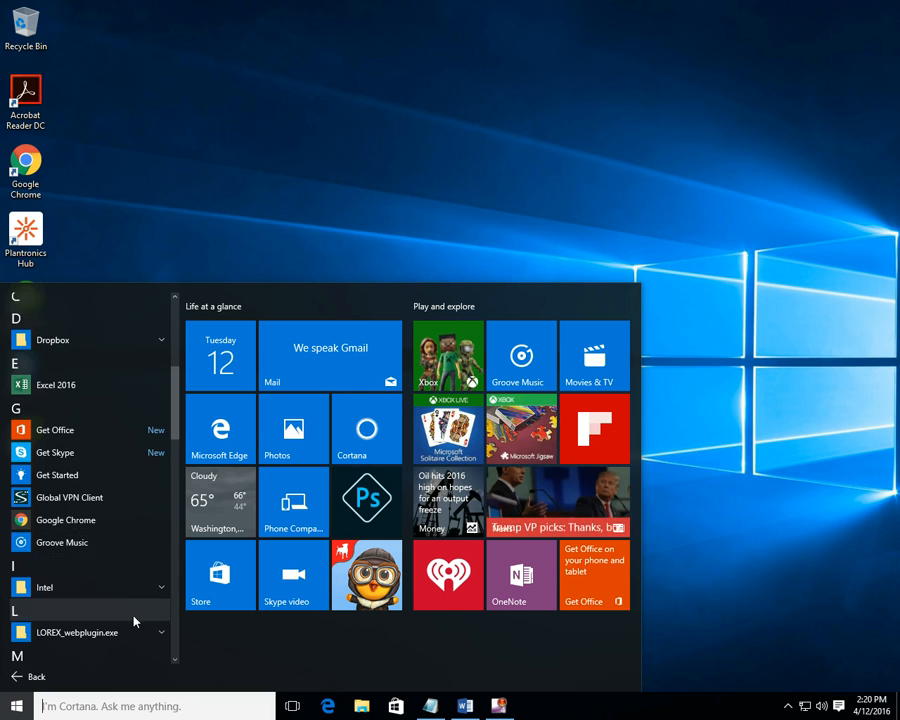
scroll(down, 3)
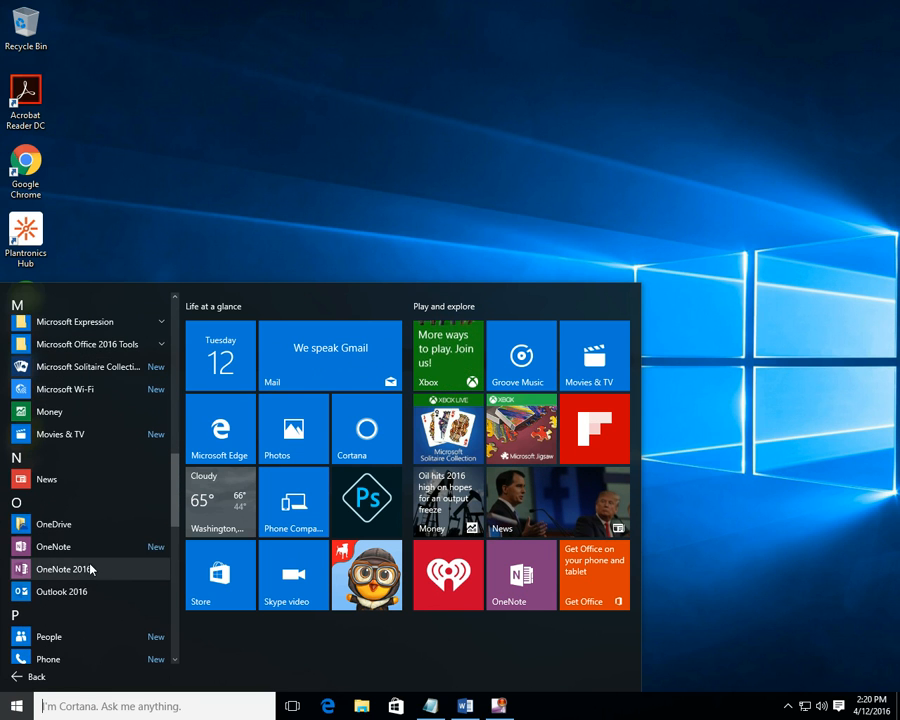
click(61, 591)
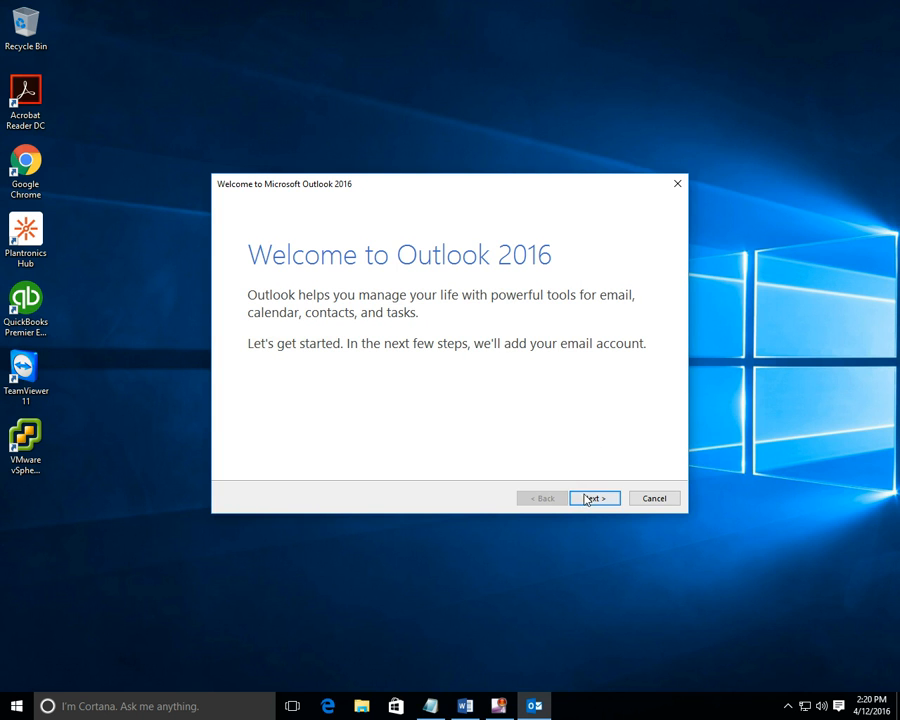
Start adding an email account using manual setup with the POP or IMAP service type
click(594, 498)
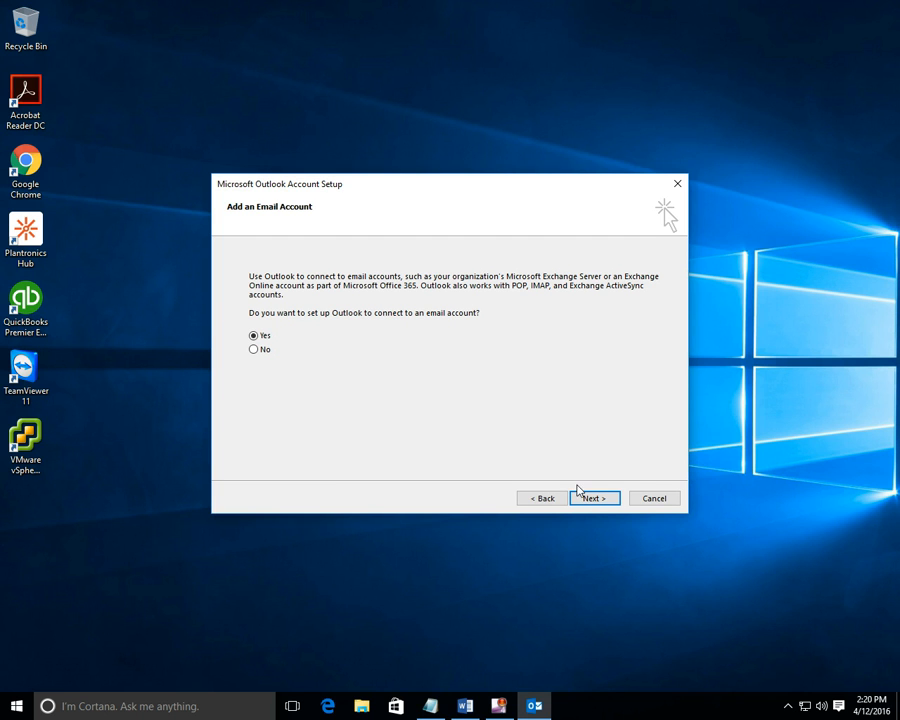
click(593, 498)
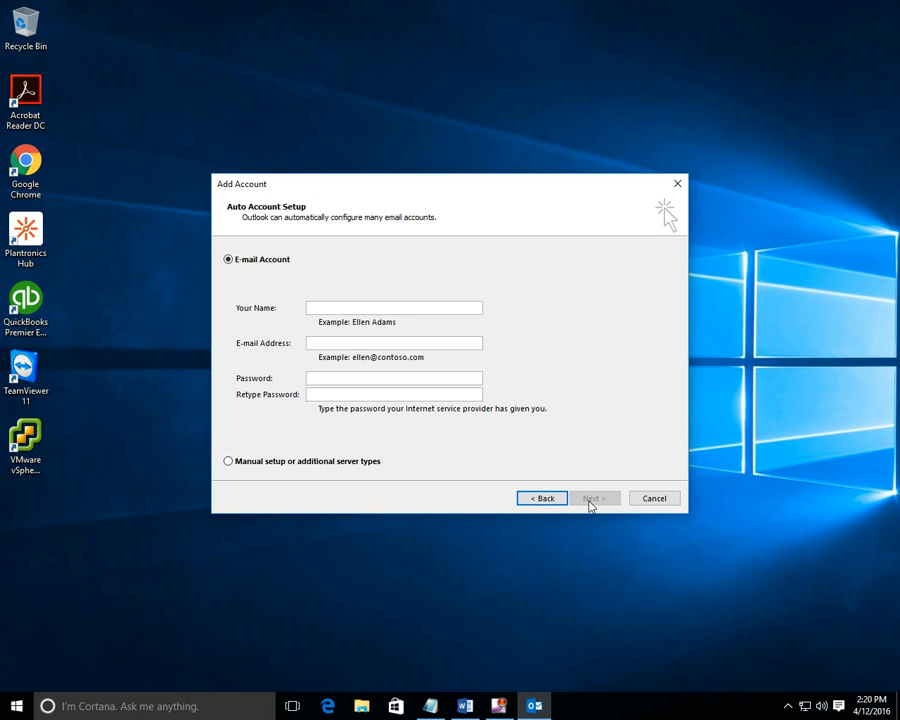
mouse_move(250, 259)
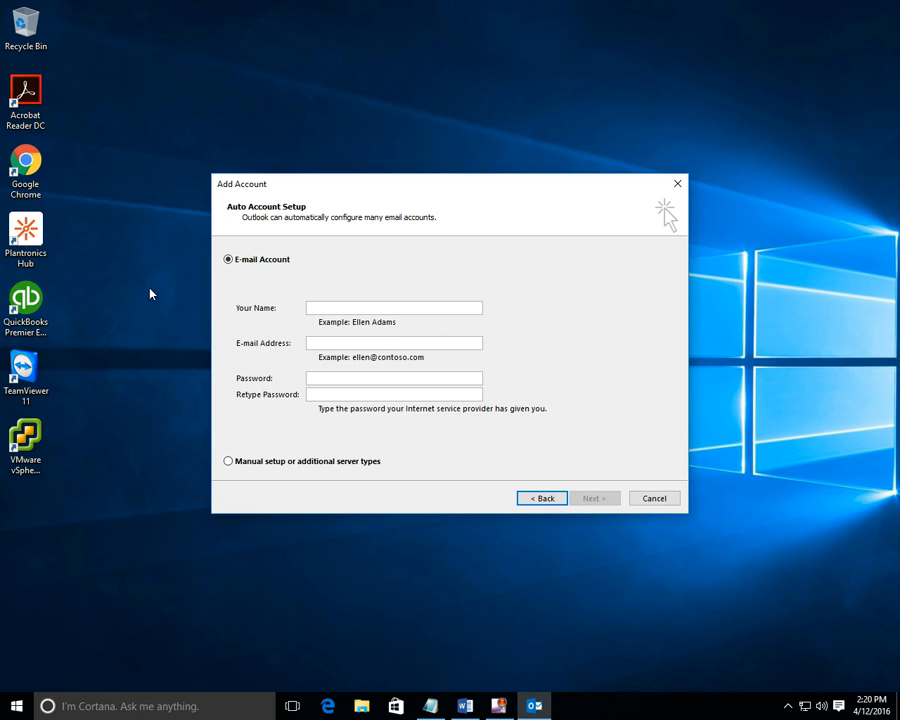
mouse_move(173, 275)
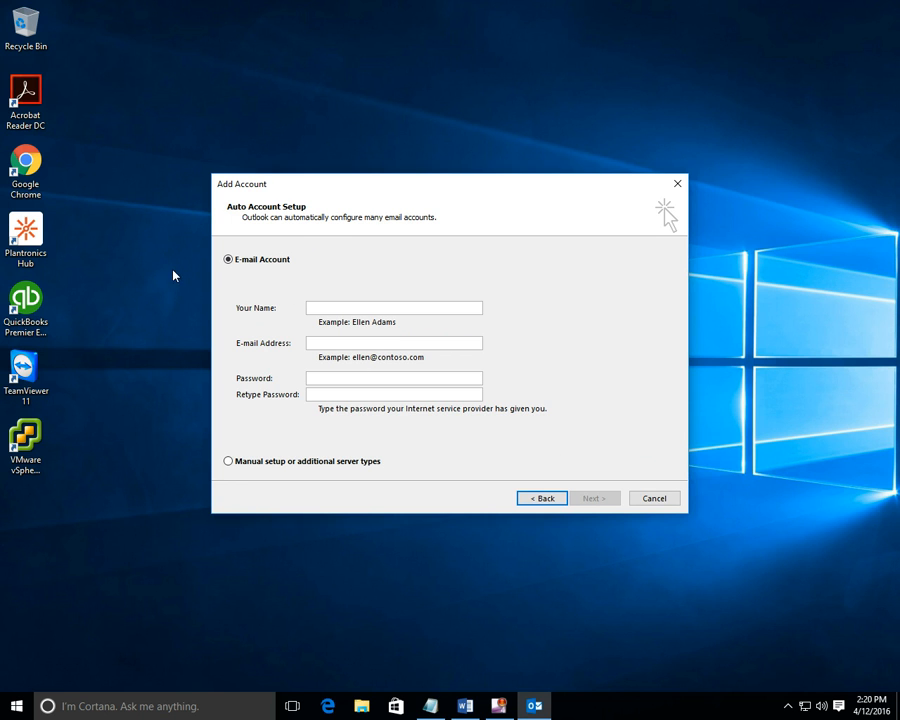
mouse_move(144, 311)
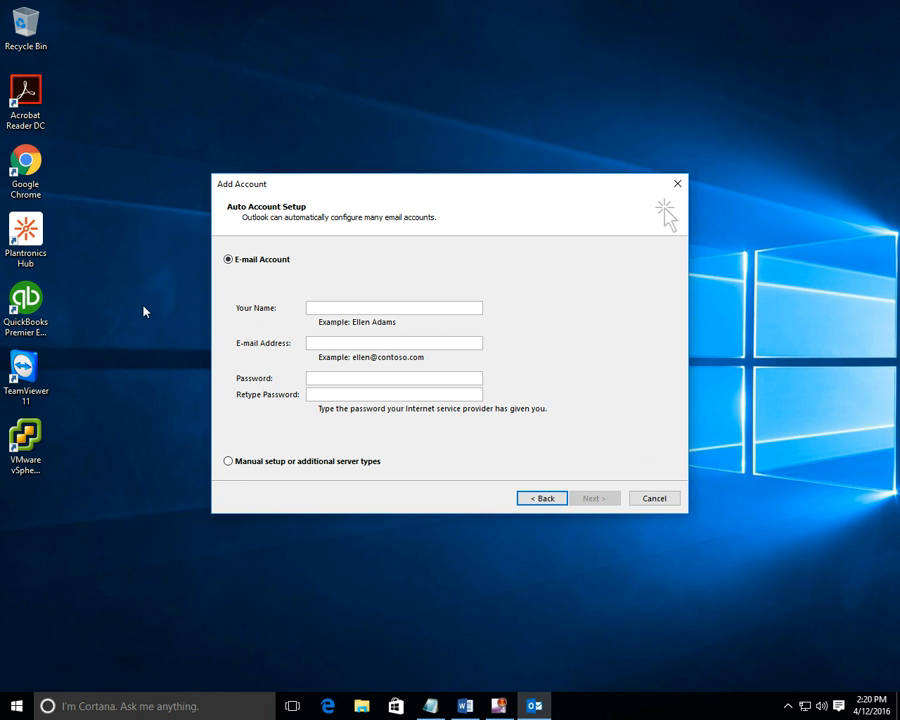
mouse_move(247, 447)
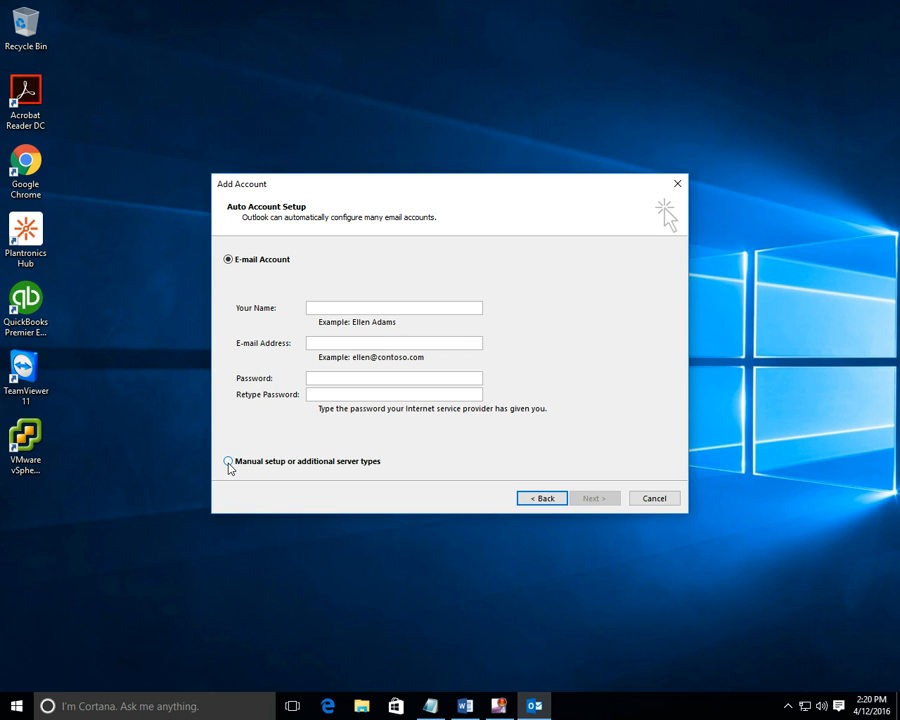
click(228, 461)
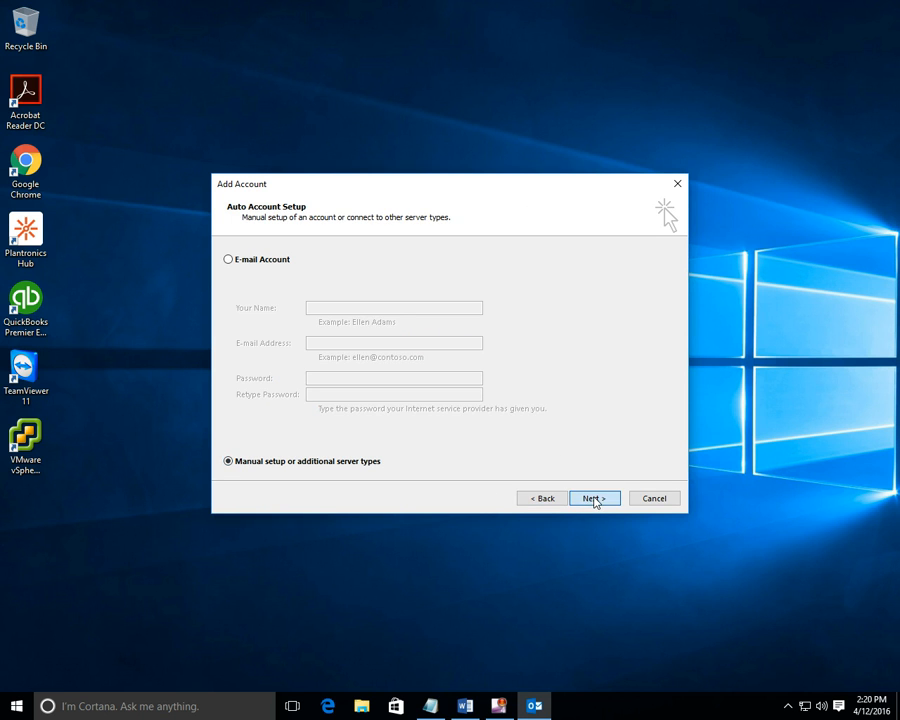
click(593, 498)
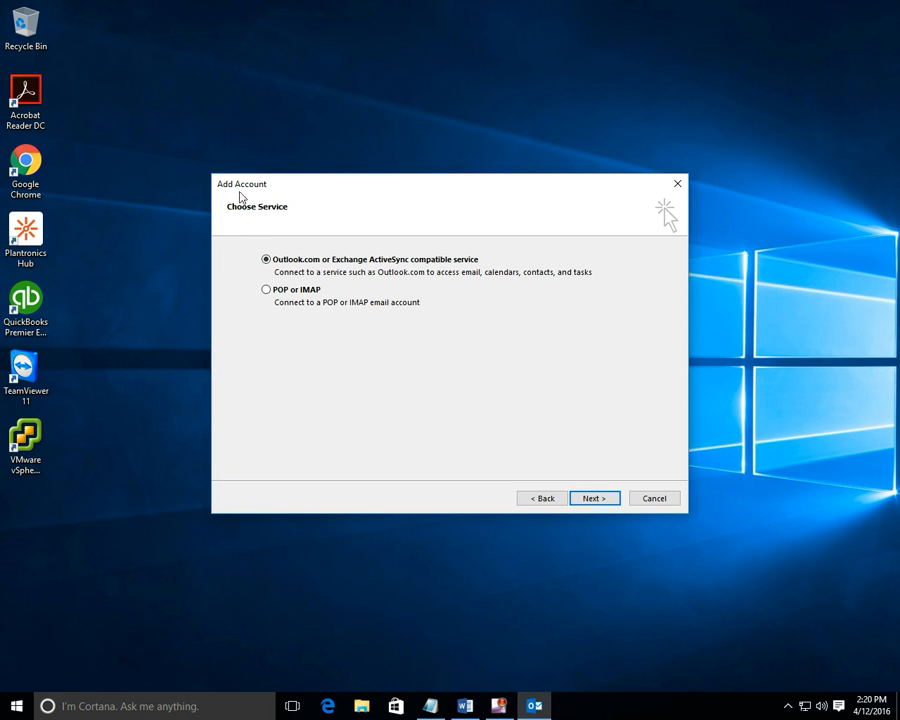
mouse_move(350, 169)
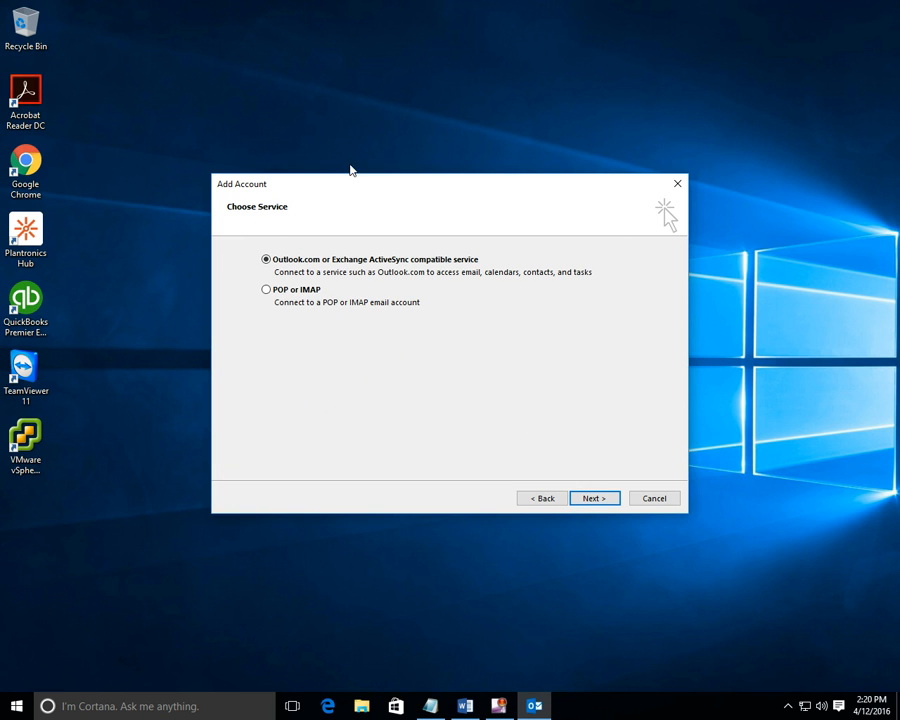
mouse_move(601, 301)
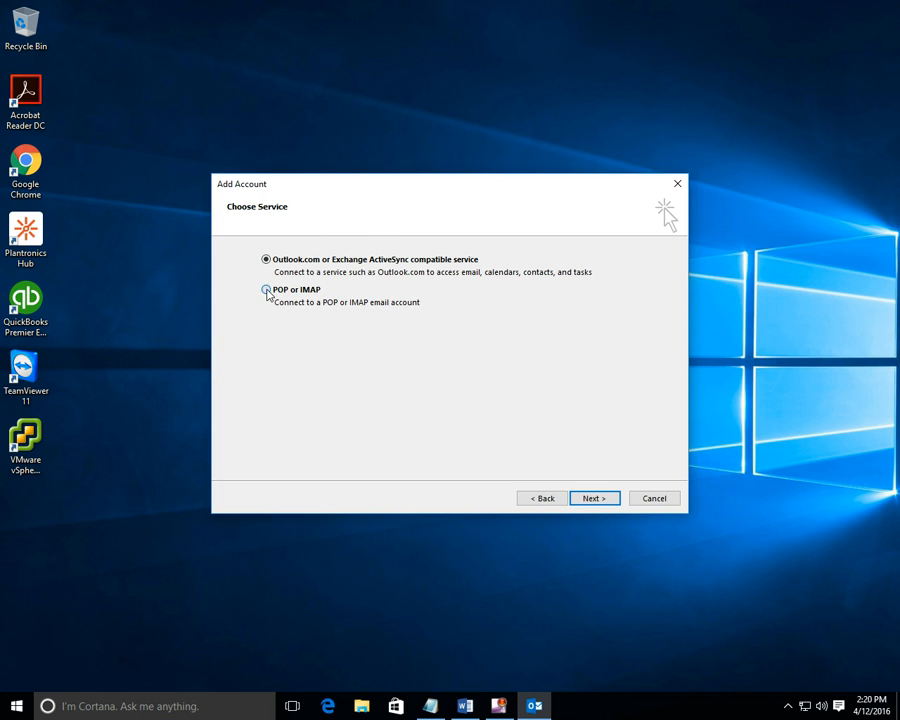
click(266, 289)
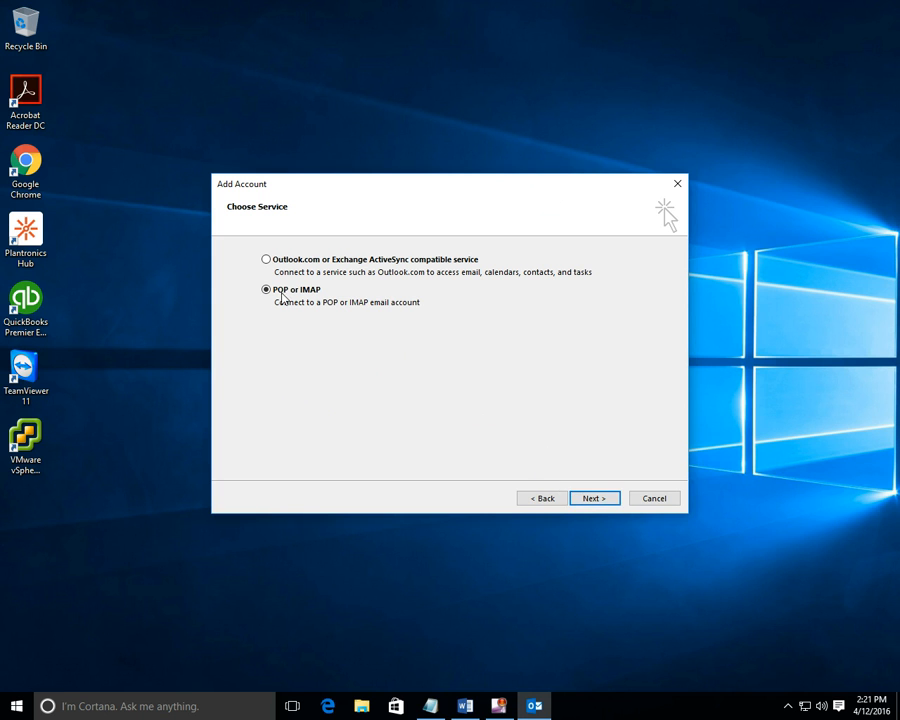
mouse_move(505, 468)
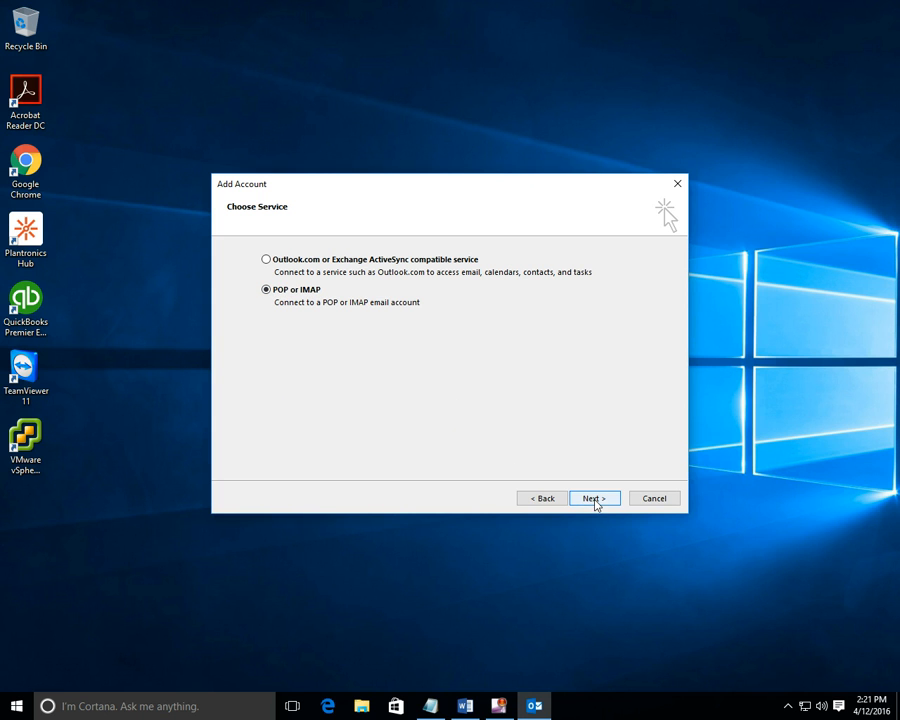
mouse_move(340, 318)
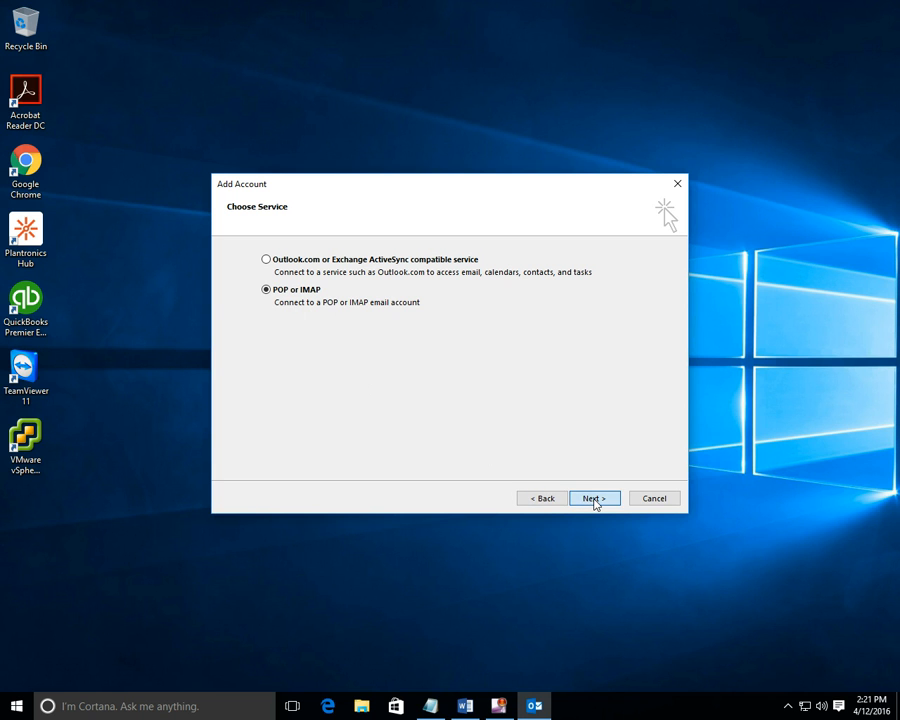
click(594, 498)
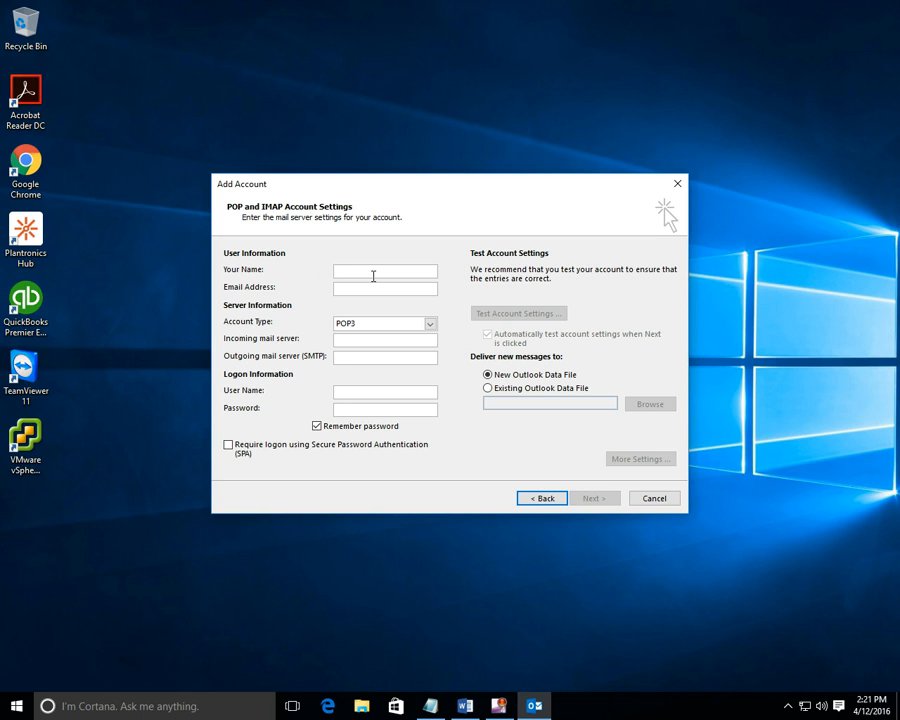
text(Joe S)
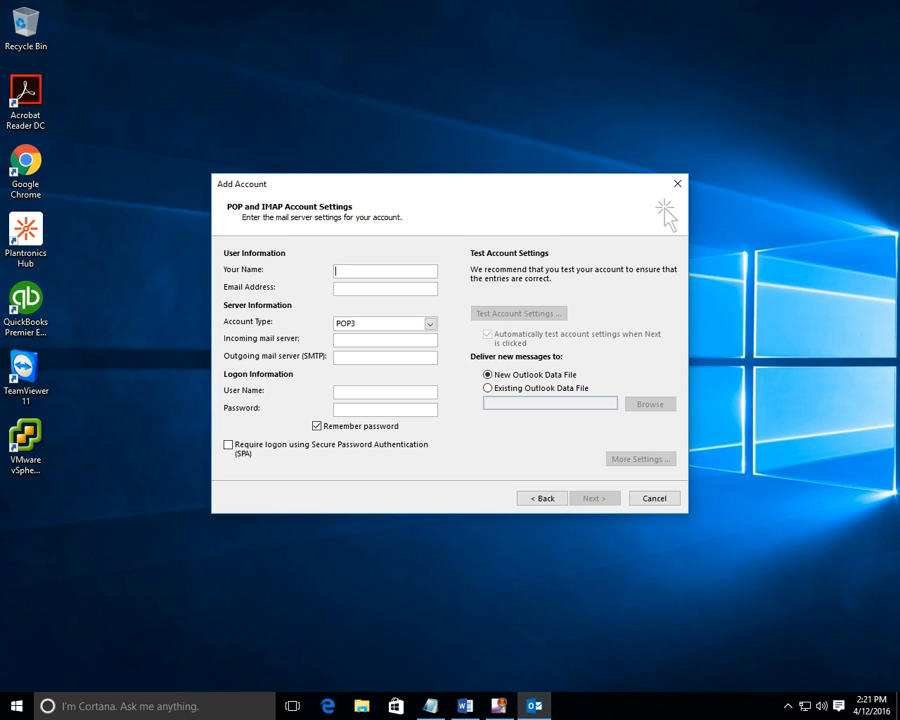
text(x)
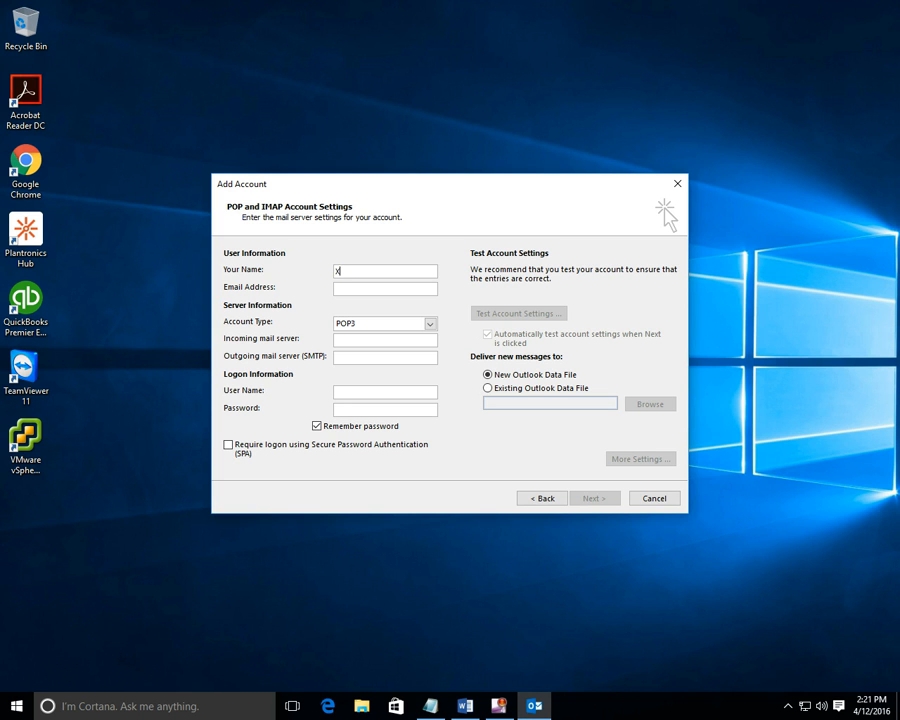
text(-Tech)
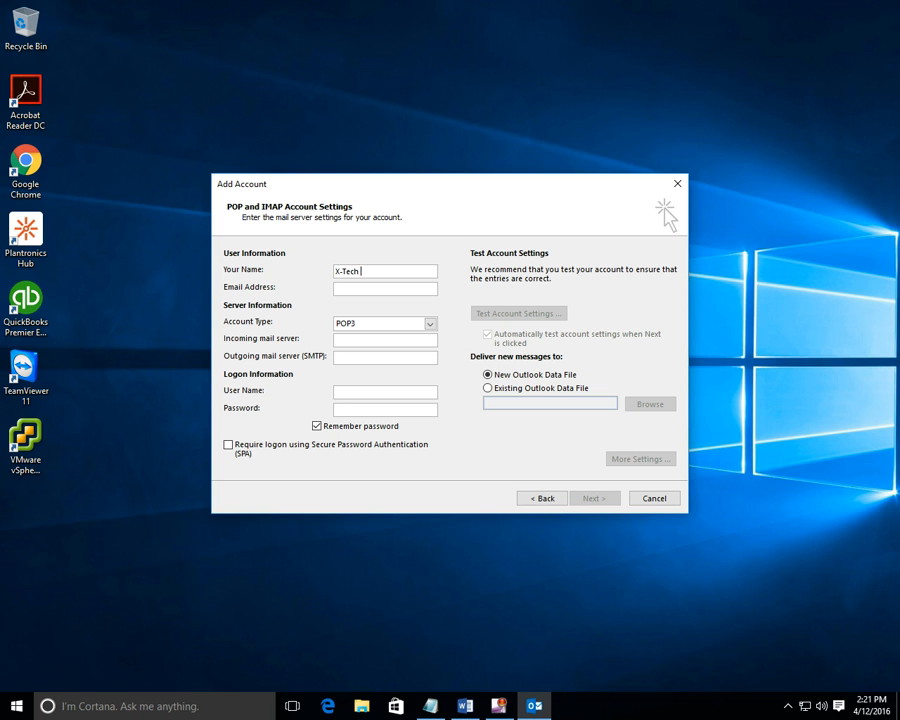
text(Solutions)
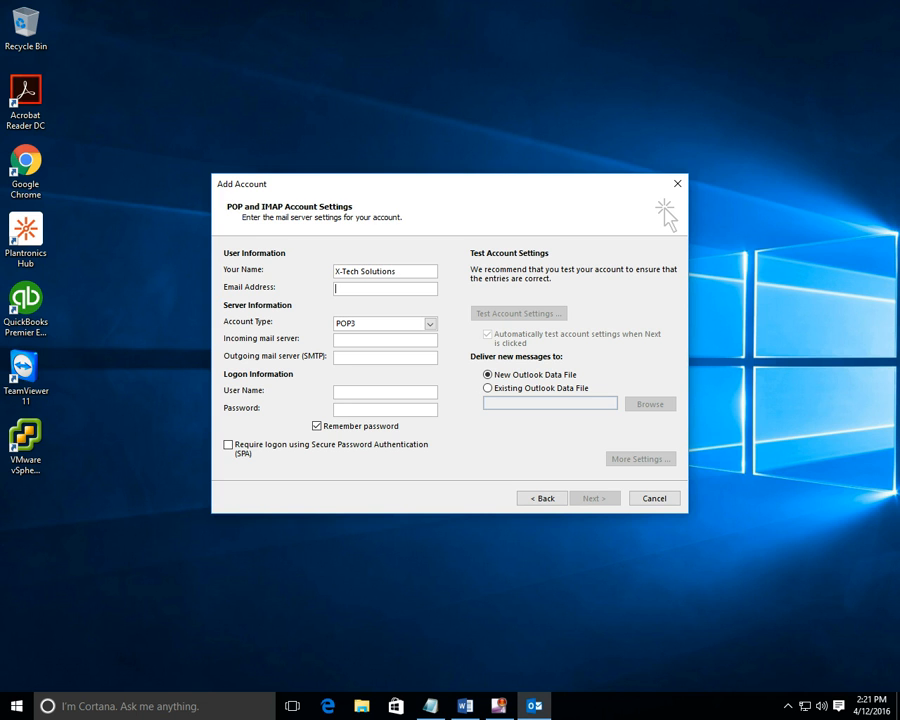
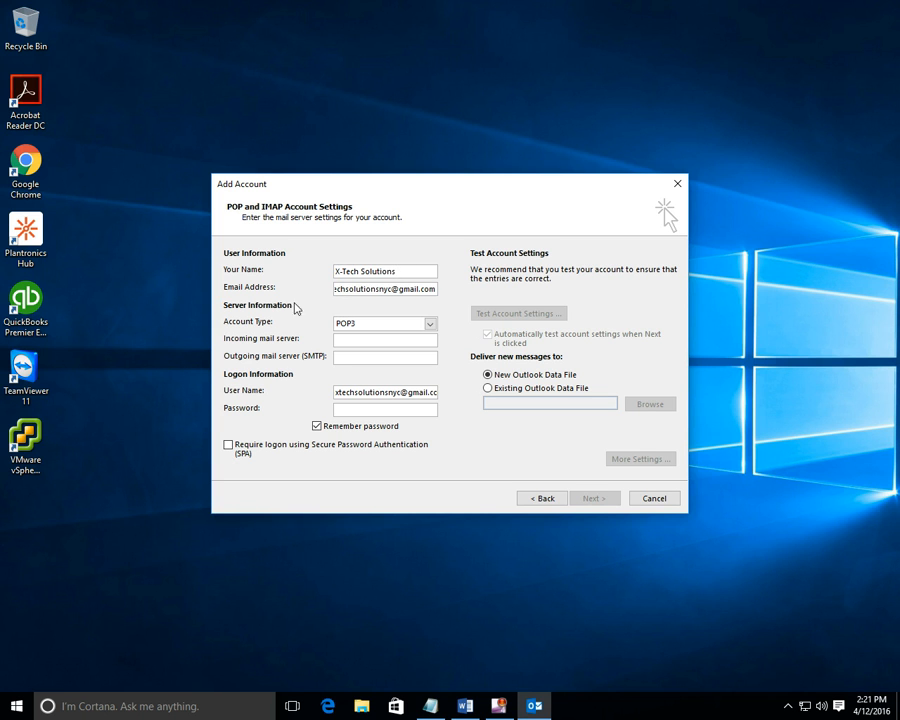
click(399, 289)
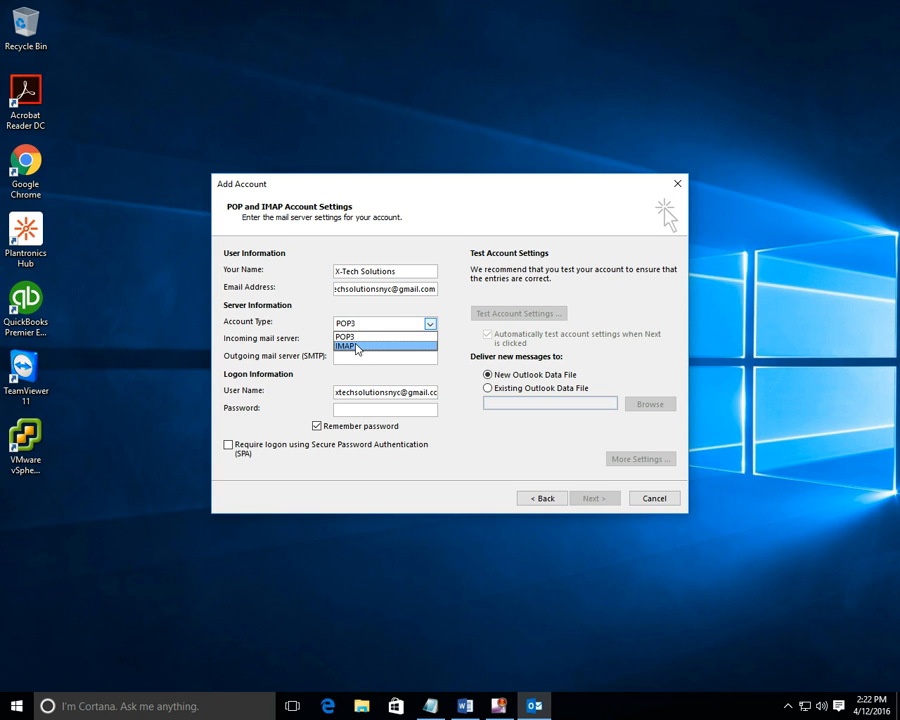
Set account type to IMAP with imap.gmail.com incoming and smtp.gmail.com outgoing servers
click(345, 346)
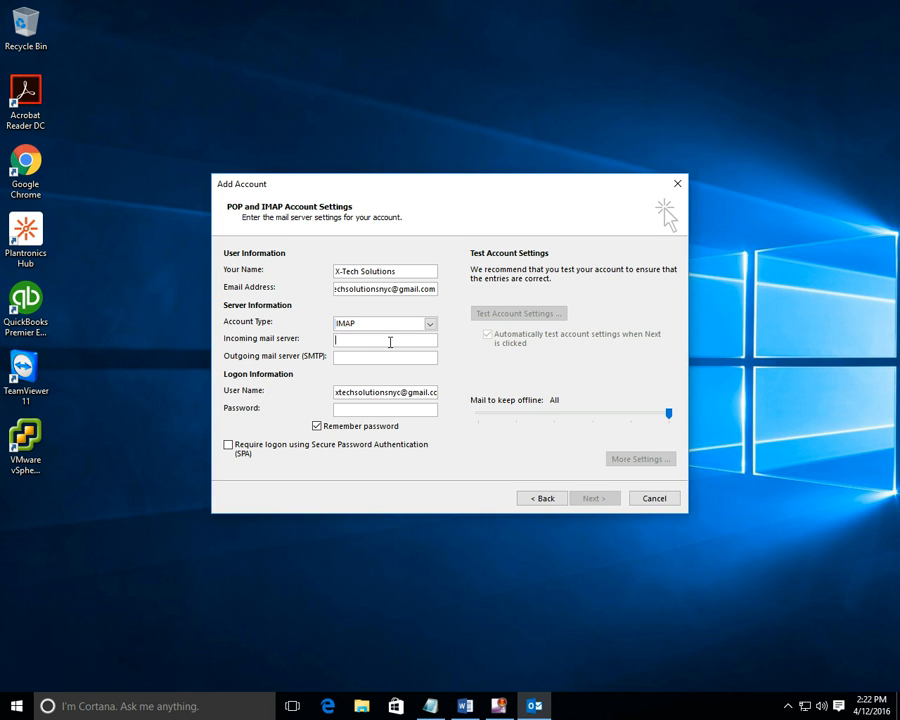
text(imap.gmail.com)
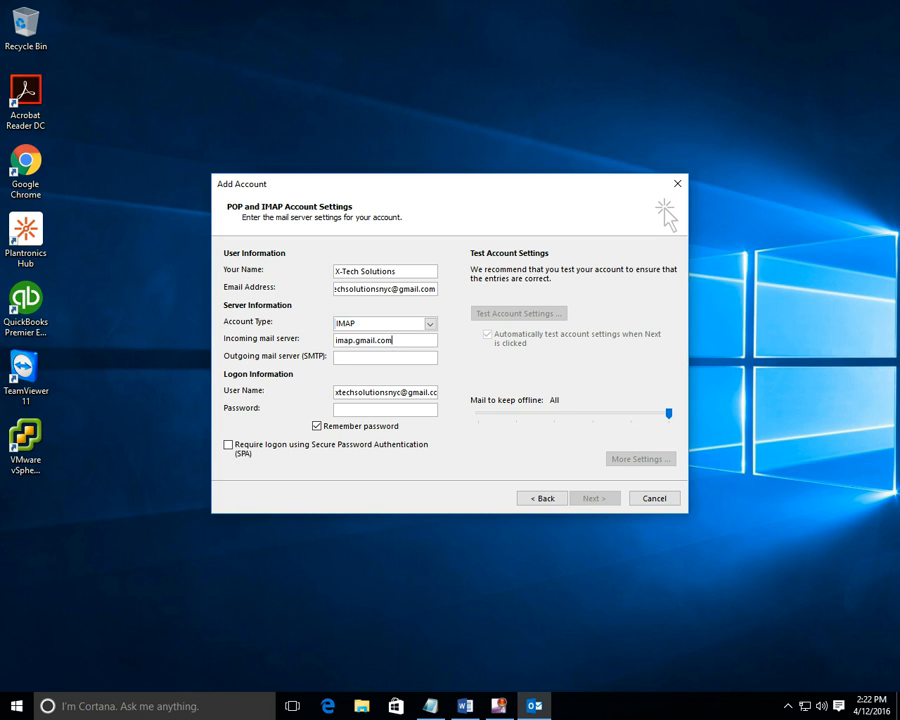
text(smtp.gmail.)
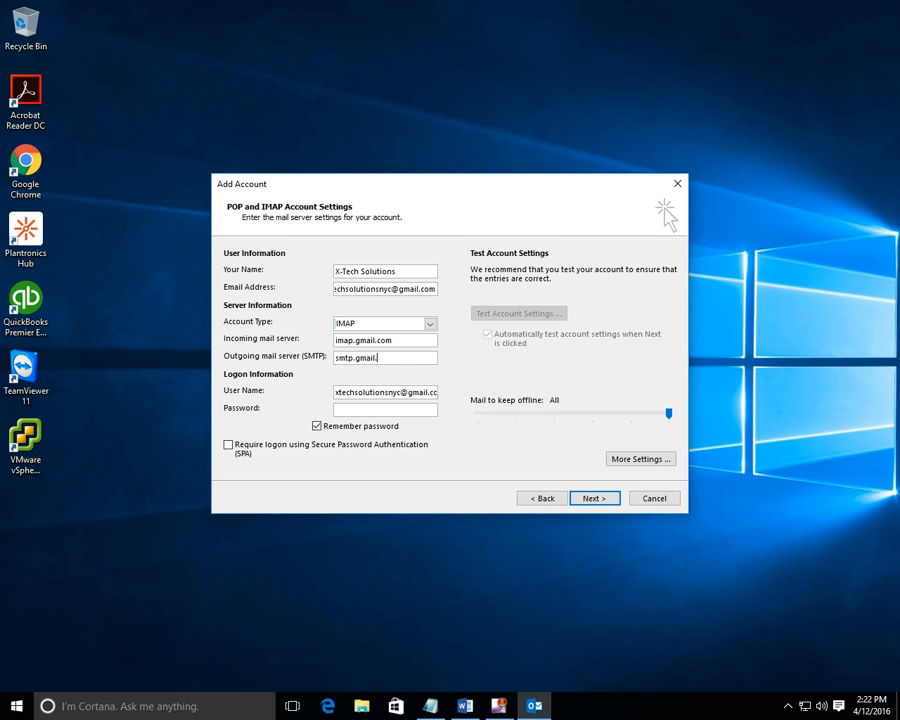
text(com)
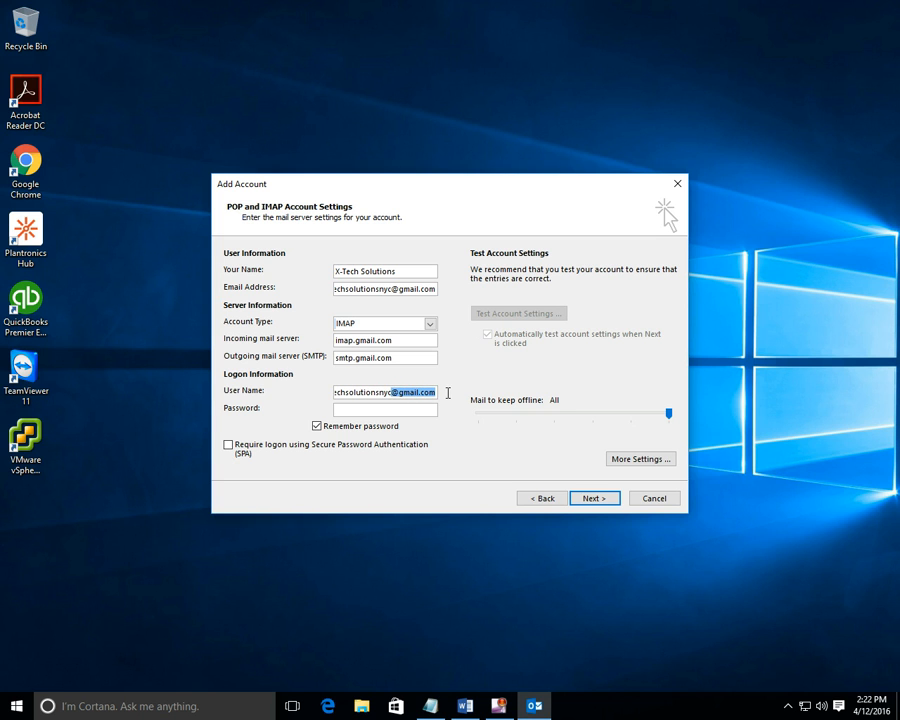
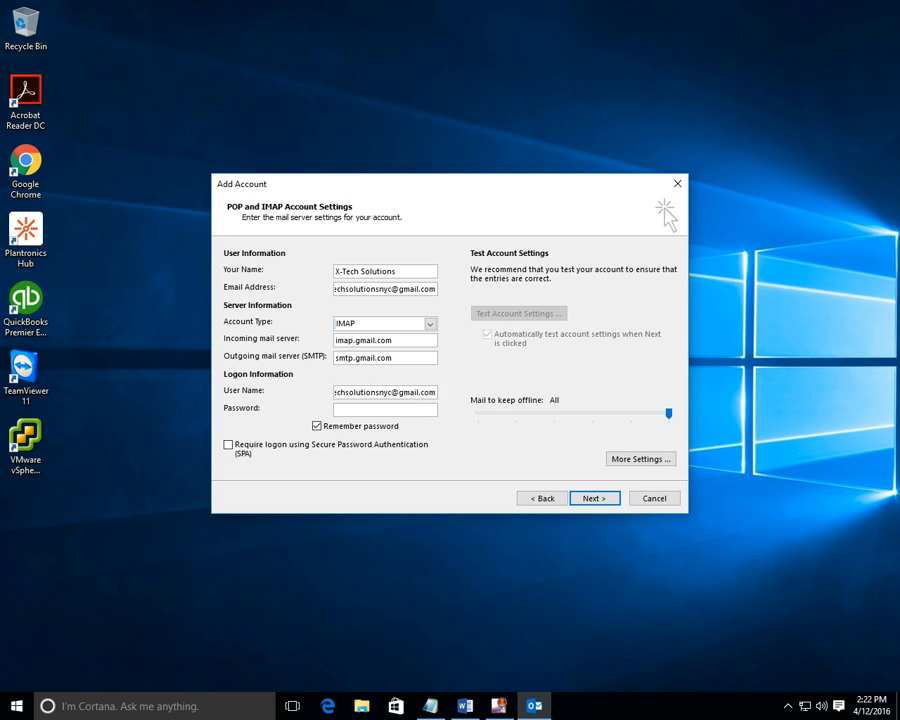
text(•)
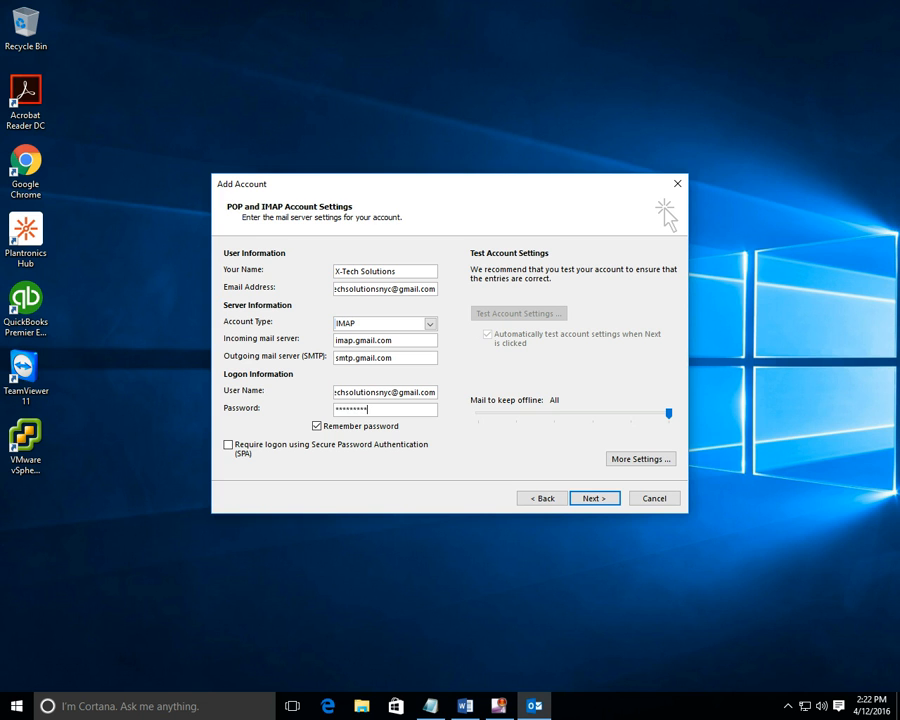
click(317, 426)
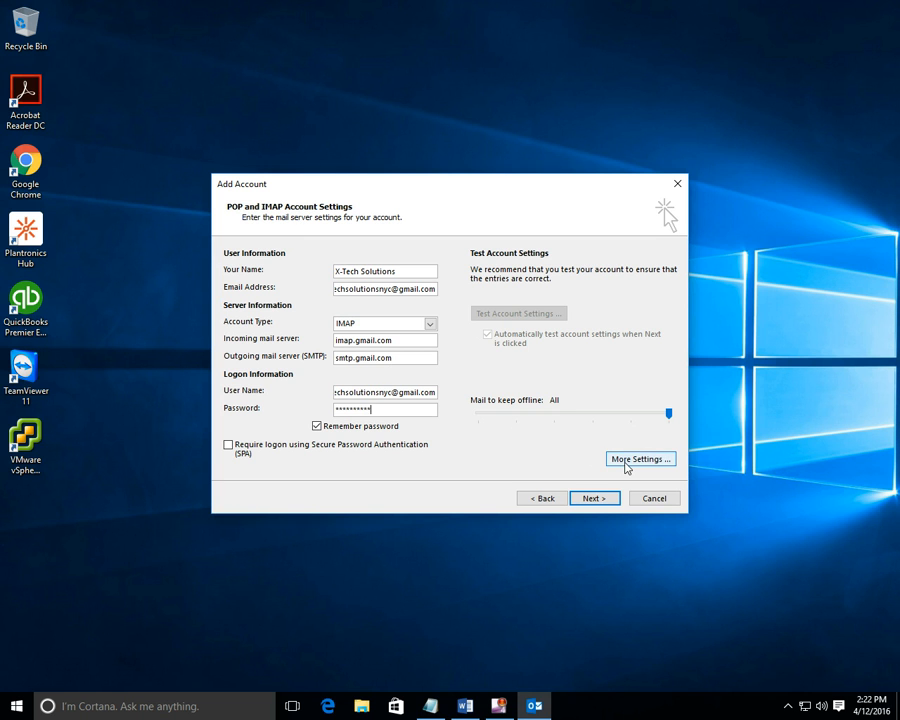
Turn on SMTP authentication using the same settings as the incoming mail server
click(640, 458)
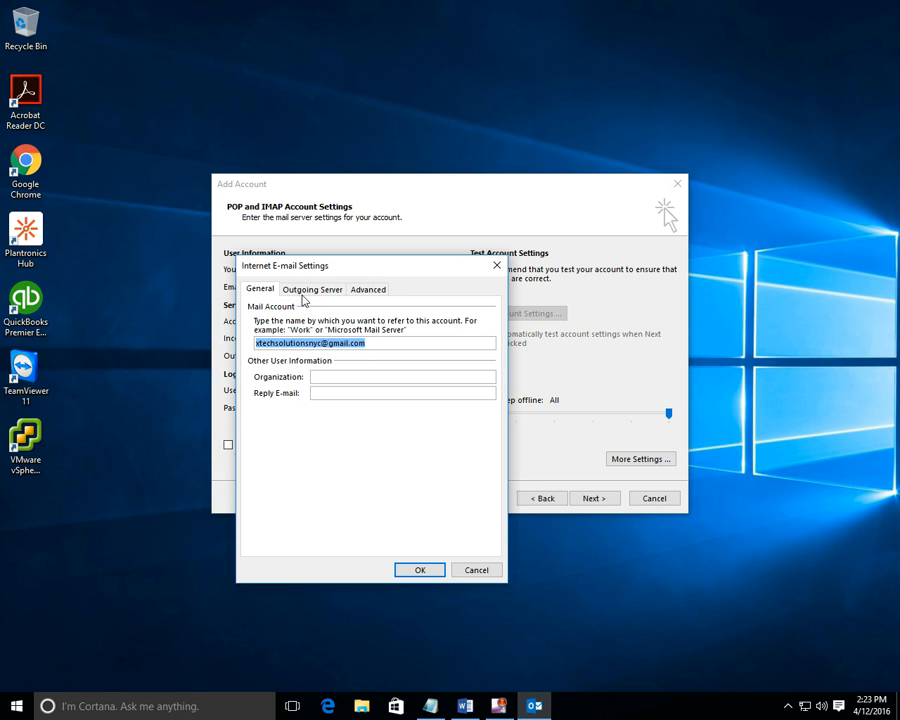
click(312, 289)
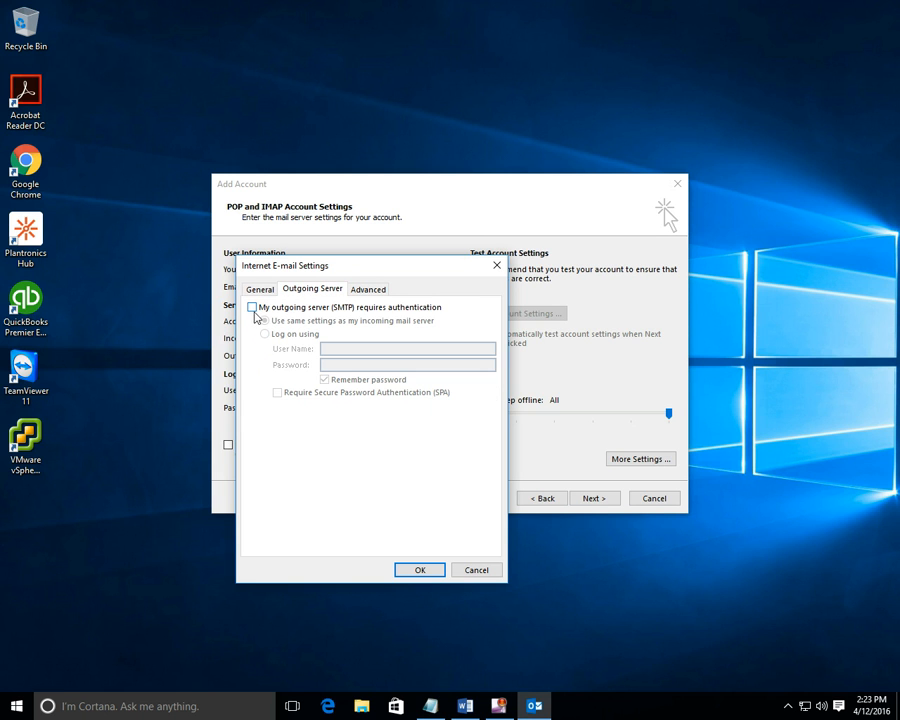
click(251, 307)
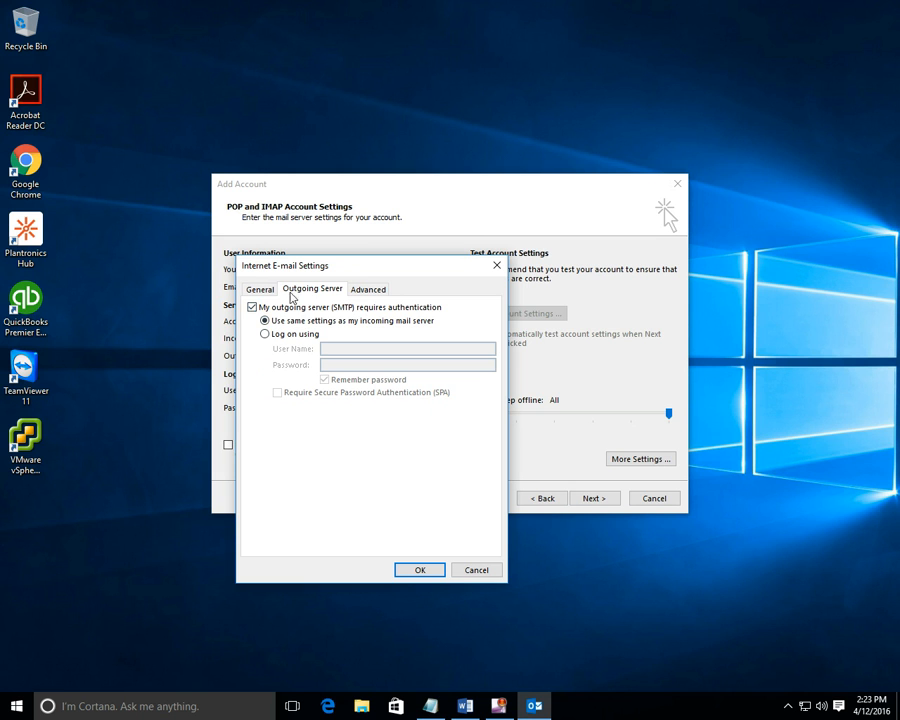
click(265, 320)
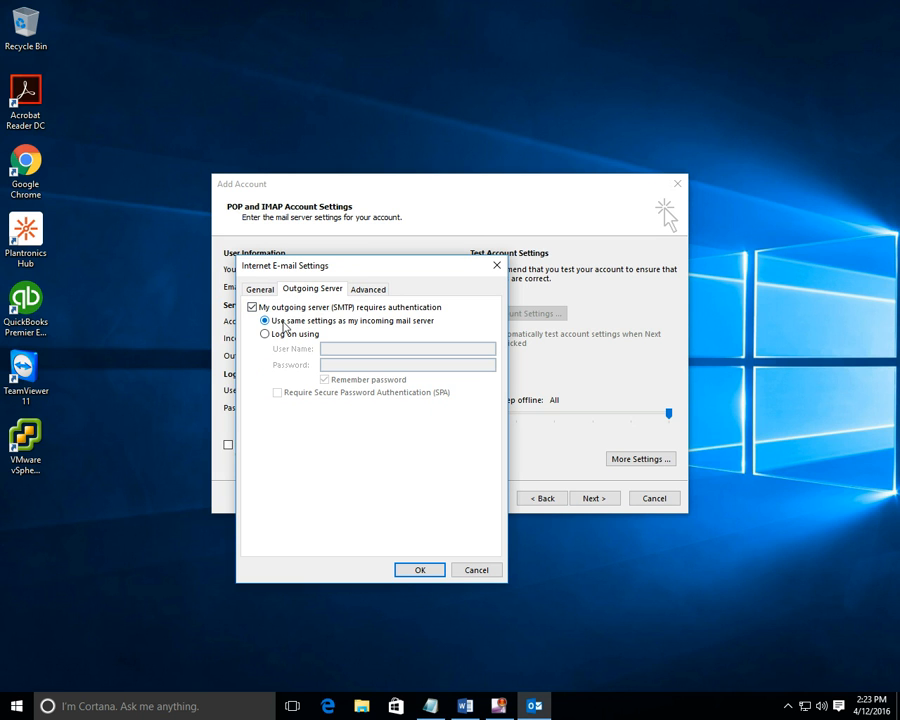
click(264, 320)
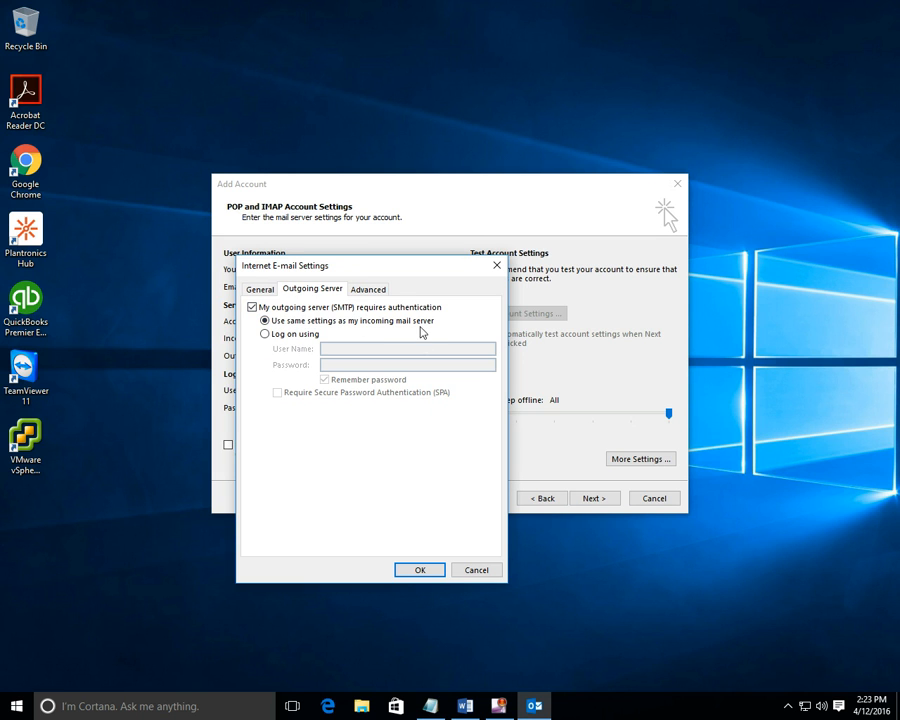
mouse_move(356, 273)
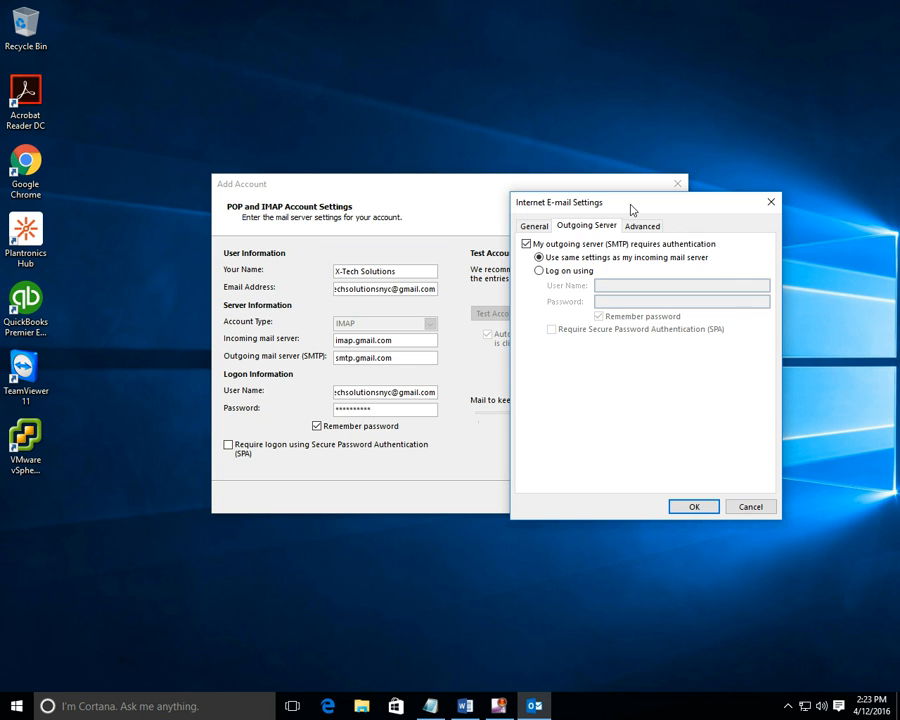
mouse_move(421, 365)
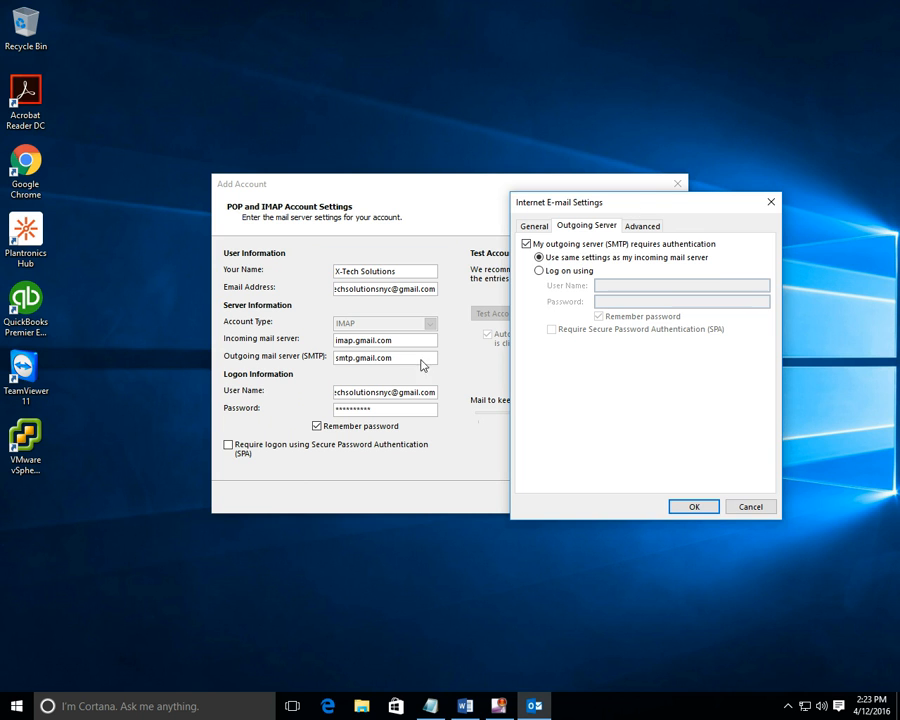
mouse_move(400, 428)
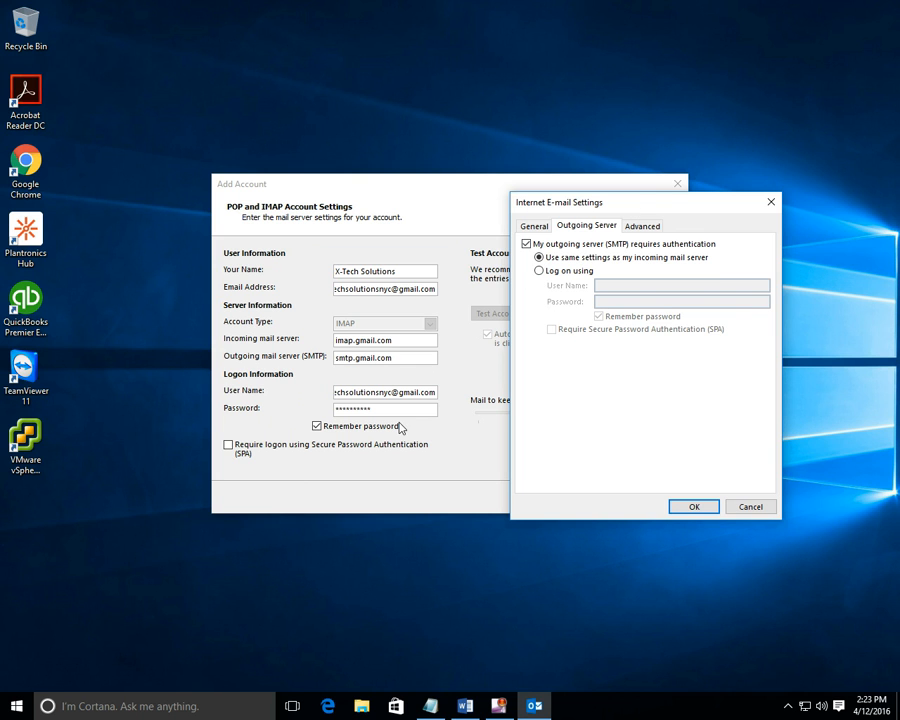
mouse_move(356, 363)
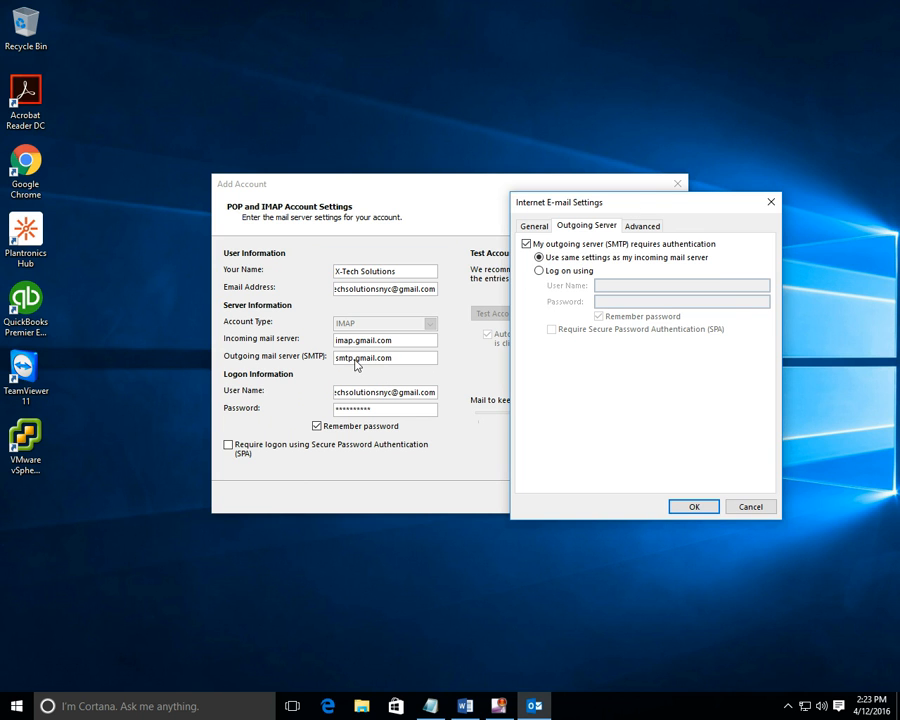
mouse_move(408, 418)
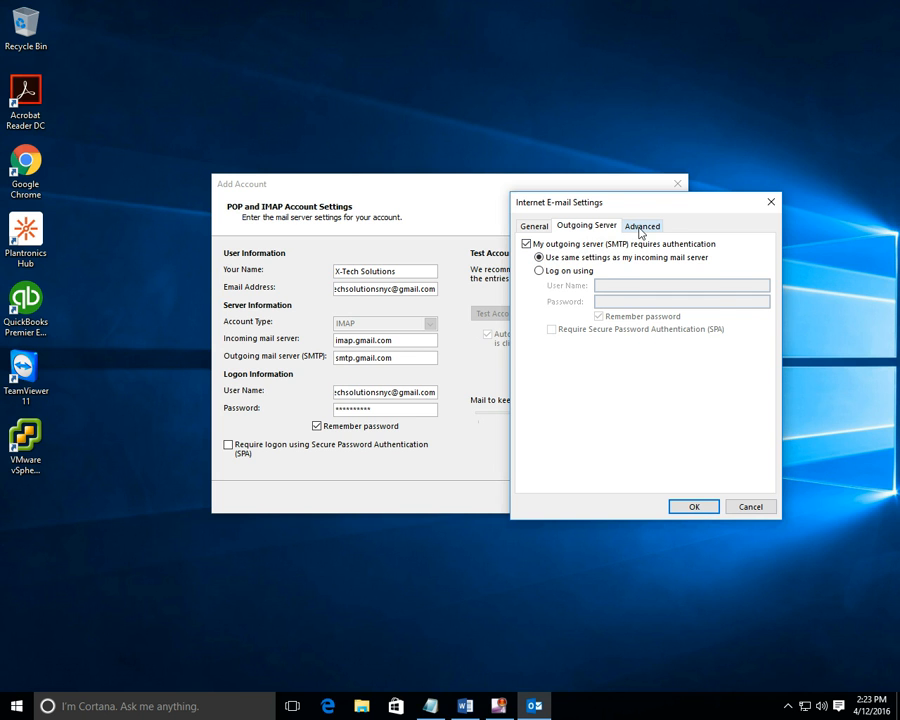
Set the incoming mail connection to SSL encryption in the advanced settings
click(642, 225)
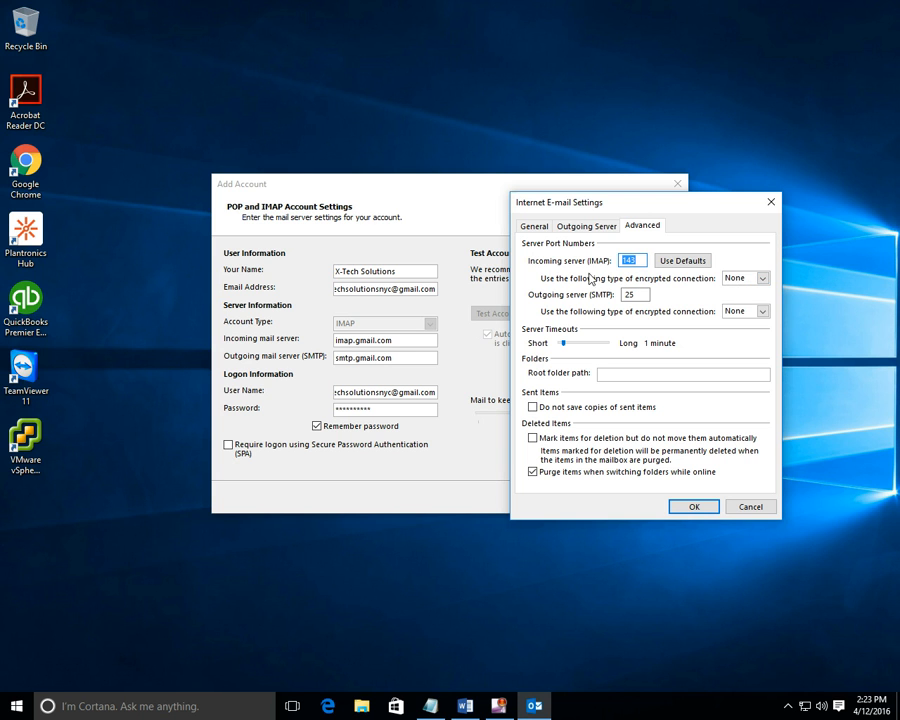
click(762, 278)
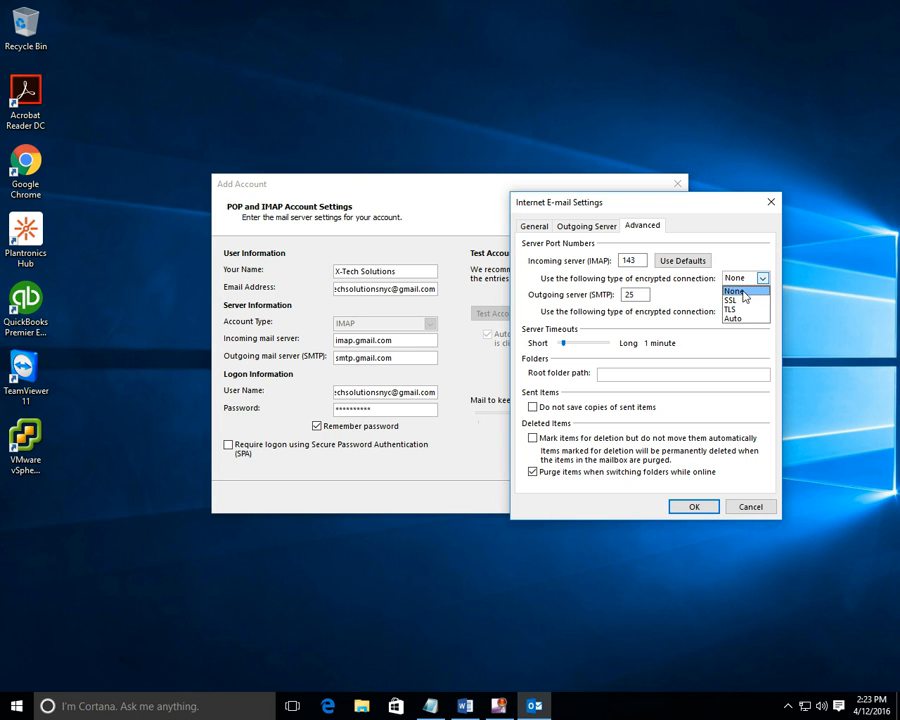
click(733, 290)
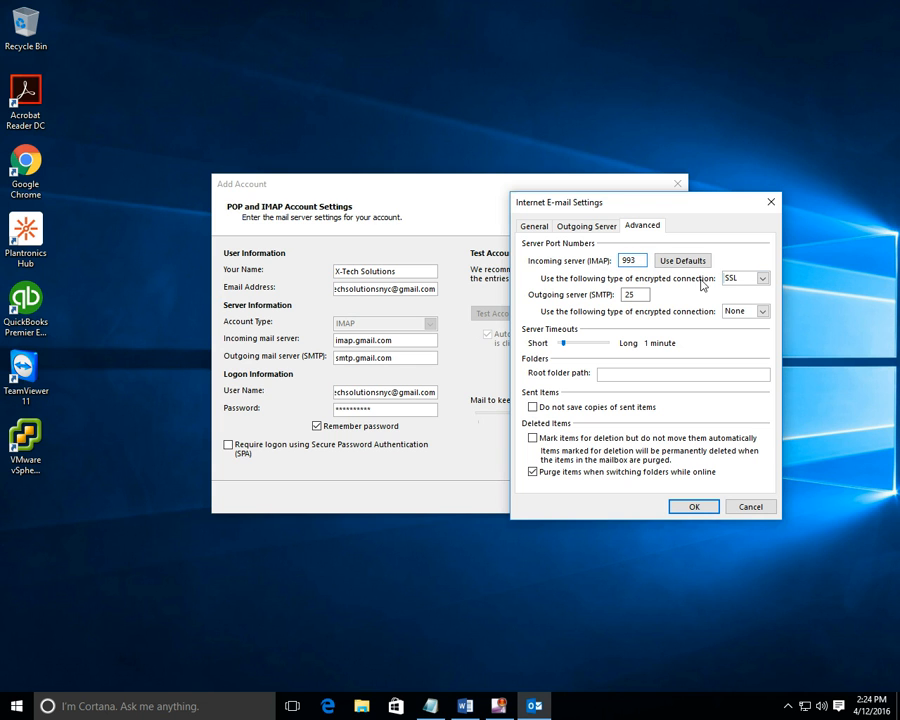
click(762, 278)
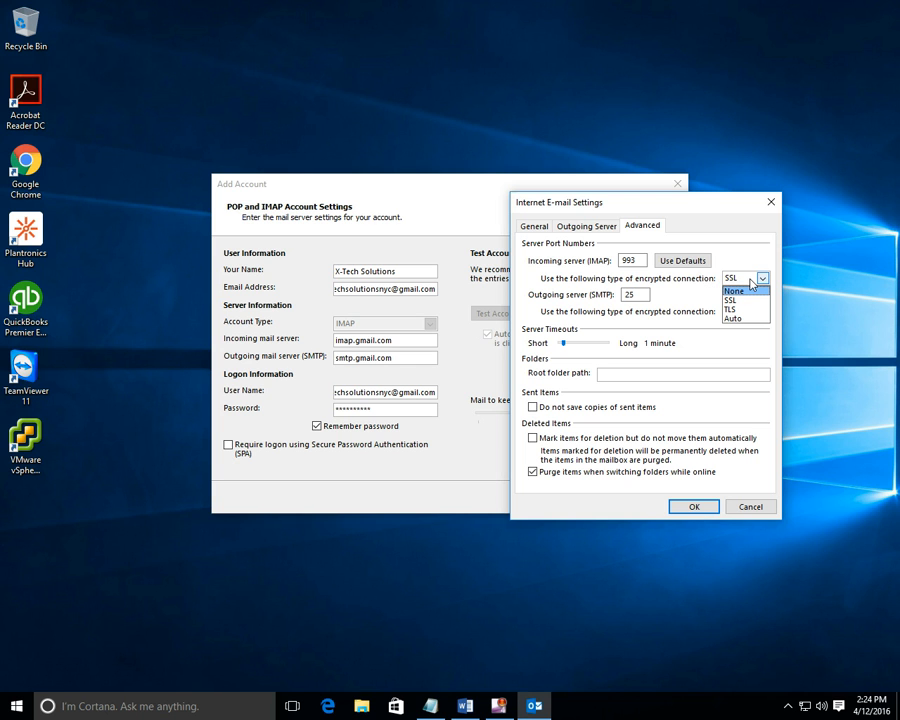
click(731, 278)
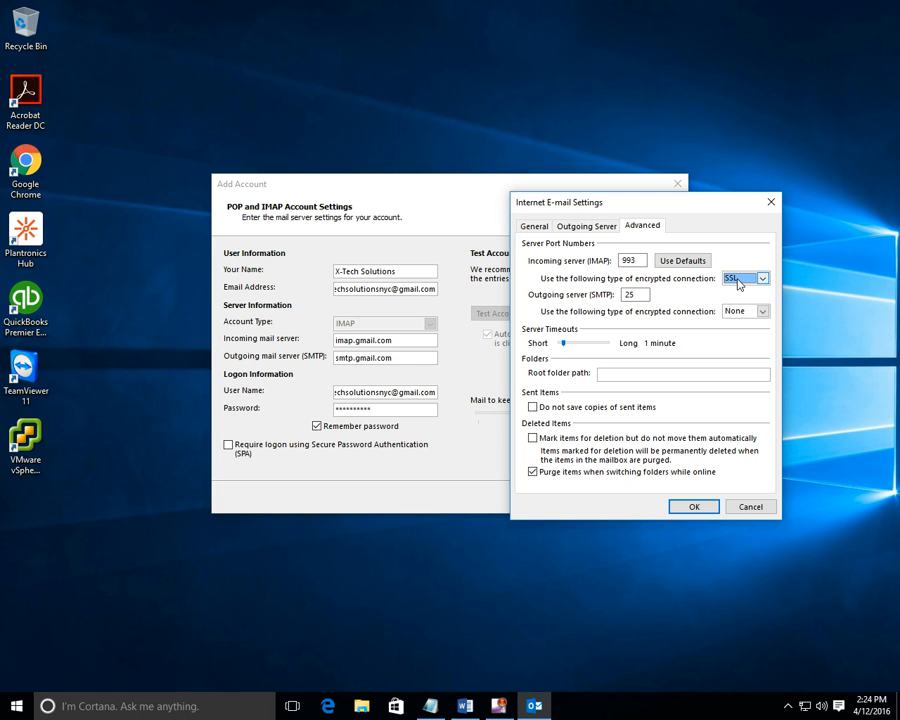
Set outgoing SMTP encryption to TLS and change its port from 25 to 587
click(634, 294)
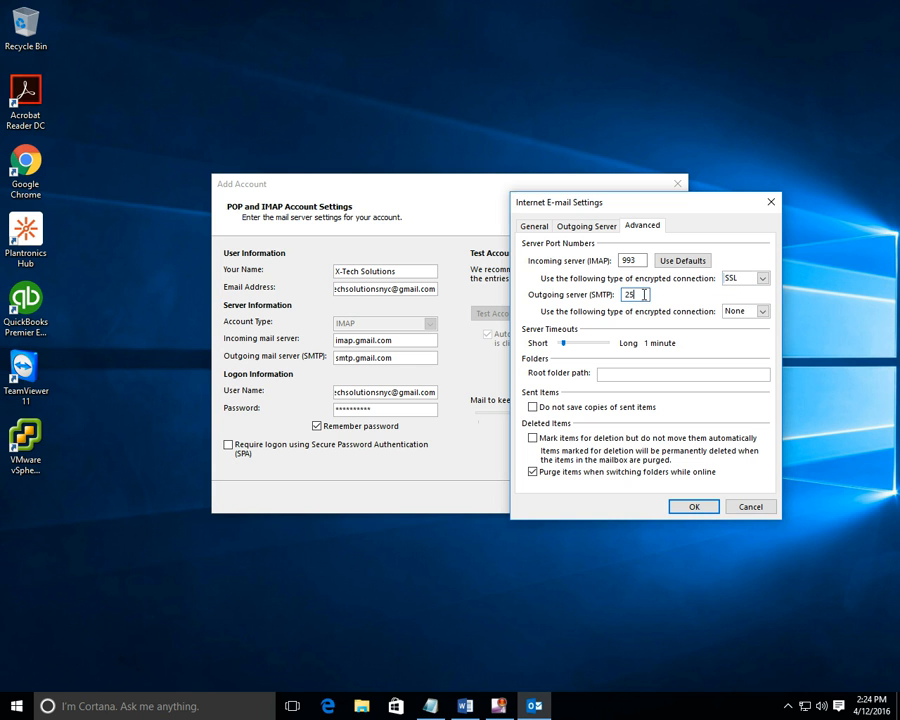
click(762, 311)
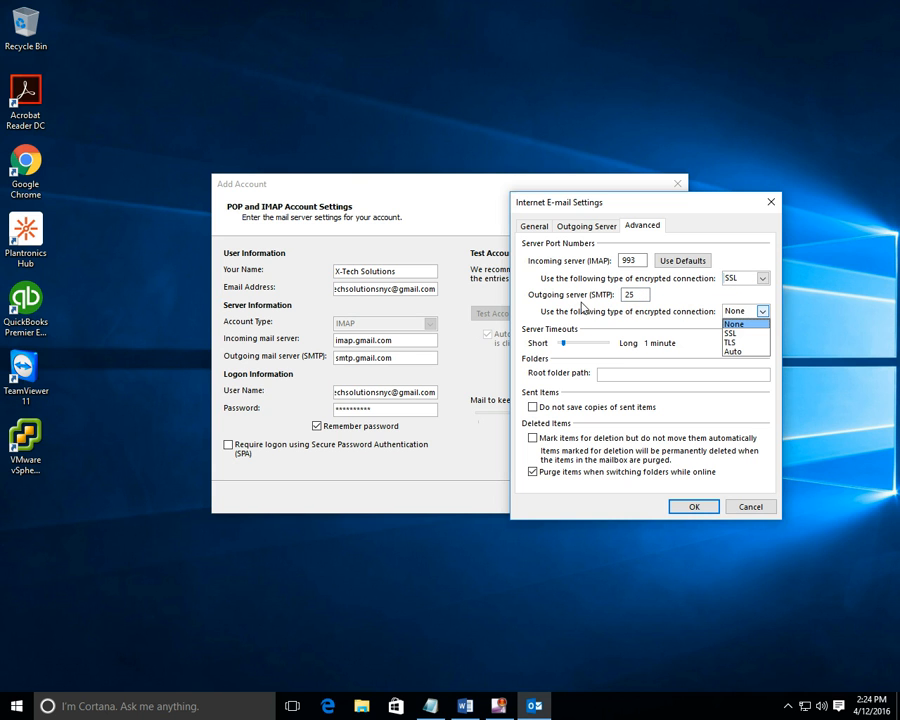
mouse_move(736, 342)
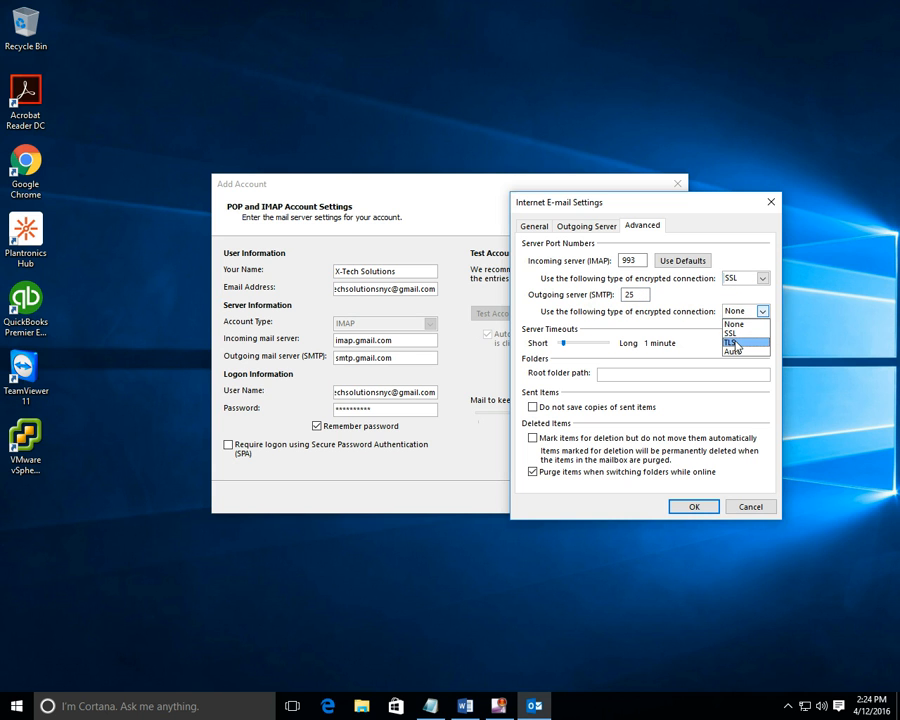
click(730, 342)
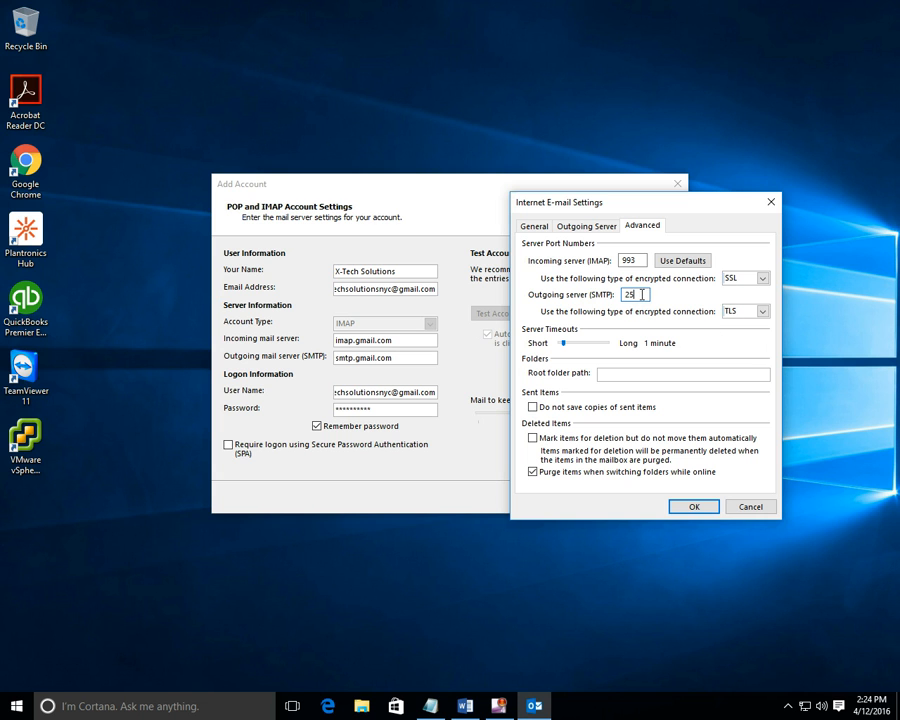
triple_click(634, 294)
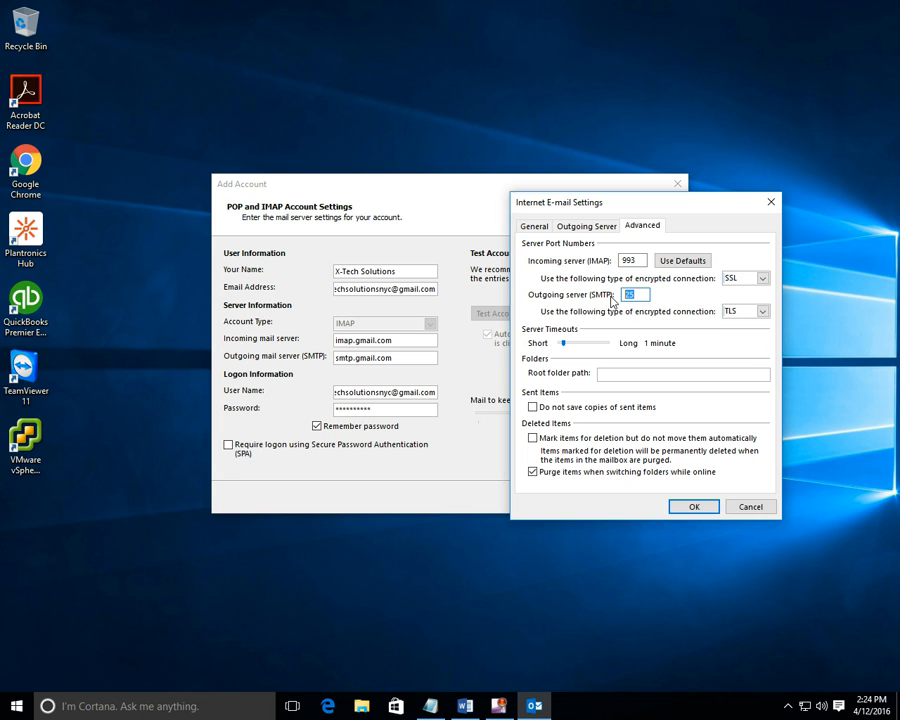
text(587)
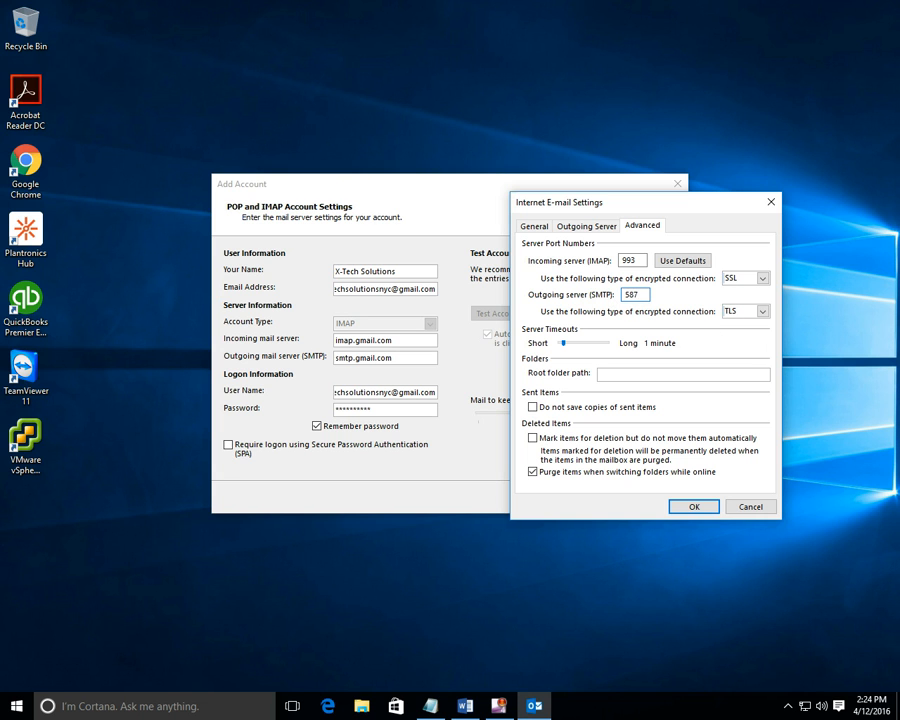
mouse_move(510, 438)
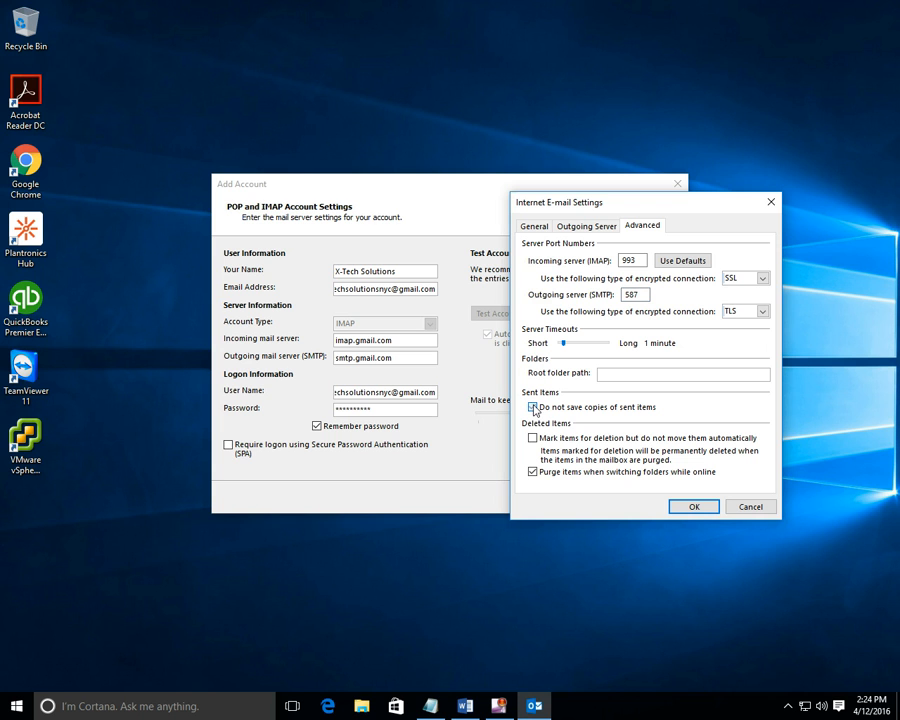
Tick 'Do not save copies of sent items' in the Sent Items section
click(533, 407)
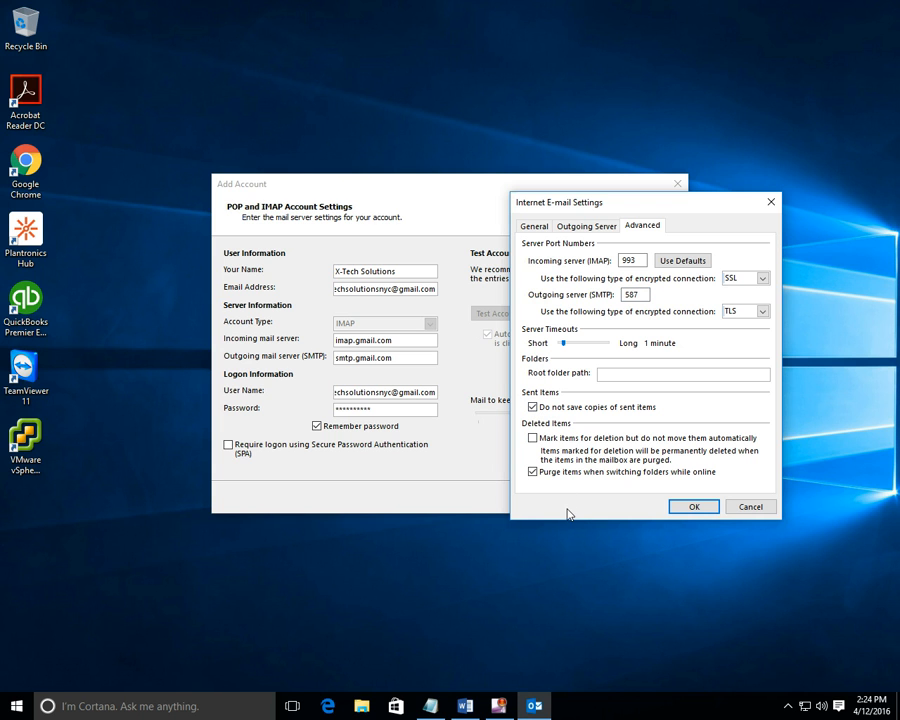
mouse_move(628, 523)
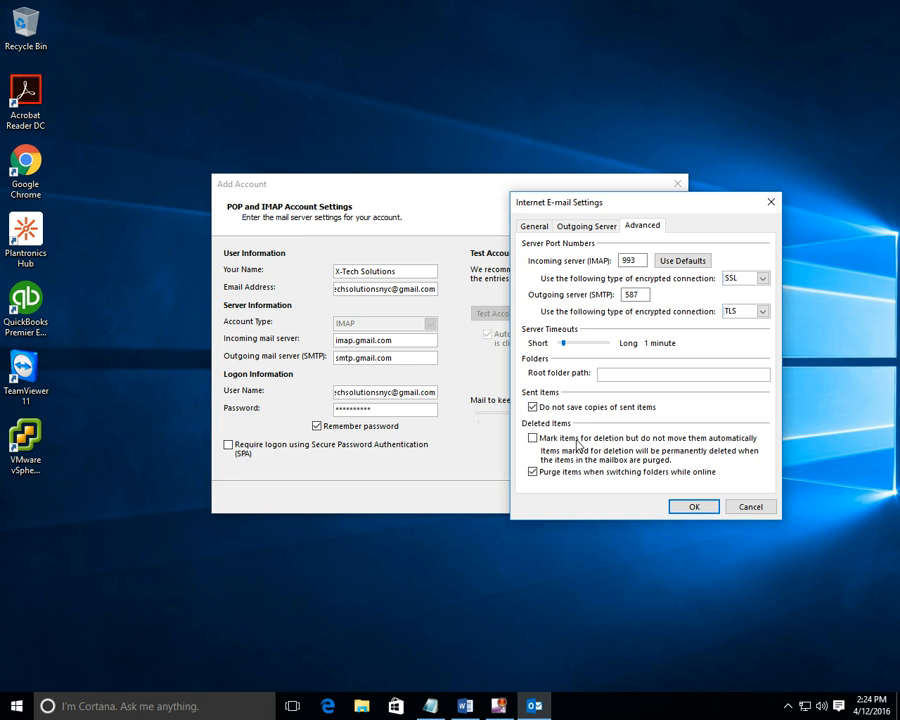
click(533, 407)
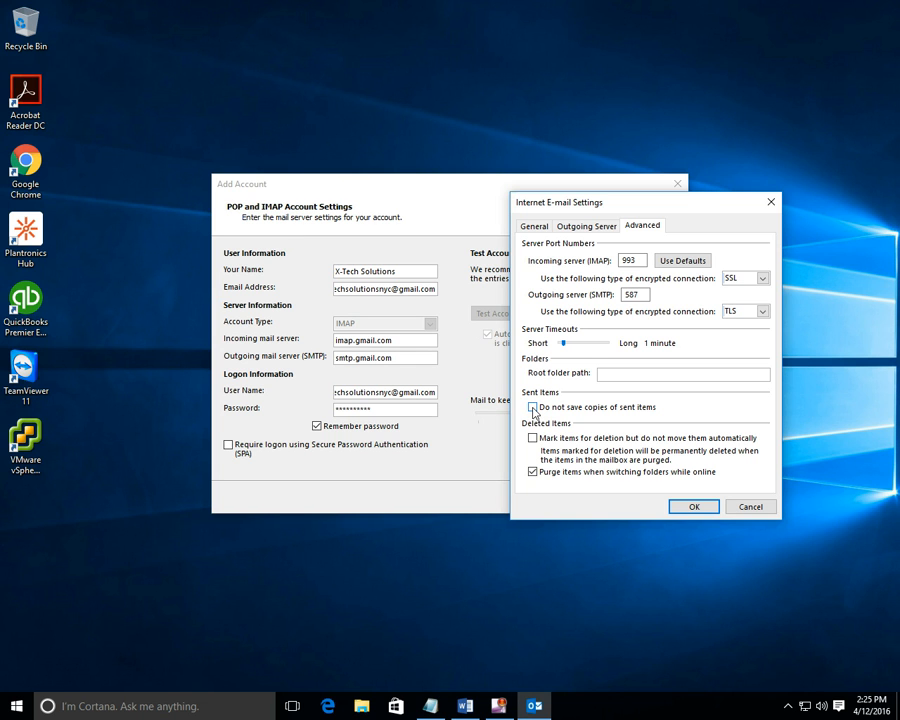
click(533, 407)
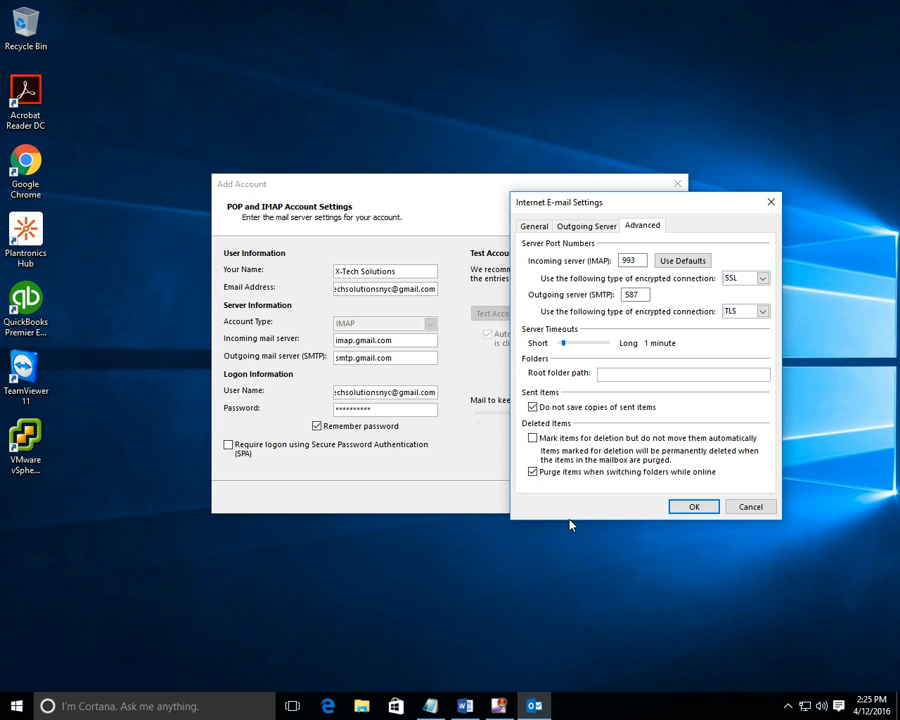
click(533, 407)
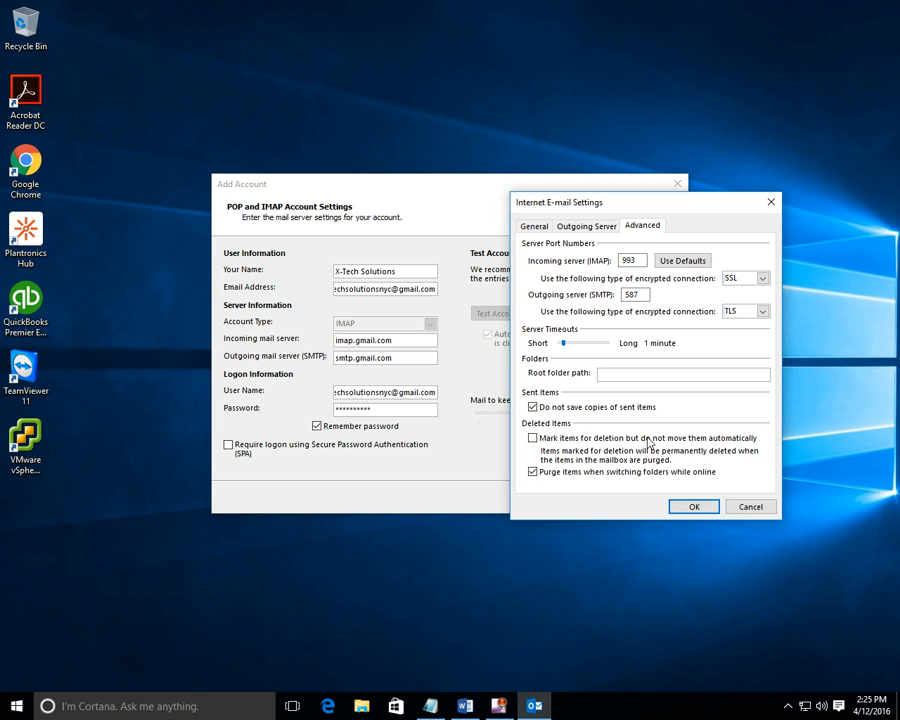
Accept the Internet E-mail Settings and continue the wizard to test the account
click(693, 506)
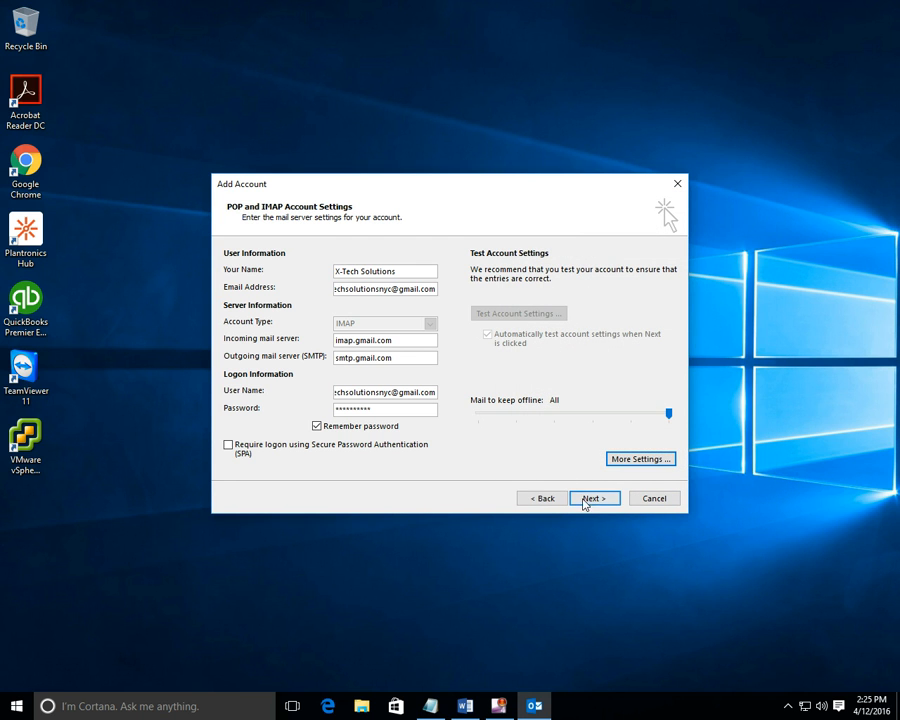
mouse_move(536, 538)
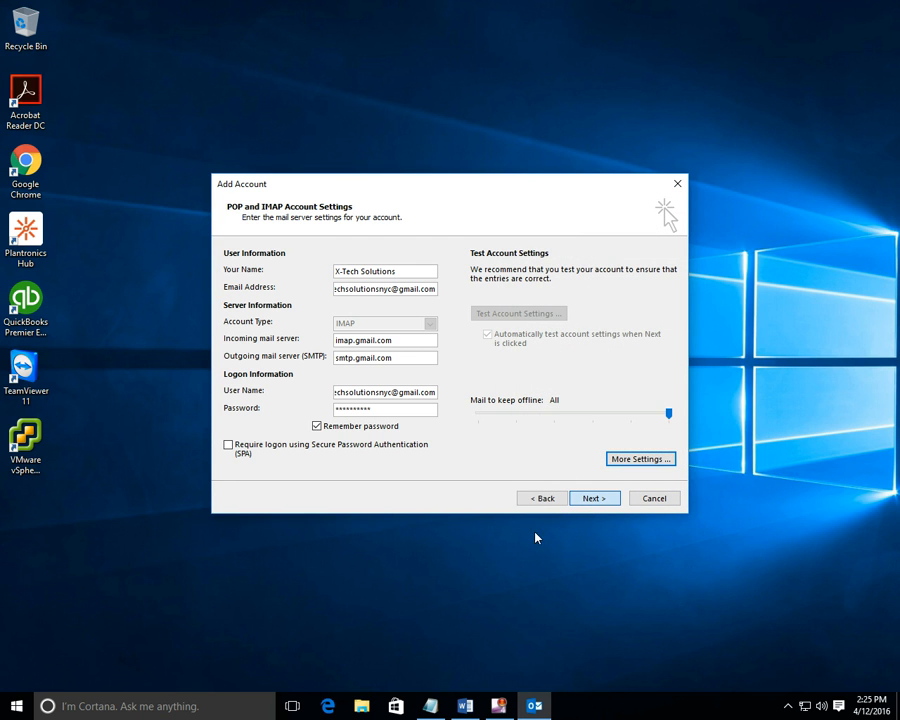
mouse_move(389, 170)
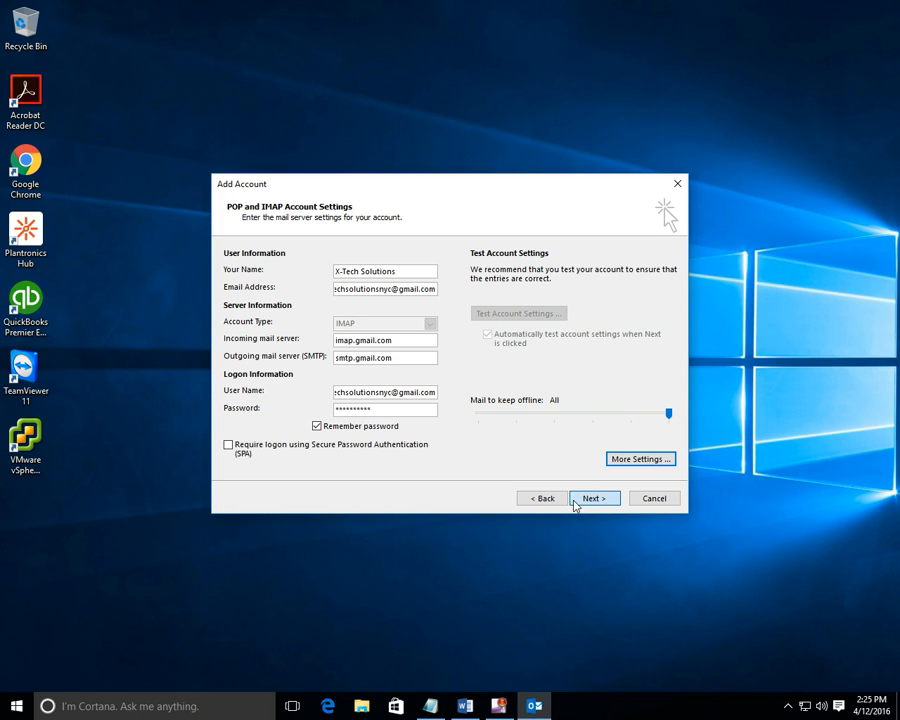
click(594, 498)
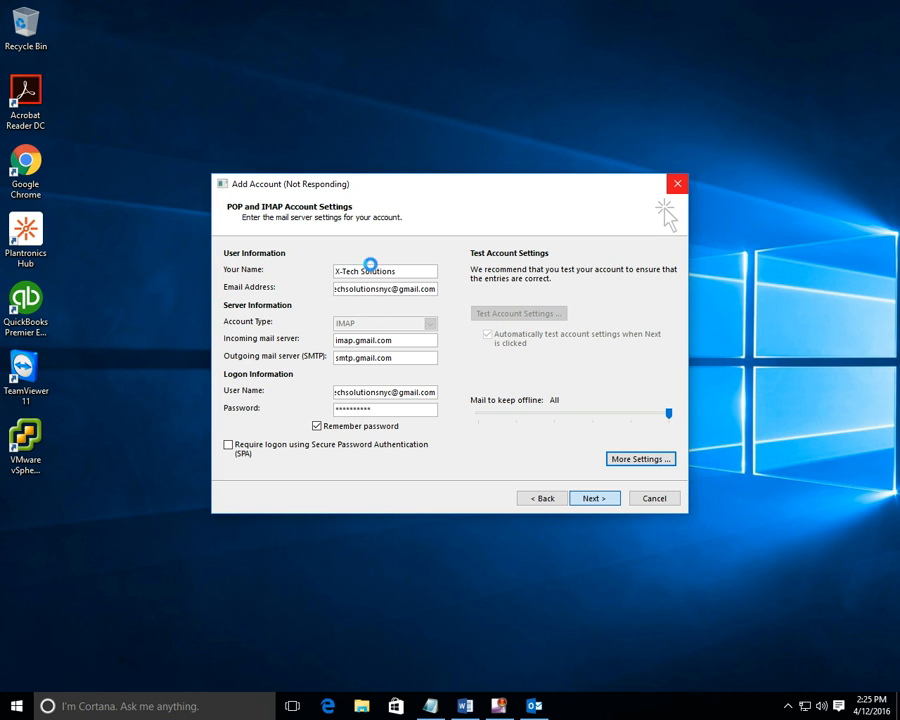
mouse_move(462, 564)
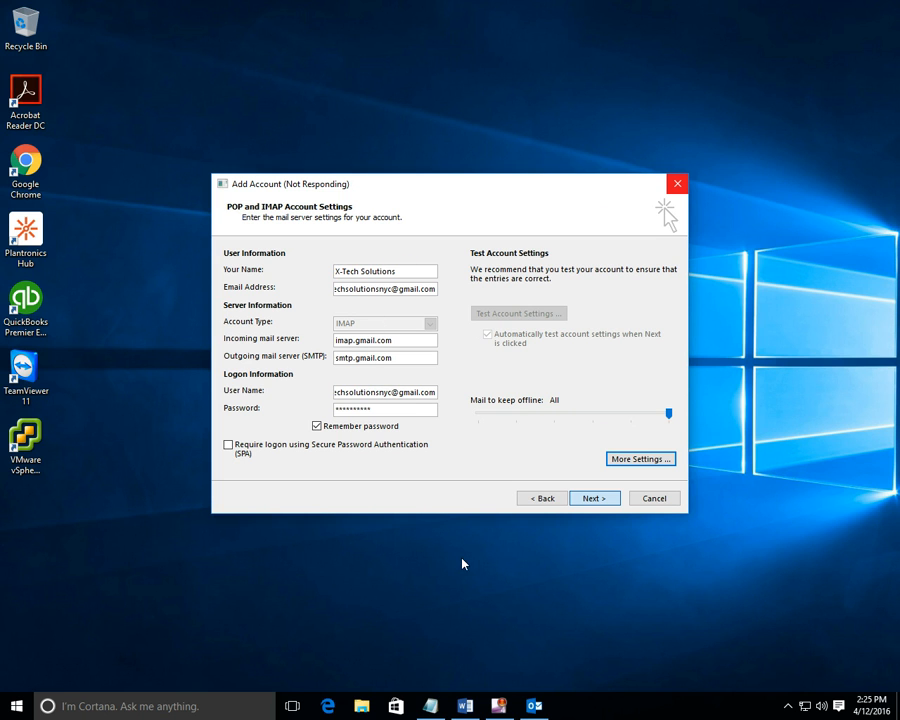
mouse_move(489, 611)
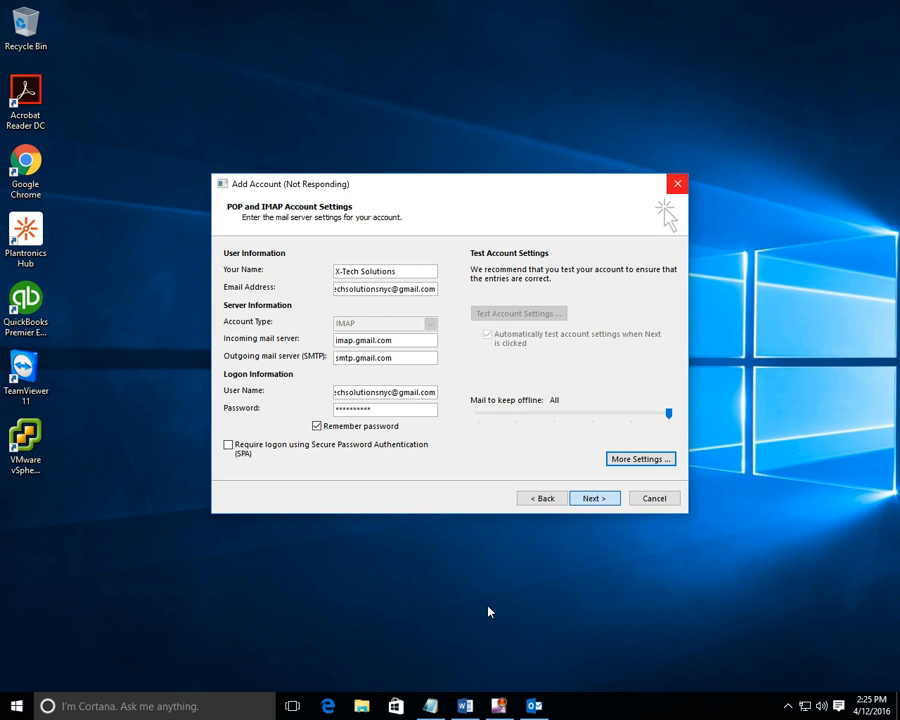
mouse_move(596, 640)
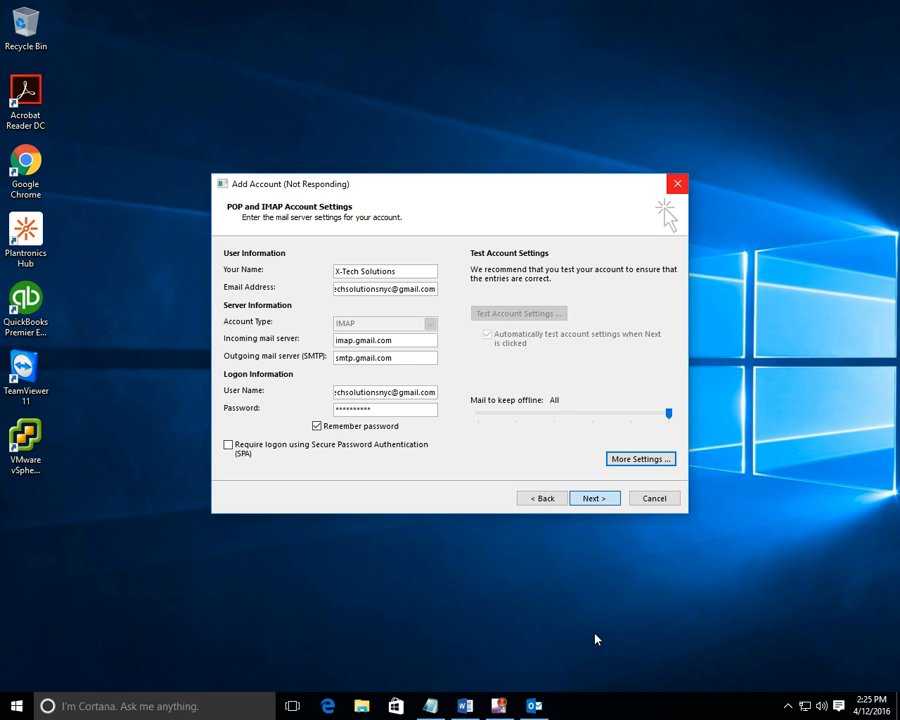
mouse_move(786, 467)
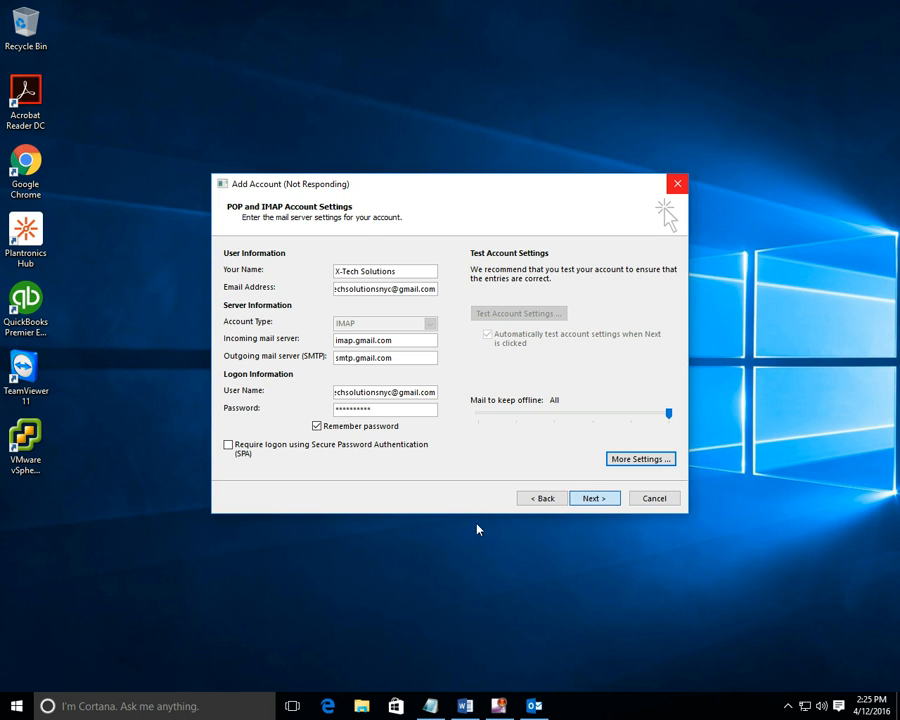
mouse_move(614, 564)
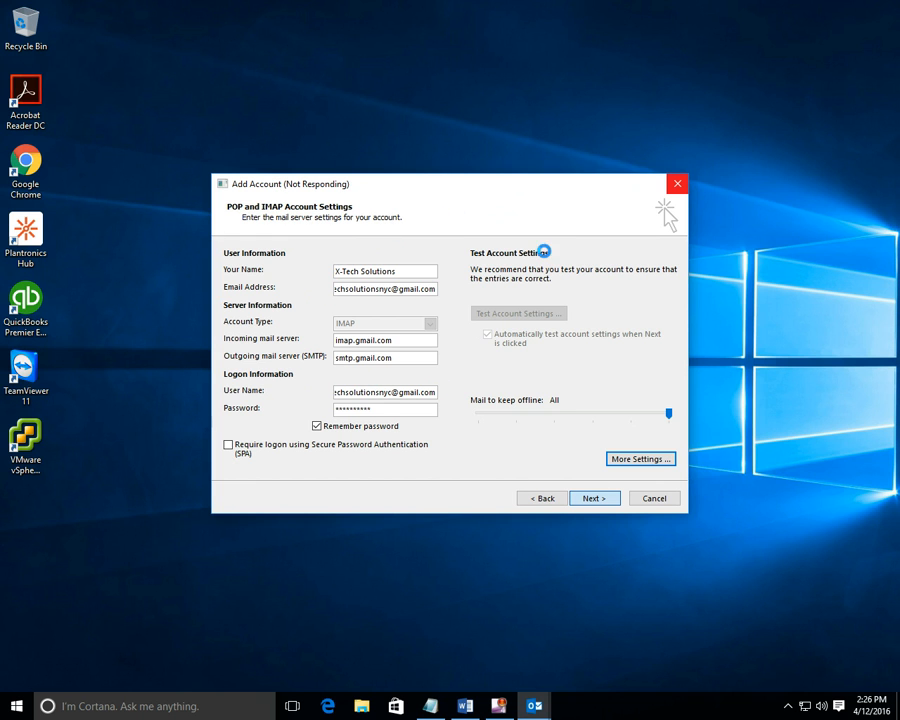
mouse_move(471, 188)
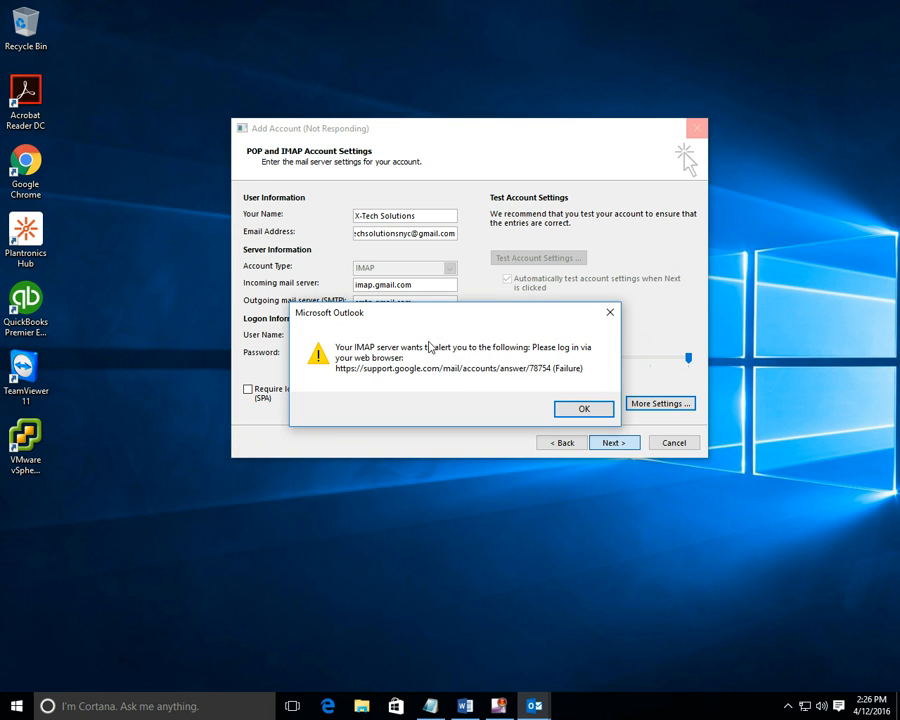
mouse_move(435, 370)
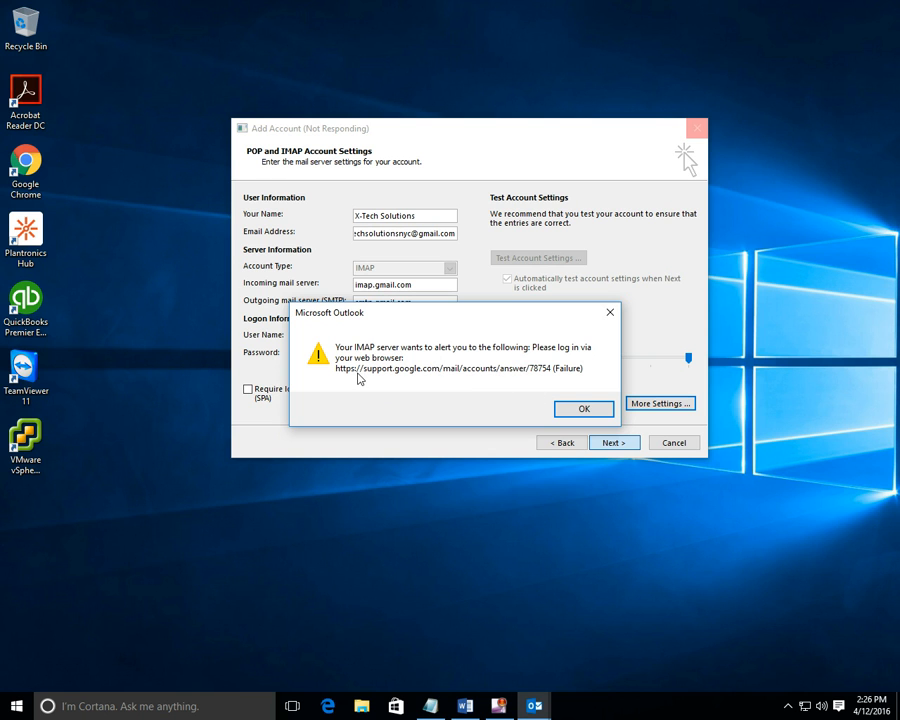
mouse_move(483, 378)
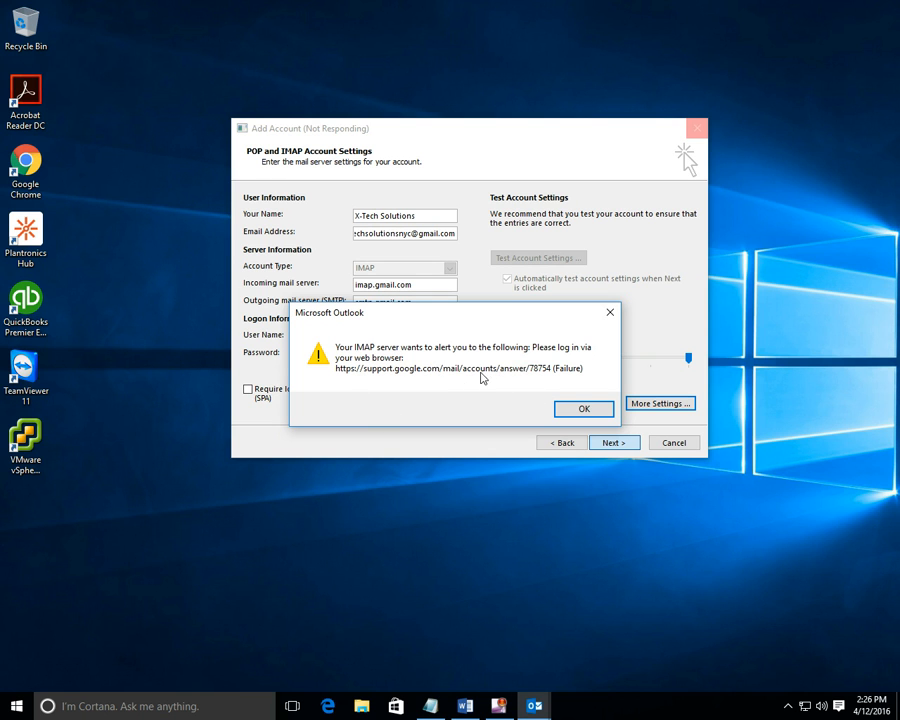
mouse_move(288, 417)
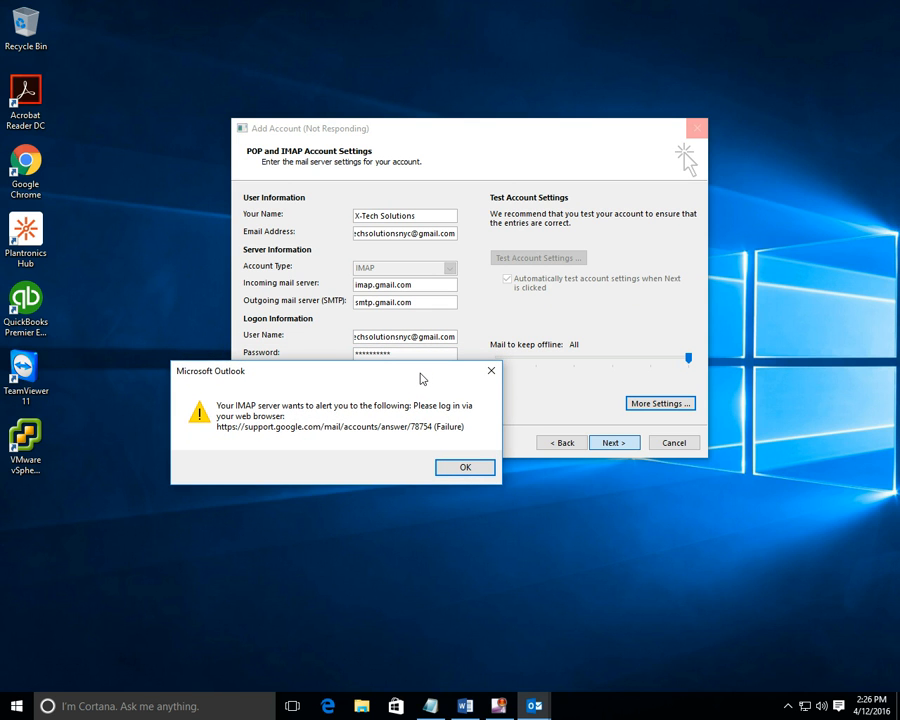
mouse_move(401, 382)
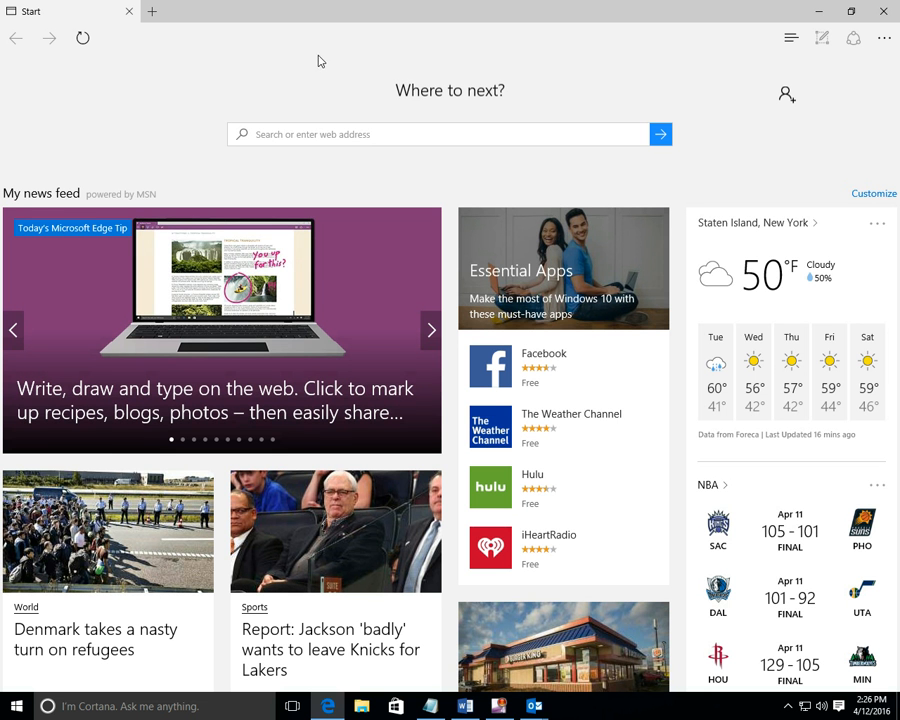
Open Gmail from the Edge address bar suggestion and sign in with the password
text(gma)
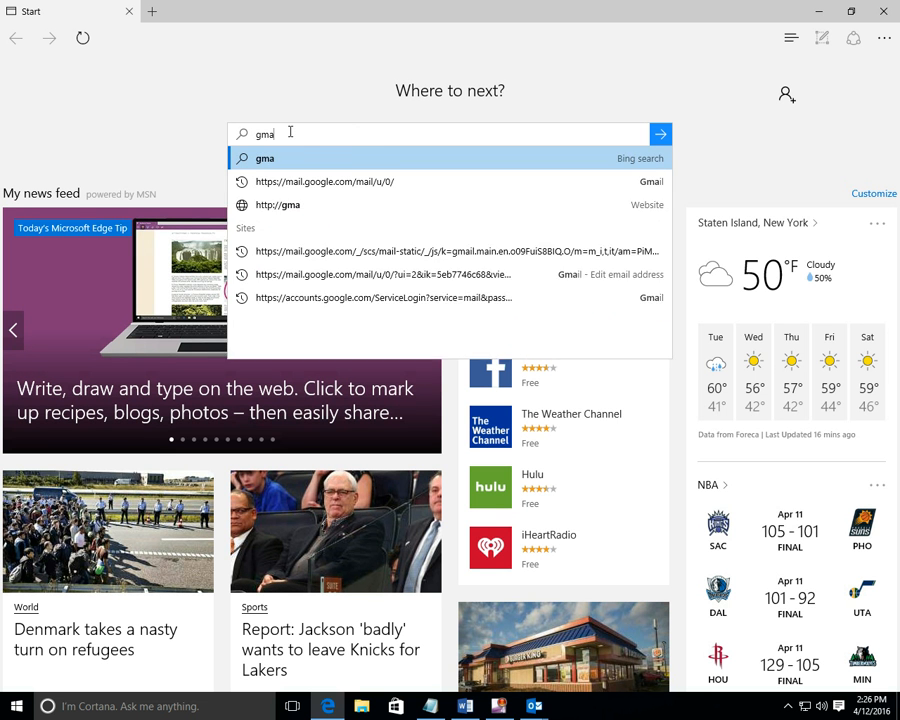
click(384, 297)
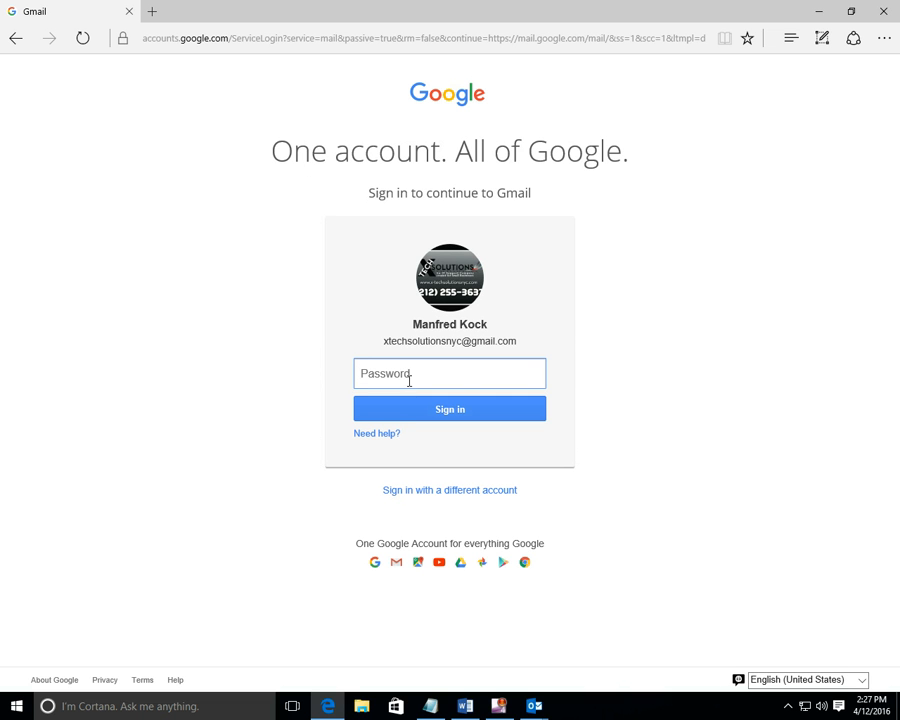
mouse_move(405, 378)
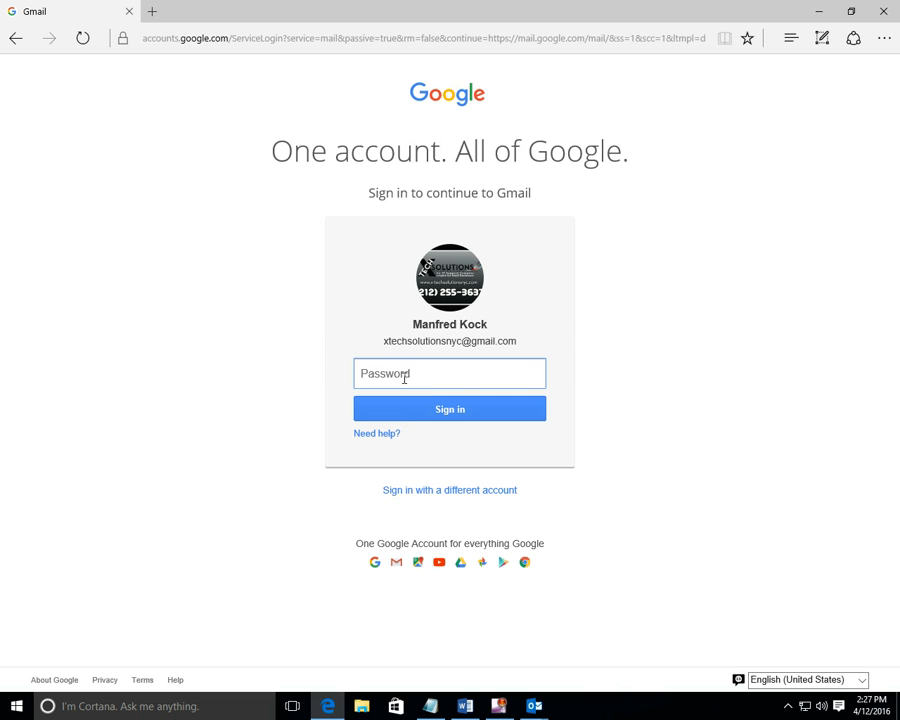
text(password)
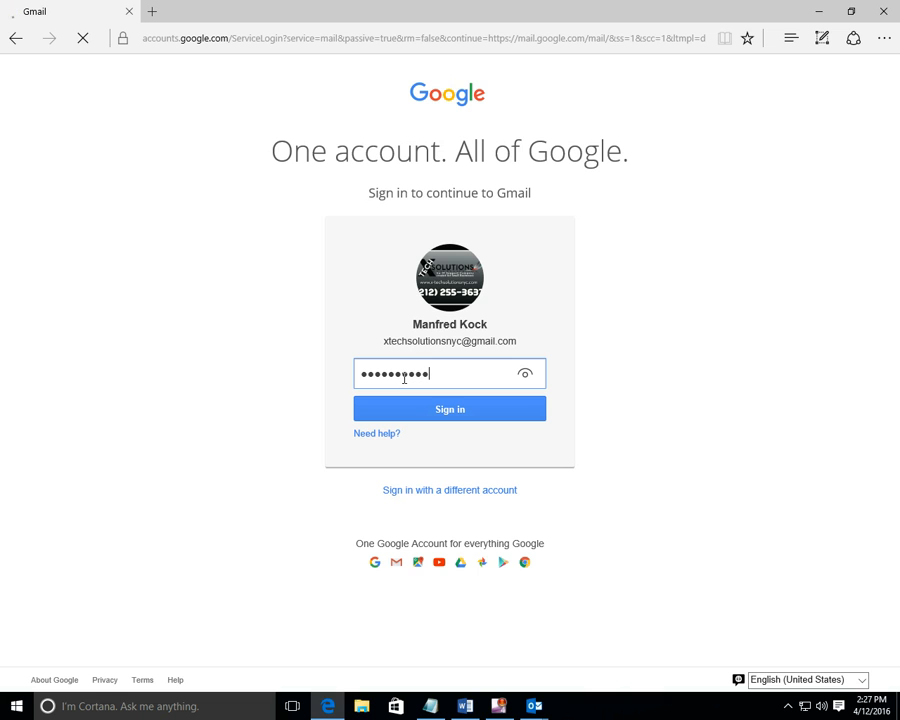
click(449, 408)
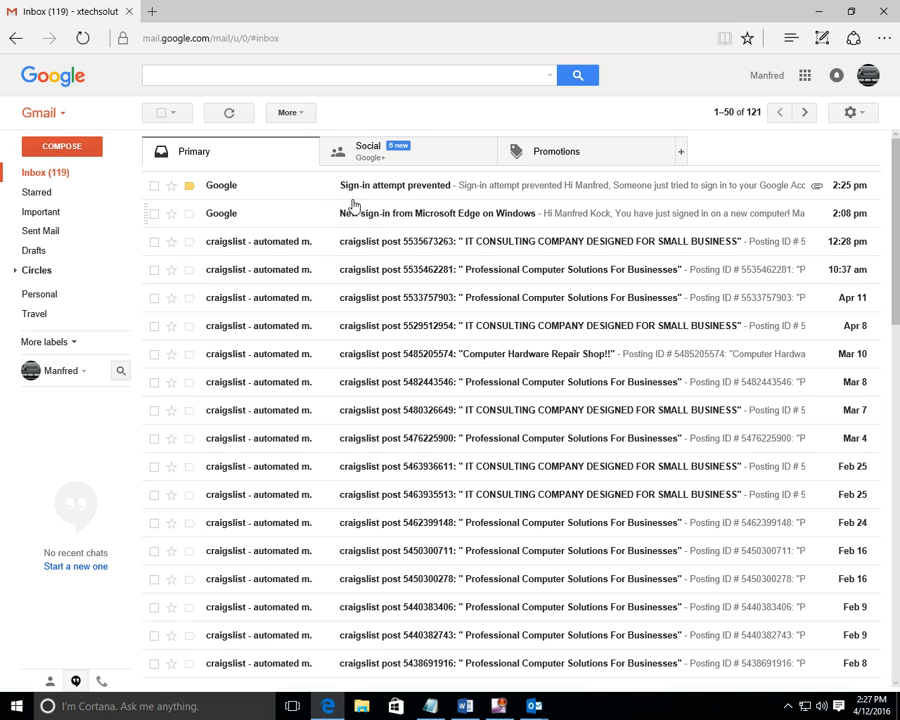
mouse_move(582, 163)
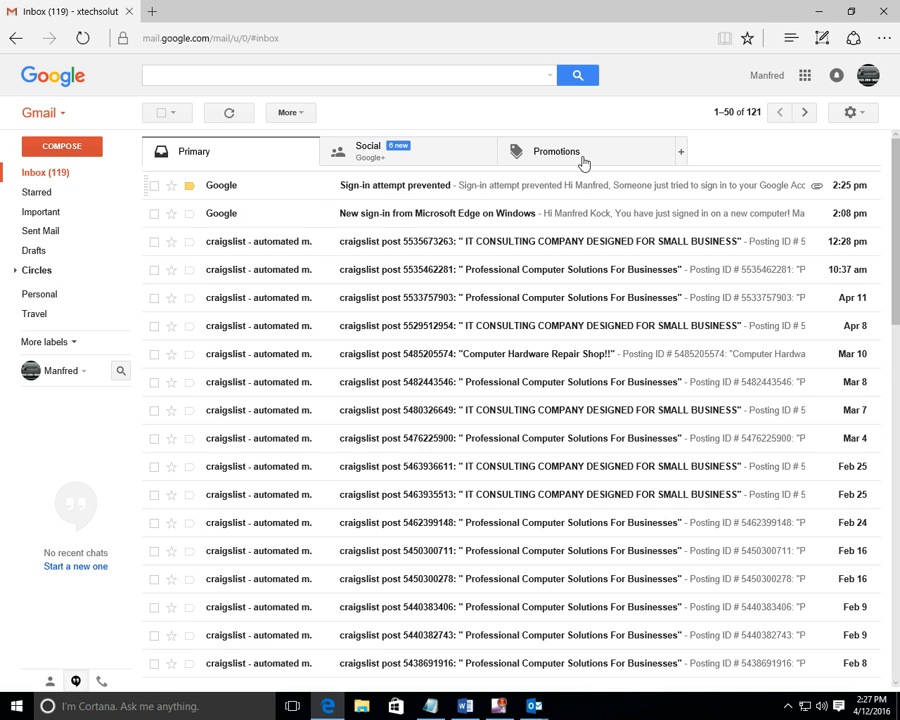
Open Gmail Settings from the gear menu and go to Accounts and Import
click(848, 112)
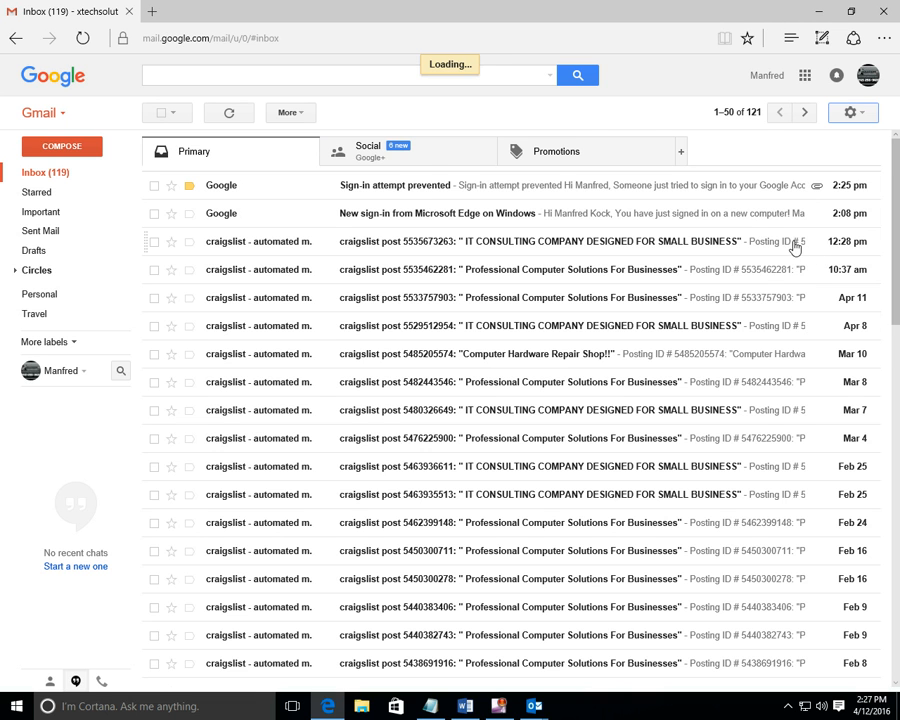
click(849, 112)
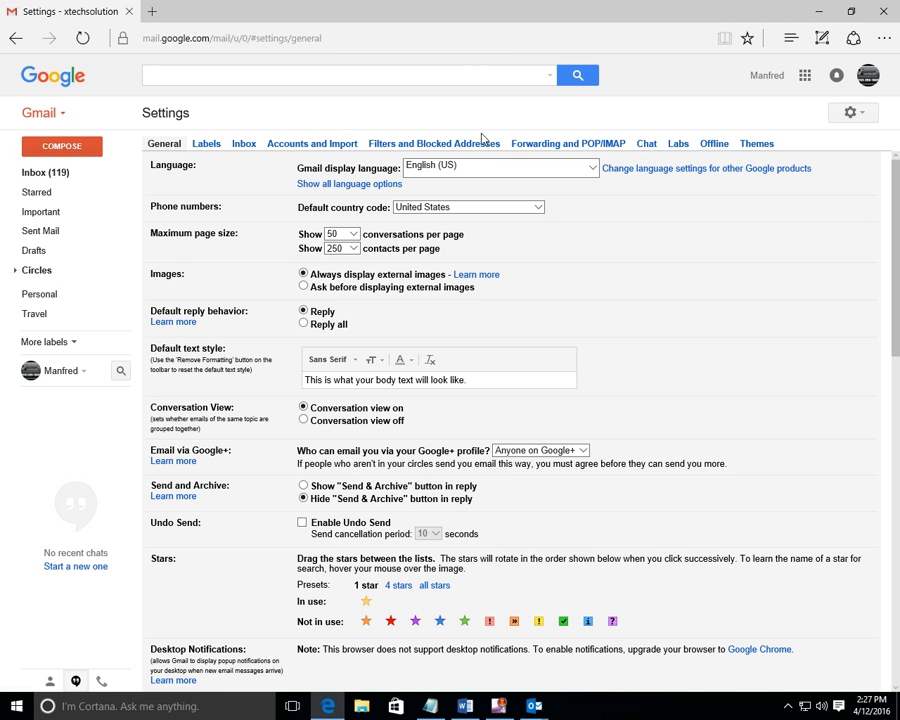
mouse_move(244, 143)
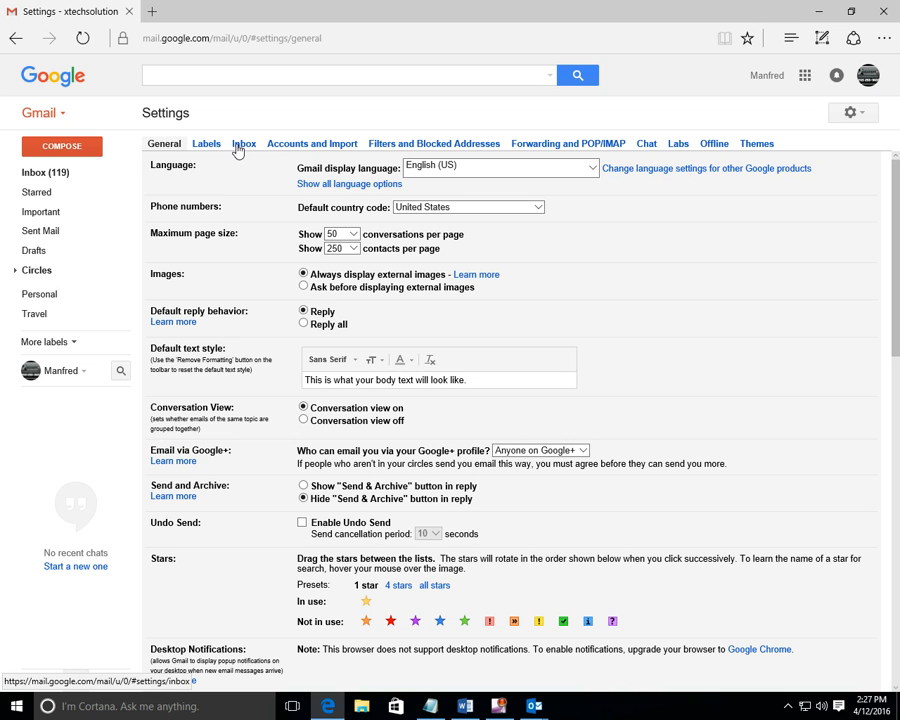
click(312, 143)
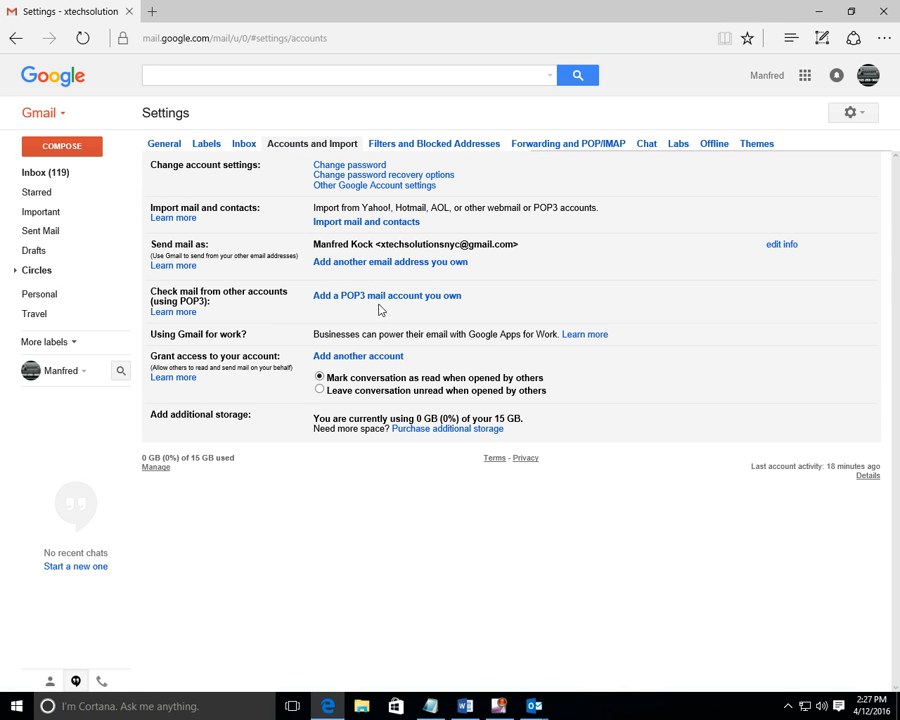
mouse_move(433, 143)
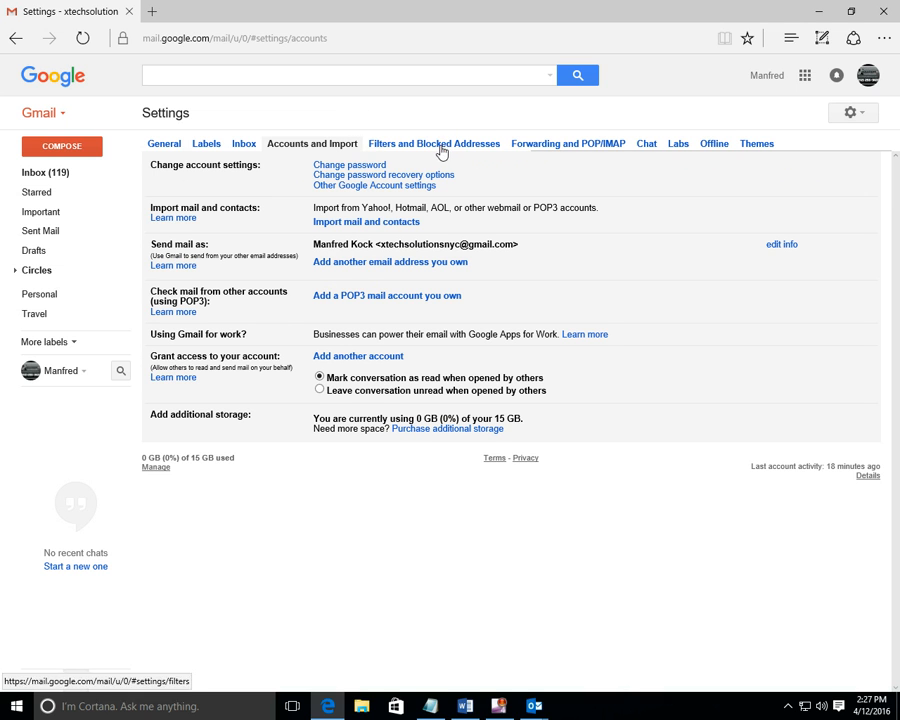
mouse_move(408, 152)
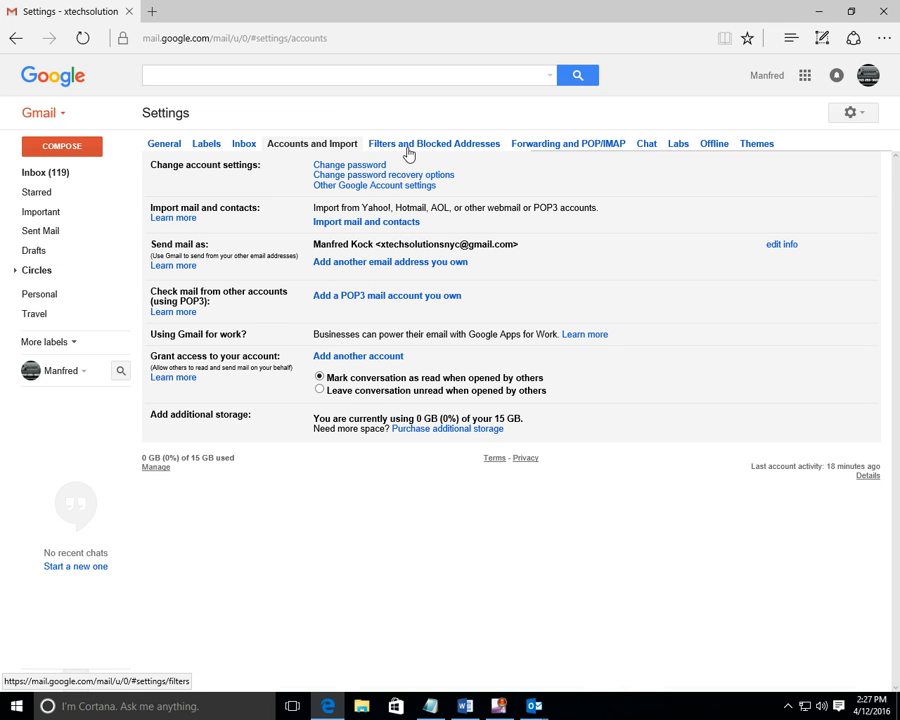
Select Enable IMAP on Gmail's Forwarding and POP/IMAP settings tab, without saving yet
click(567, 143)
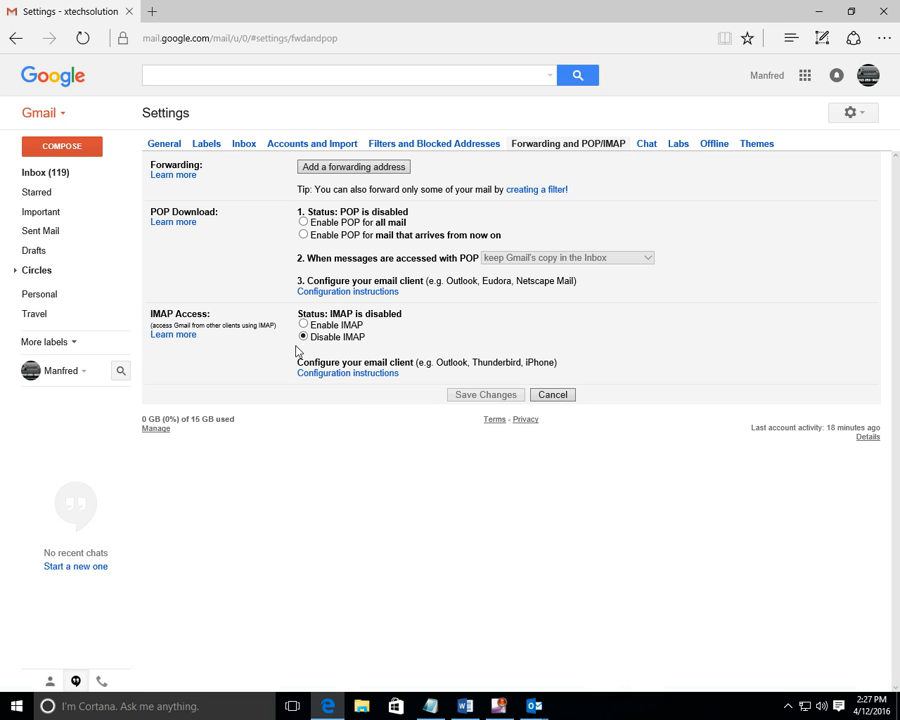
click(303, 325)
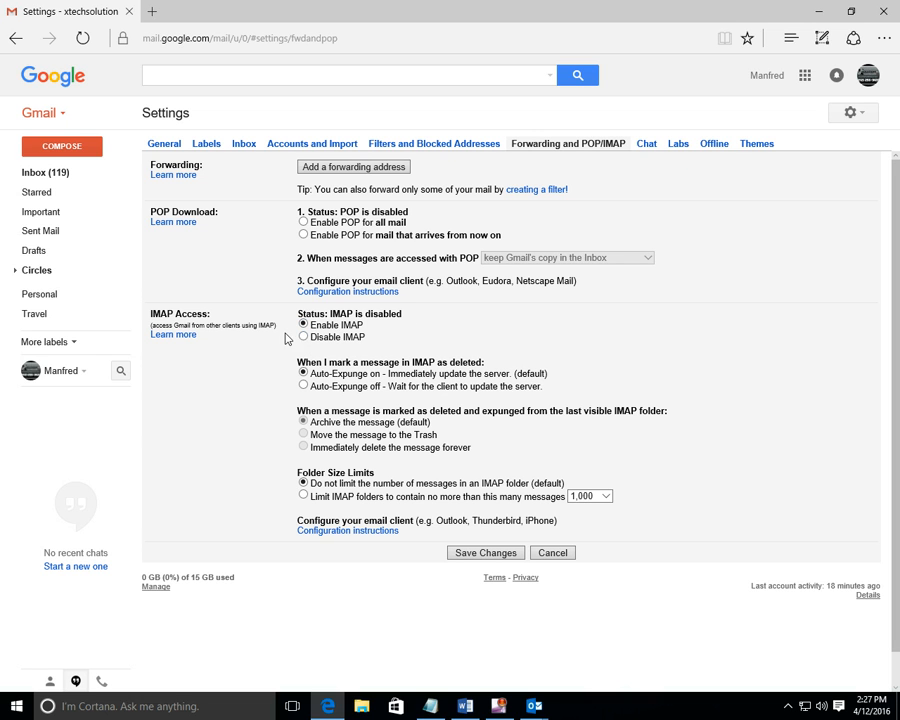
mouse_move(868, 75)
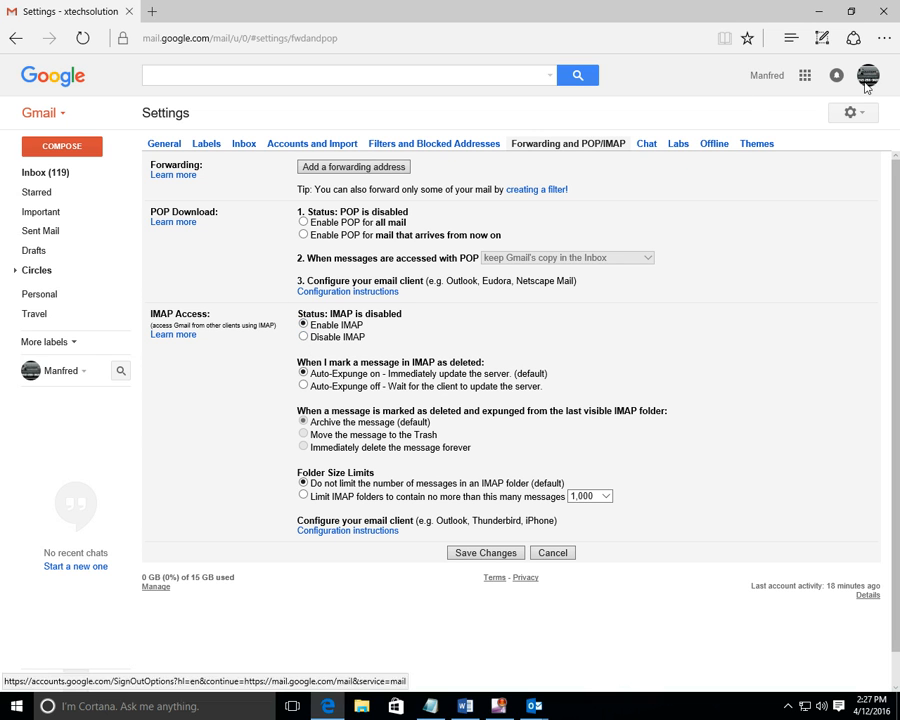
click(849, 112)
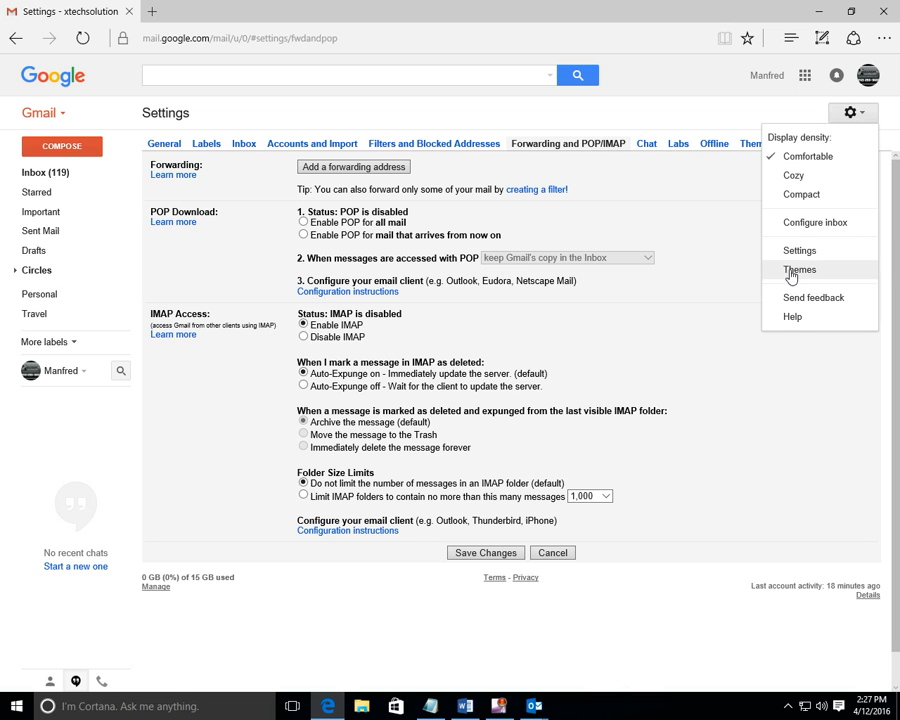
click(535, 165)
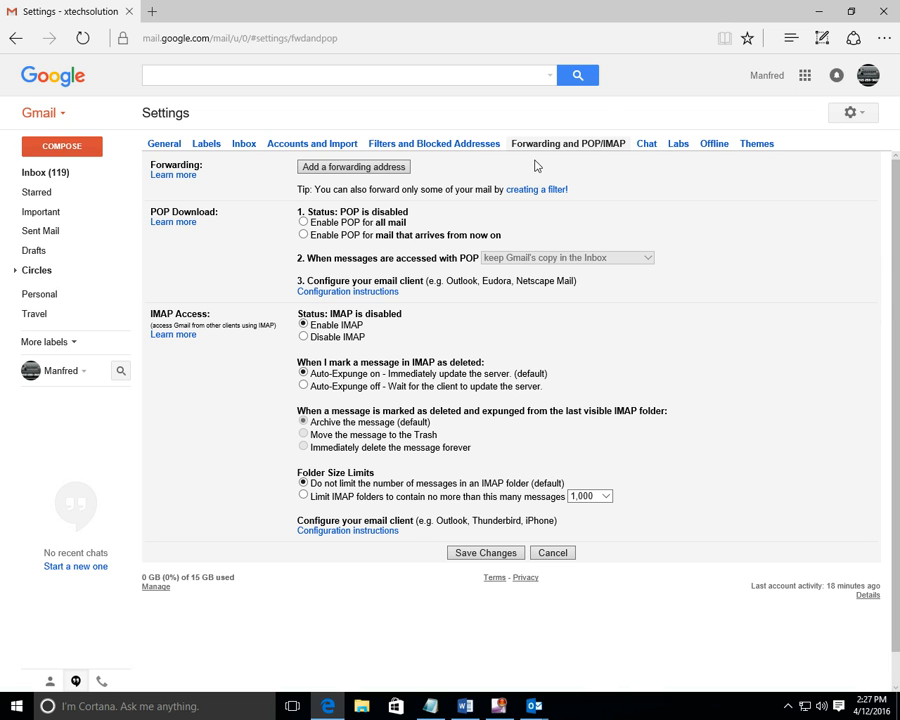
mouse_move(441, 253)
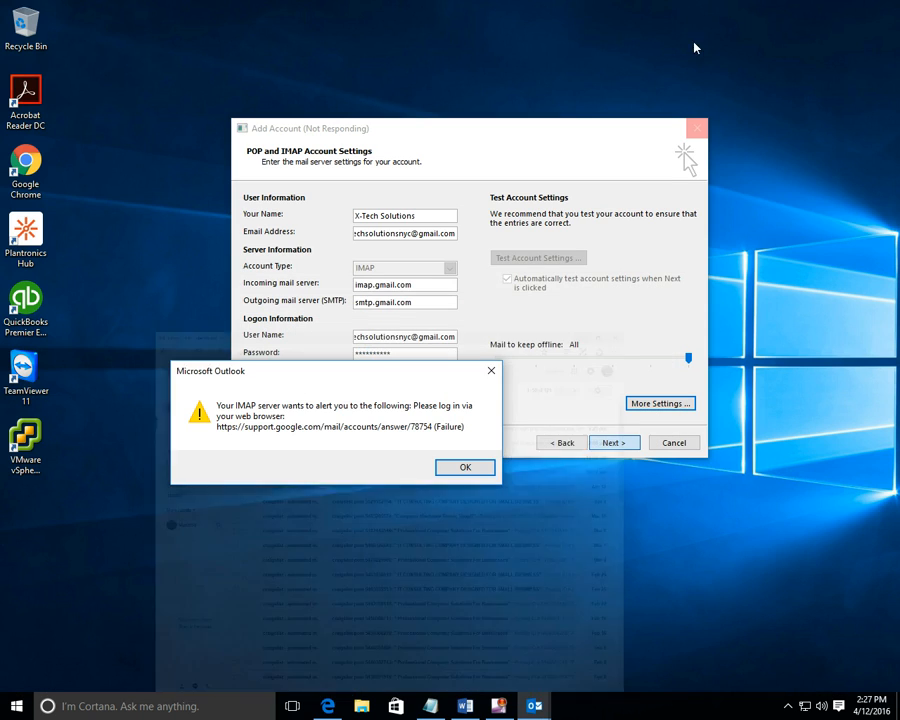
Dismiss the IMAP server login alert and confirm the Internet E-mail password prompt
click(464, 467)
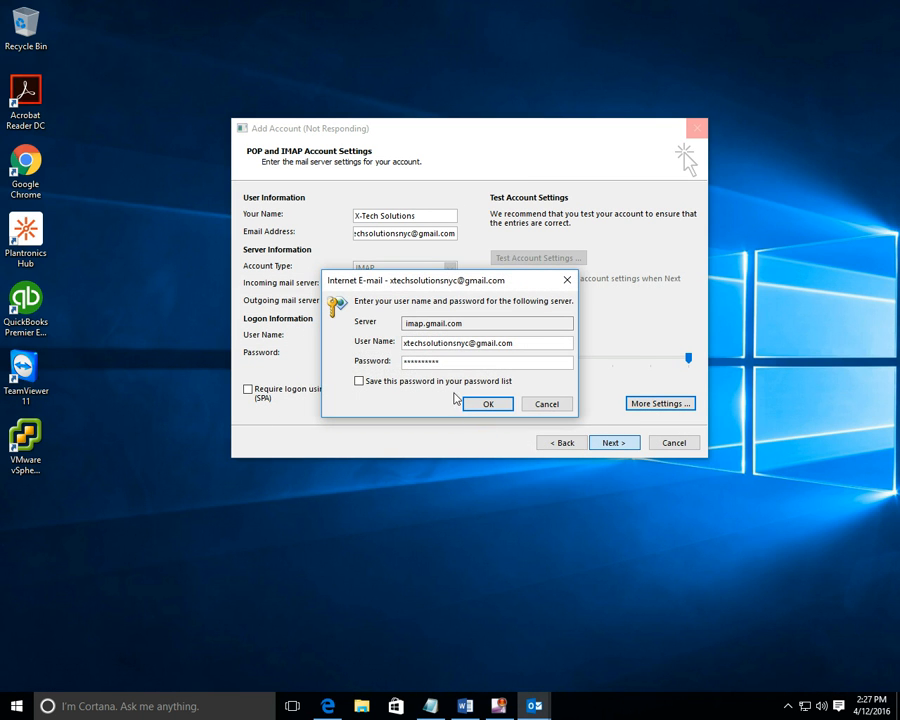
click(488, 404)
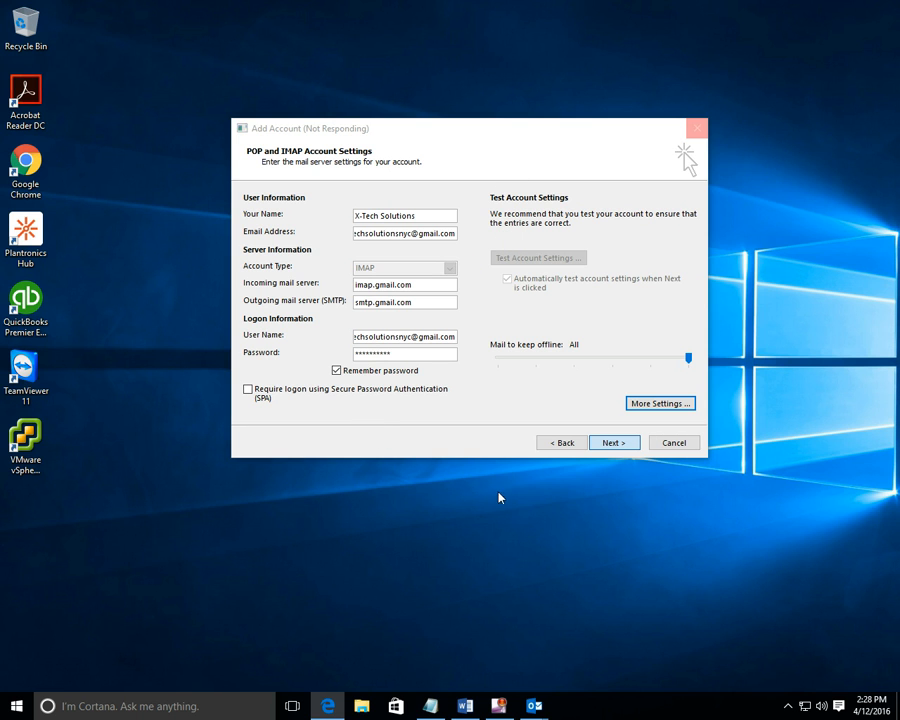
mouse_move(520, 102)
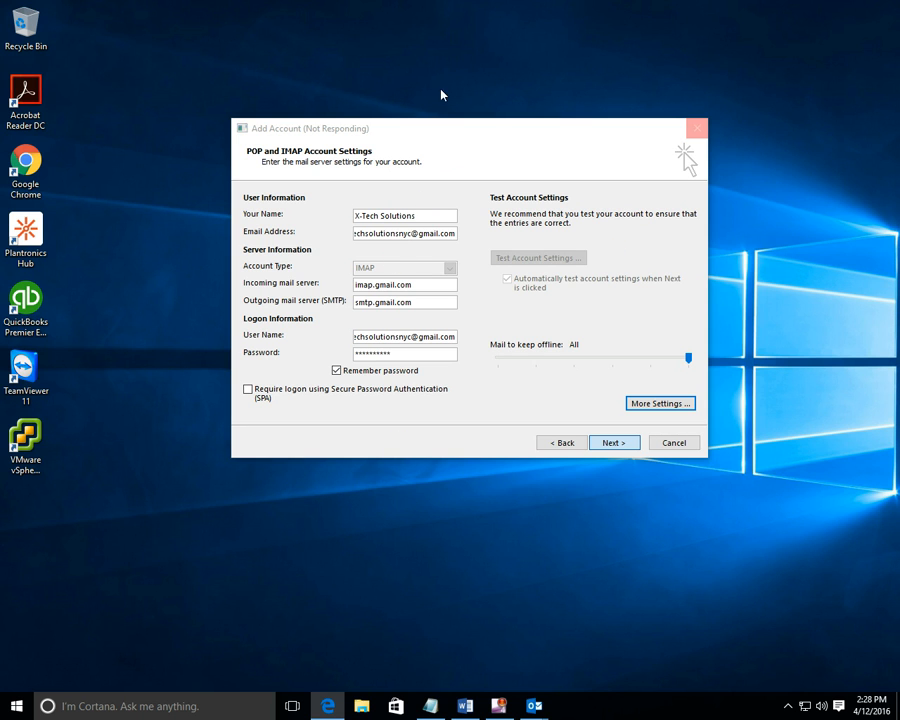
mouse_move(506, 100)
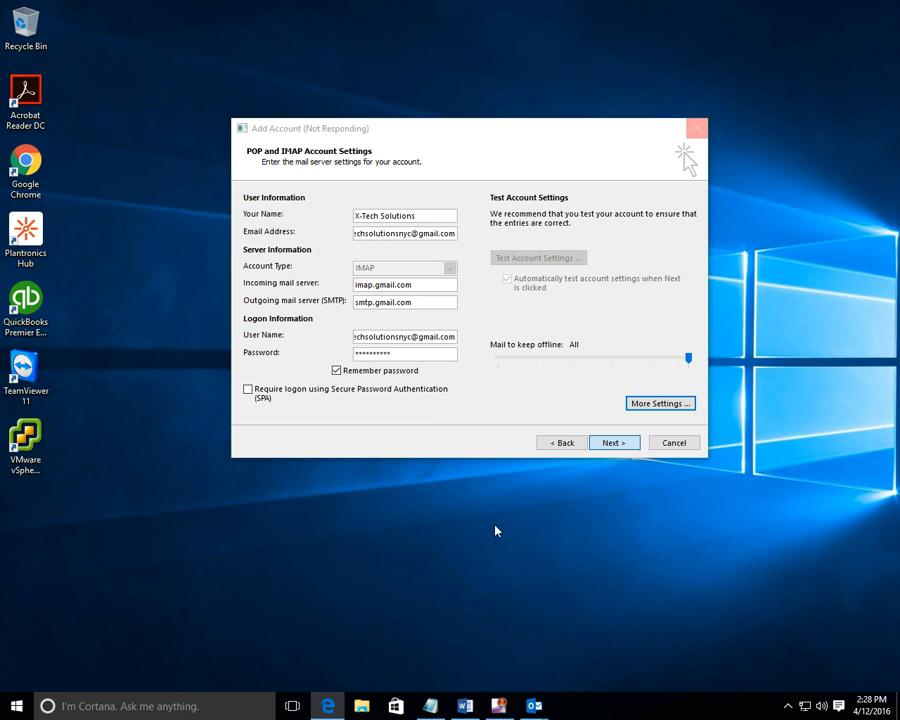
mouse_move(547, 528)
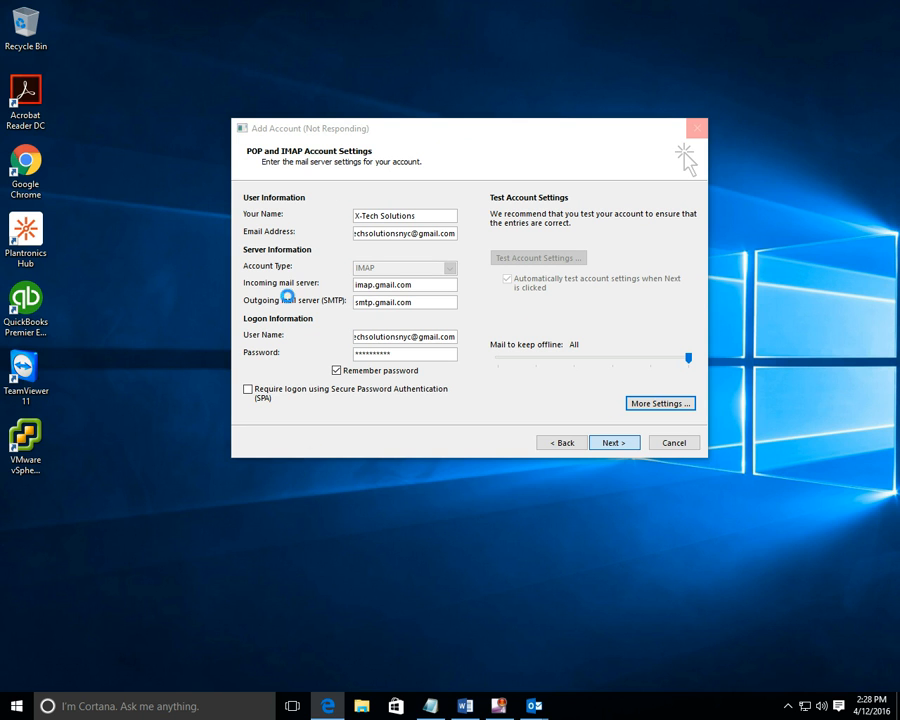
mouse_move(494, 60)
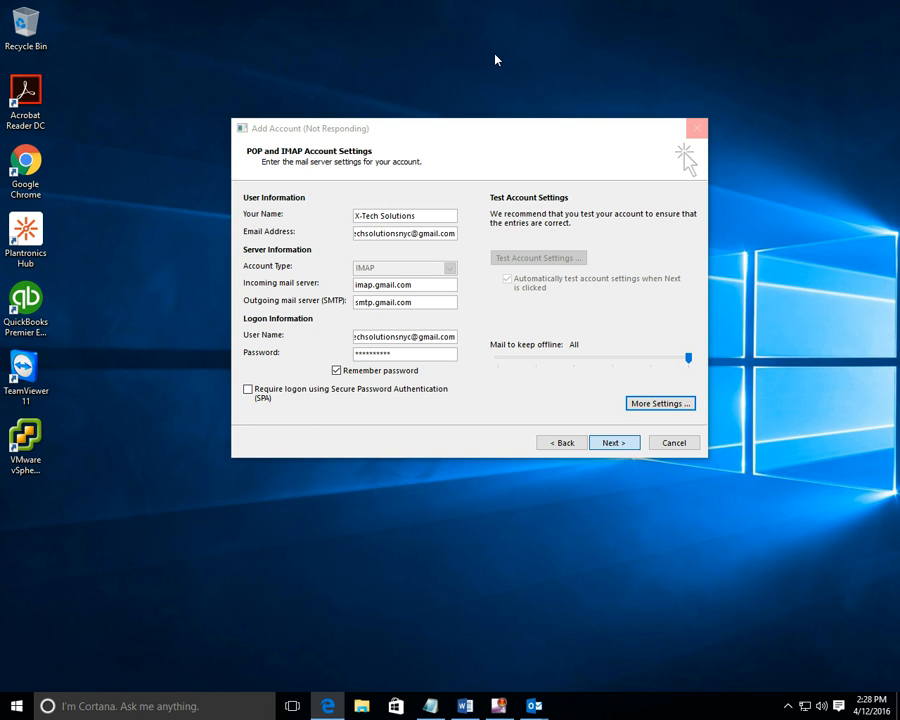
mouse_move(378, 115)
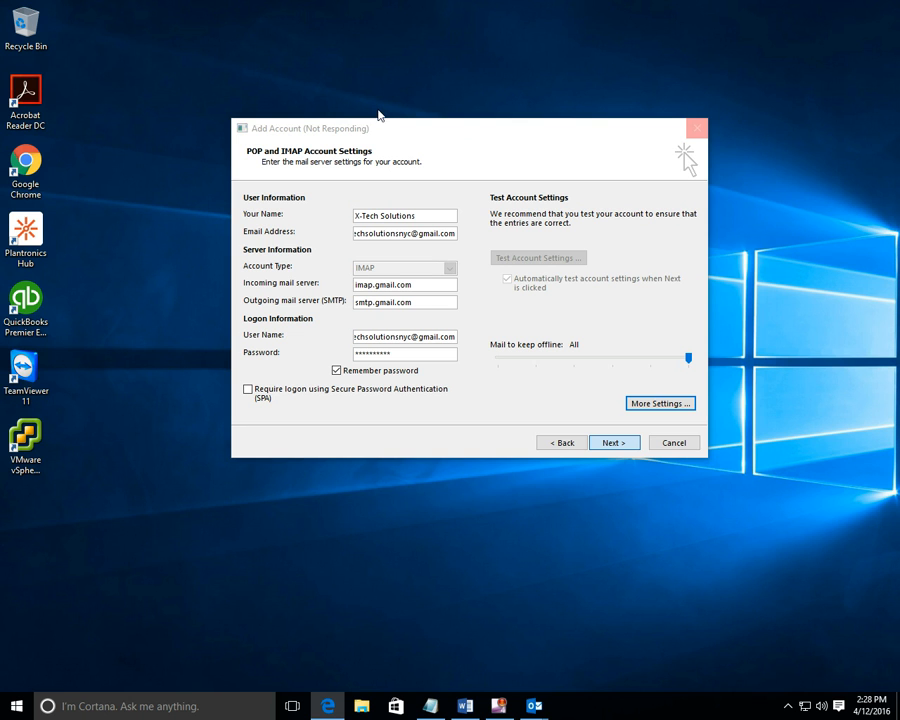
mouse_move(428, 110)
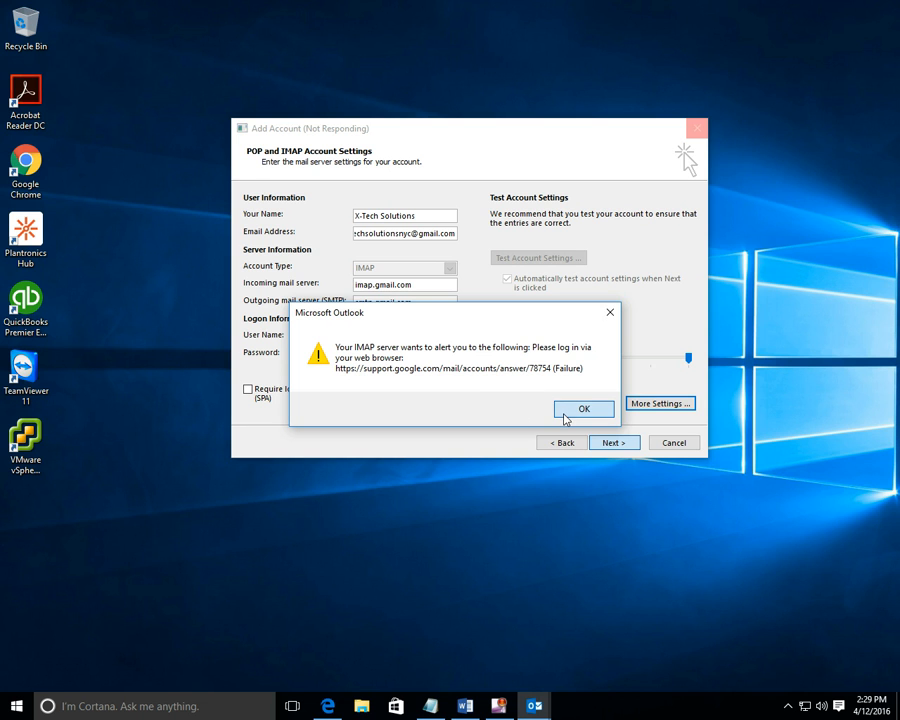
Dismiss the repeated IMAP alert and resubmit the password with 'Save this password' ticked
click(584, 409)
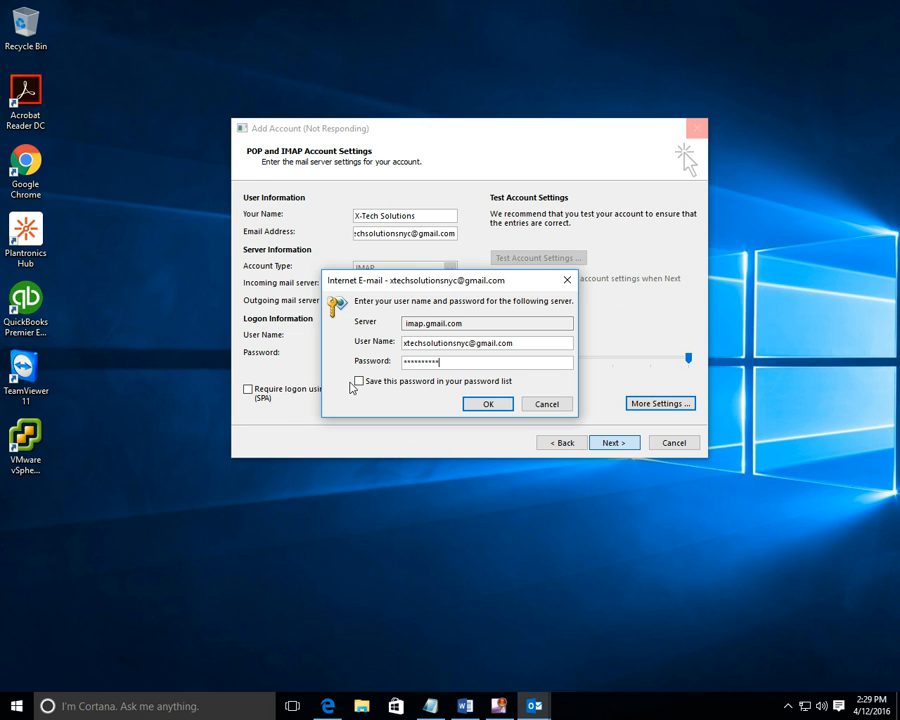
click(359, 381)
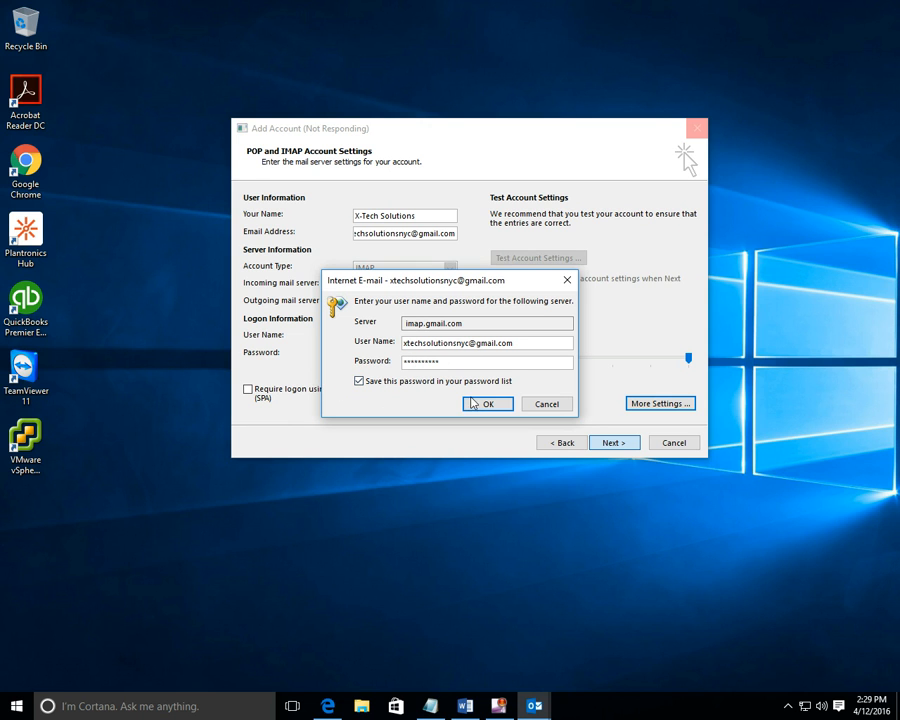
click(488, 403)
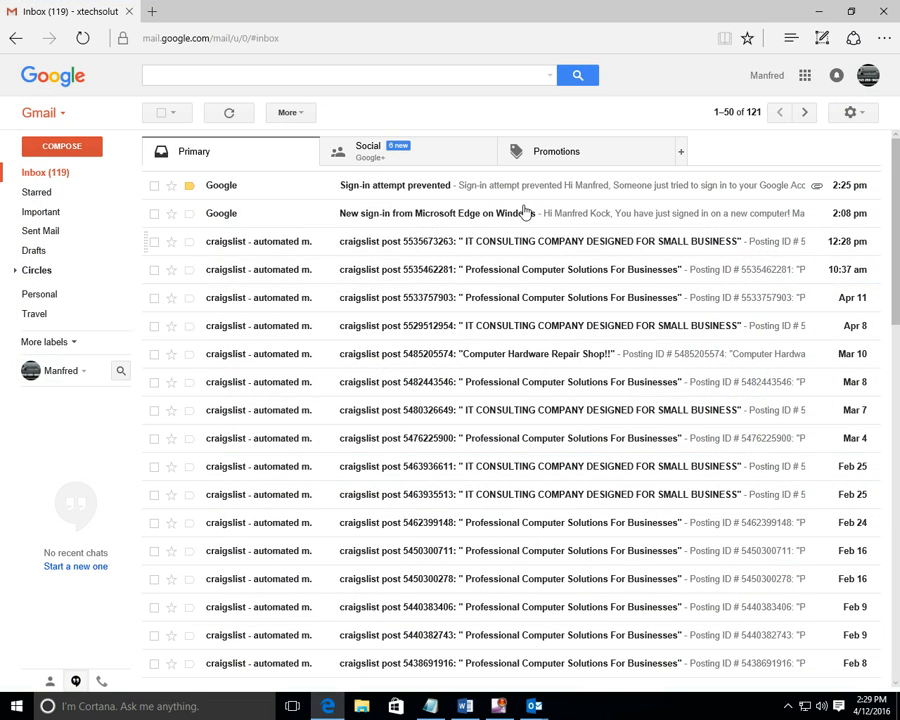
Go back to Gmail Settings > Forwarding and POP/IMAP to confirm IMAP is enabled
click(868, 75)
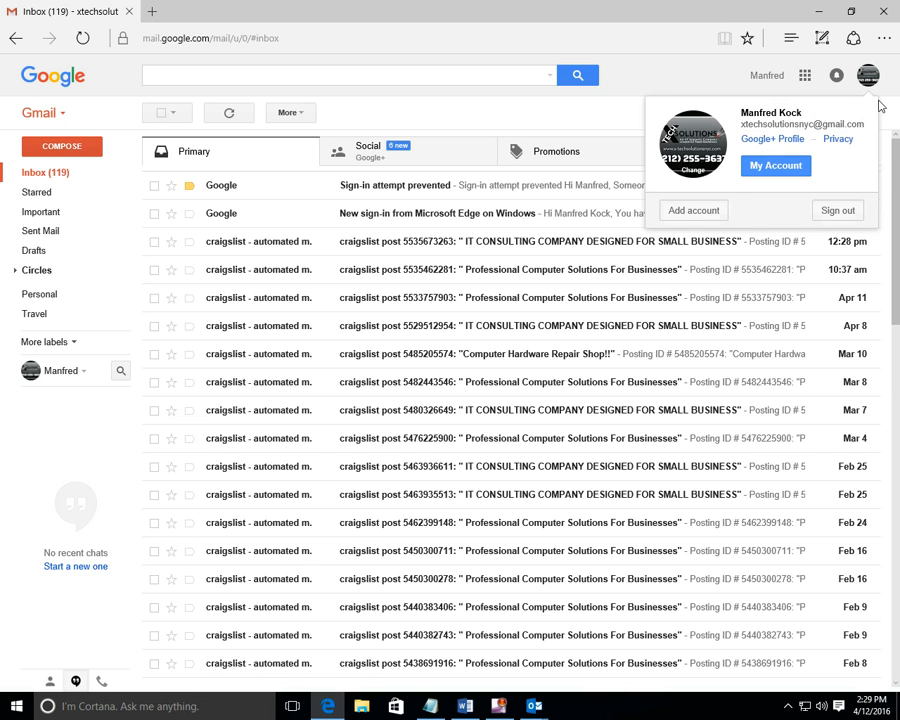
click(847, 112)
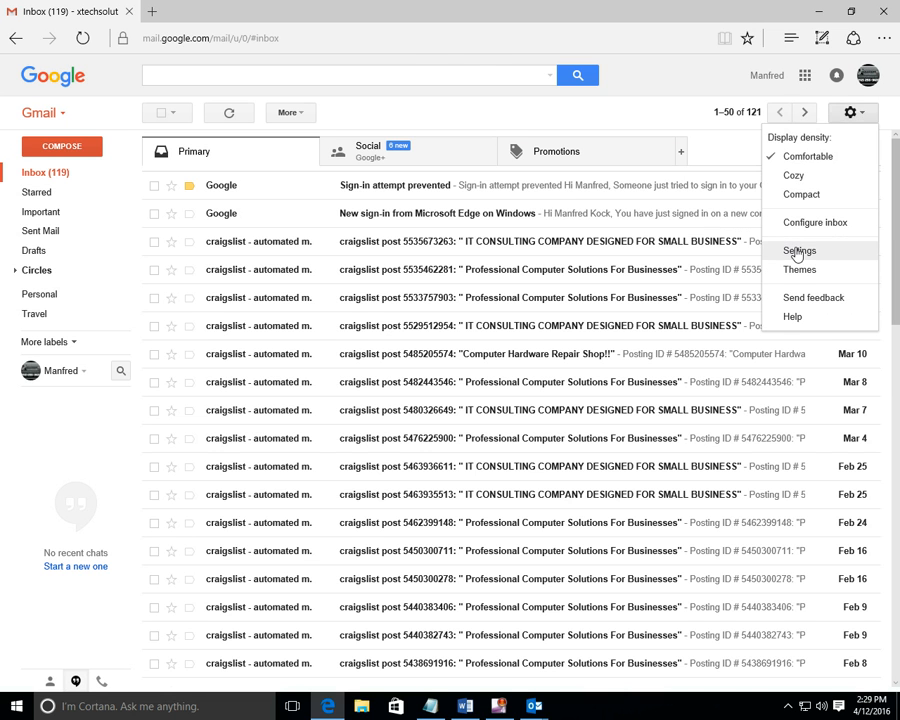
click(799, 250)
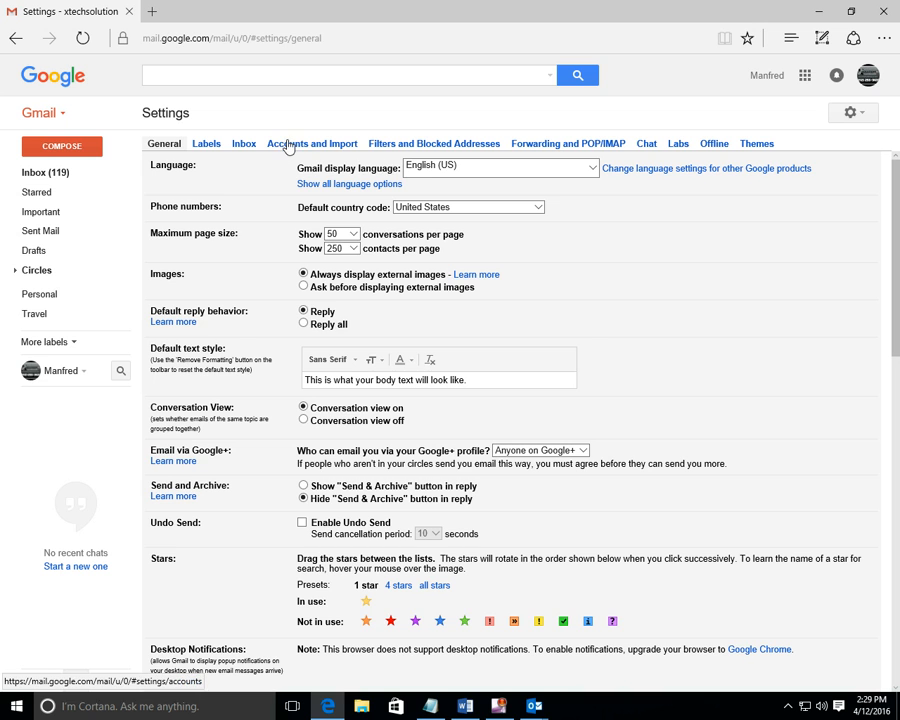
click(311, 143)
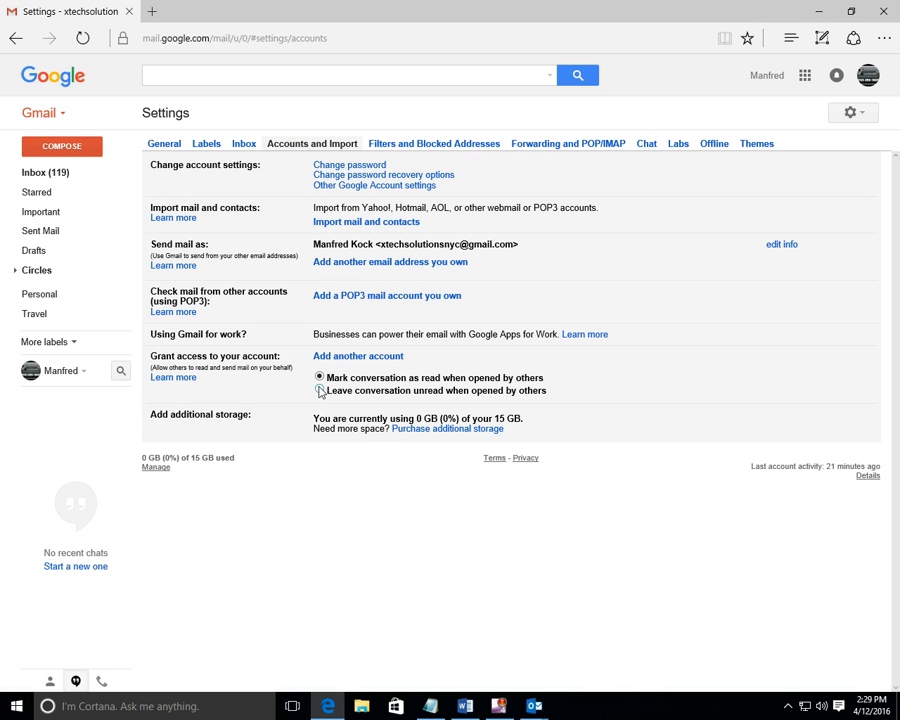
mouse_move(554, 150)
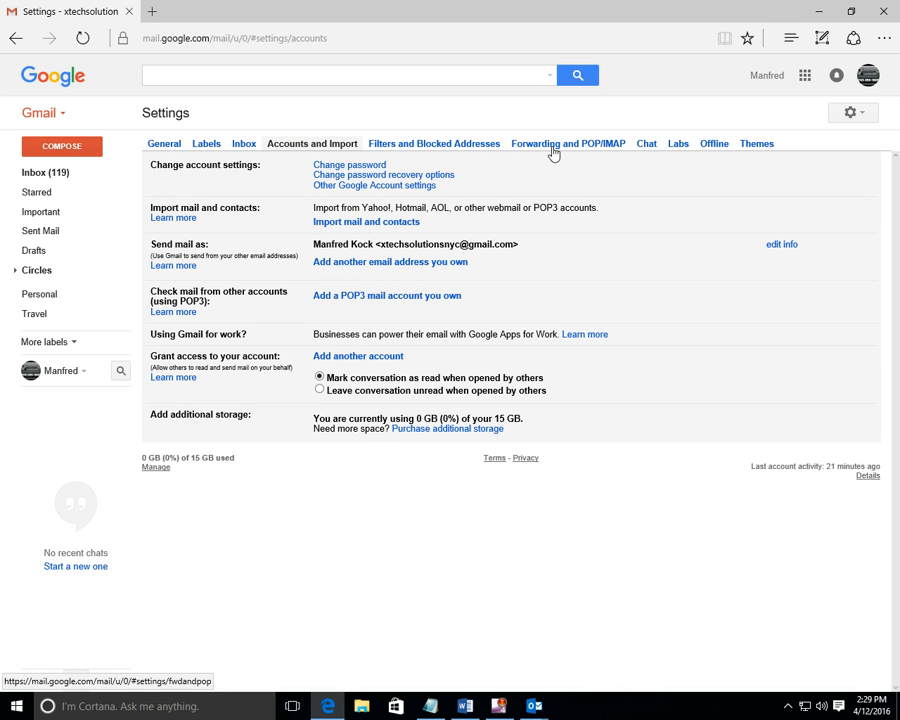
click(567, 143)
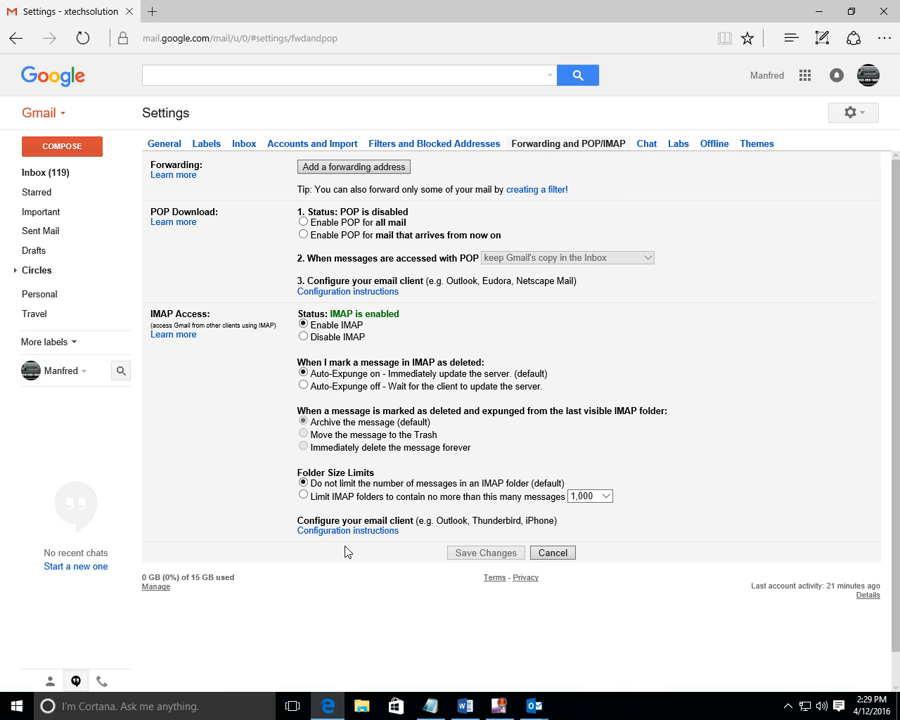
mouse_move(248, 247)
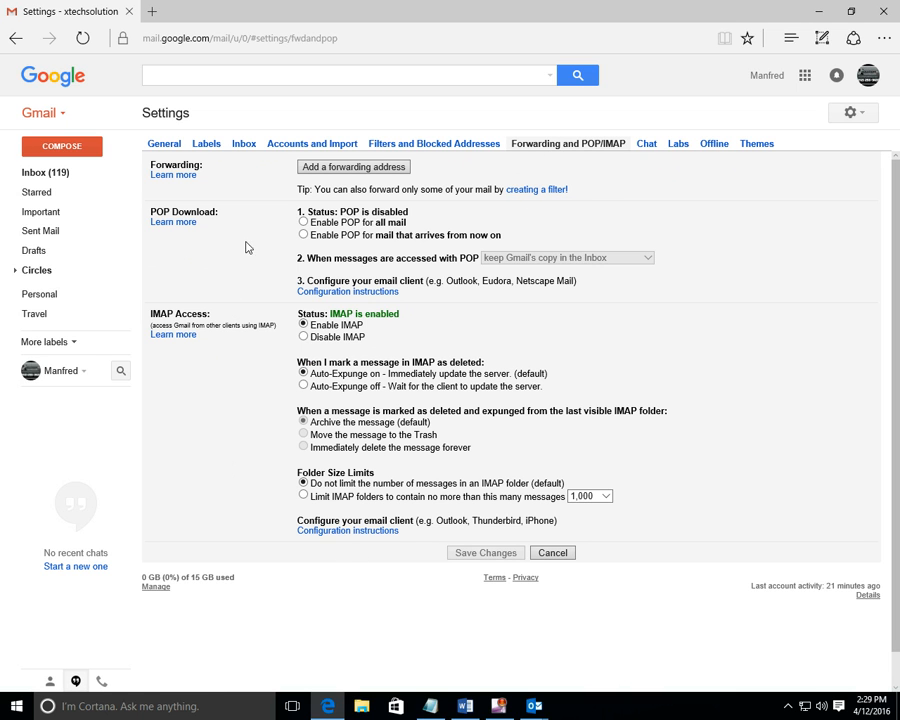
mouse_move(259, 303)
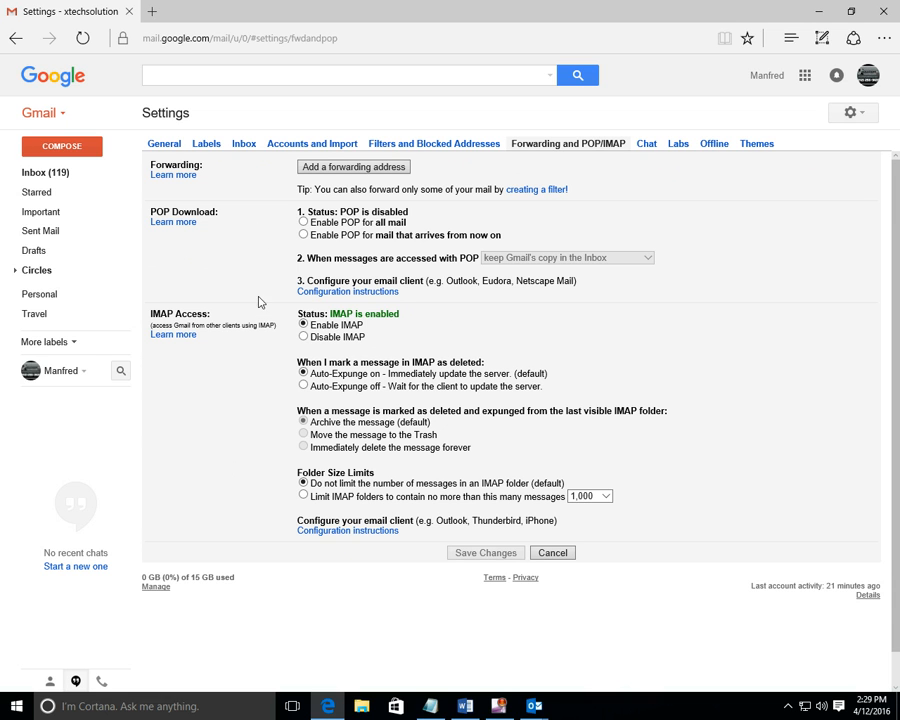
mouse_move(493, 195)
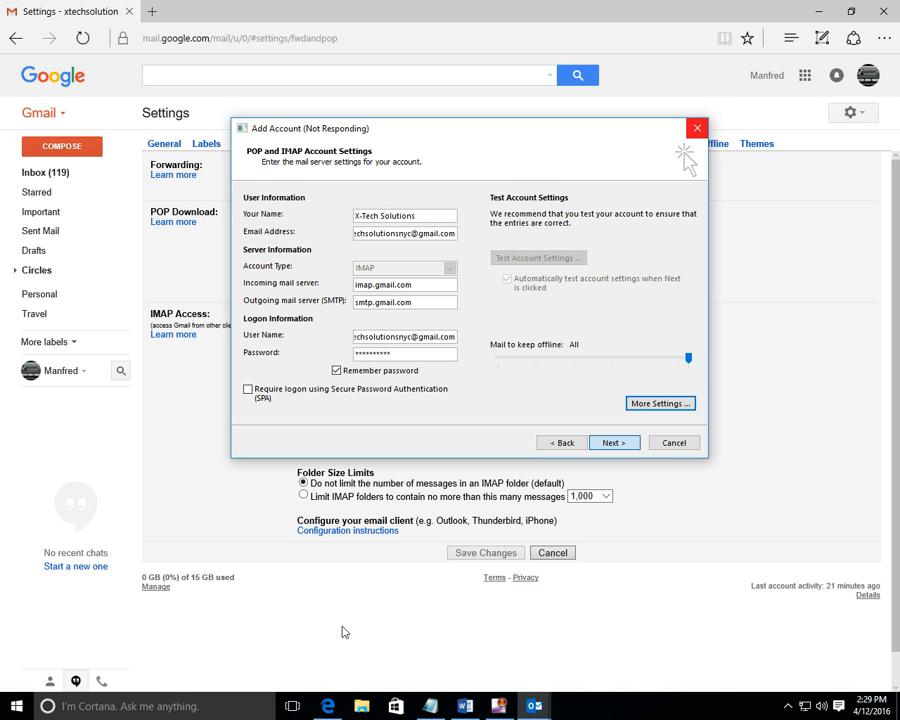
mouse_move(365, 619)
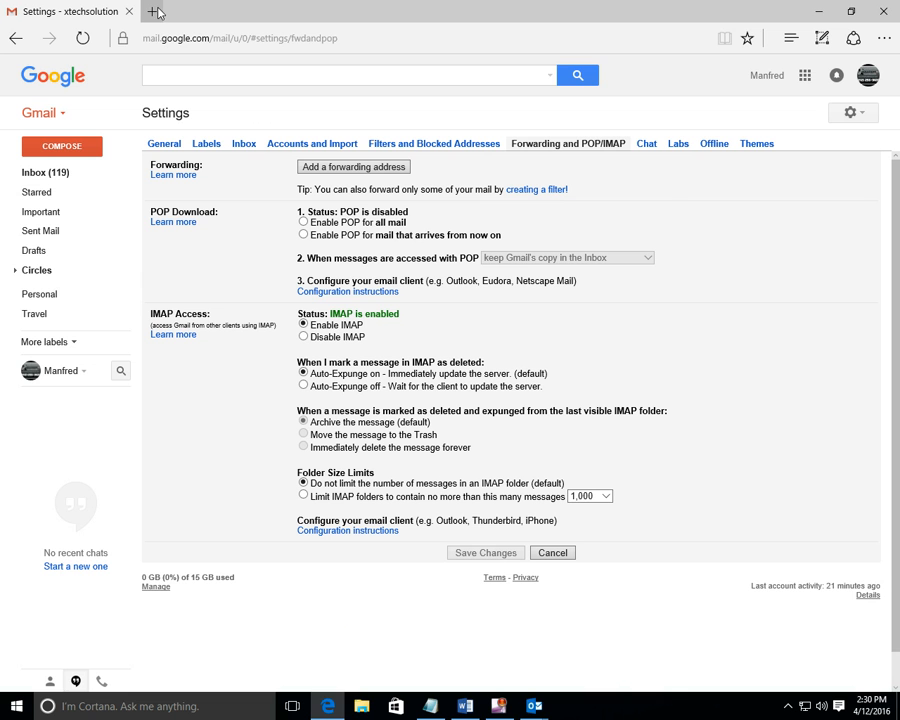
In a new Edge tab, search Google for '78754 failure outlook'
click(156, 12)
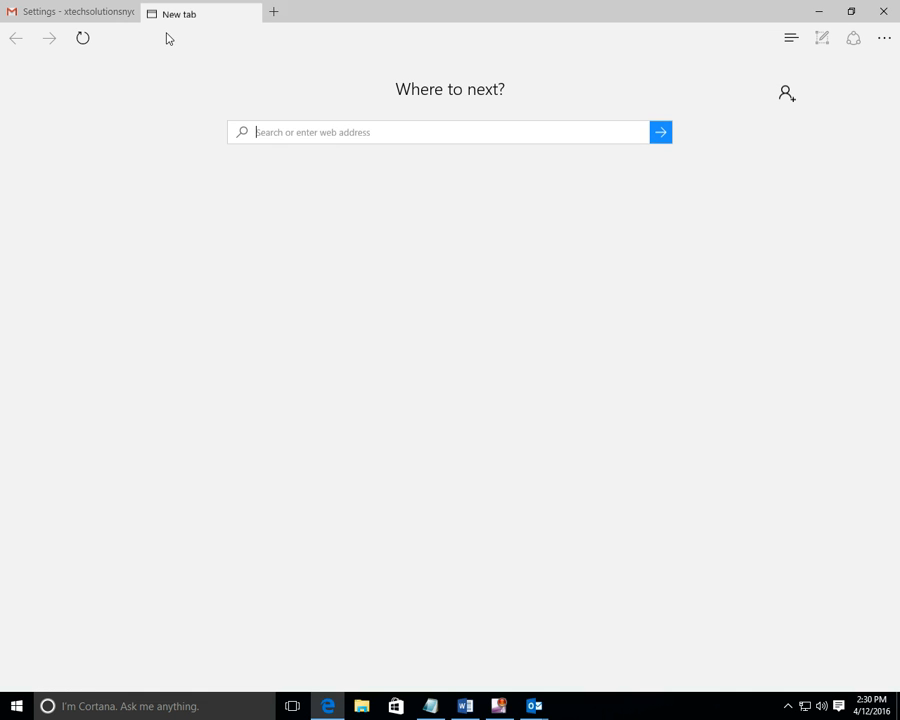
text(google.com/?gws_rd=ssl)
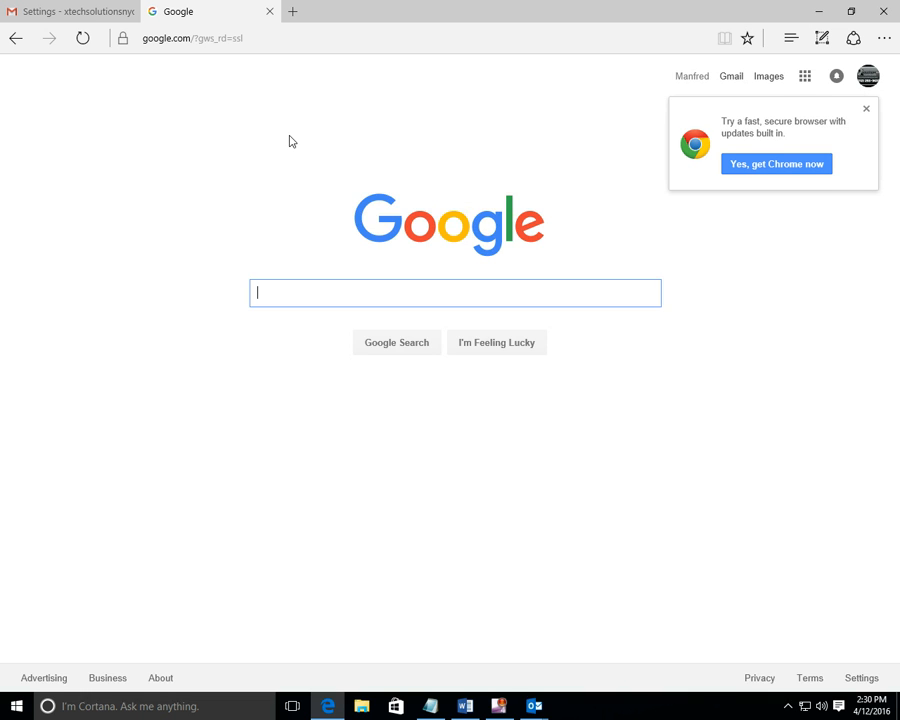
text(7874)
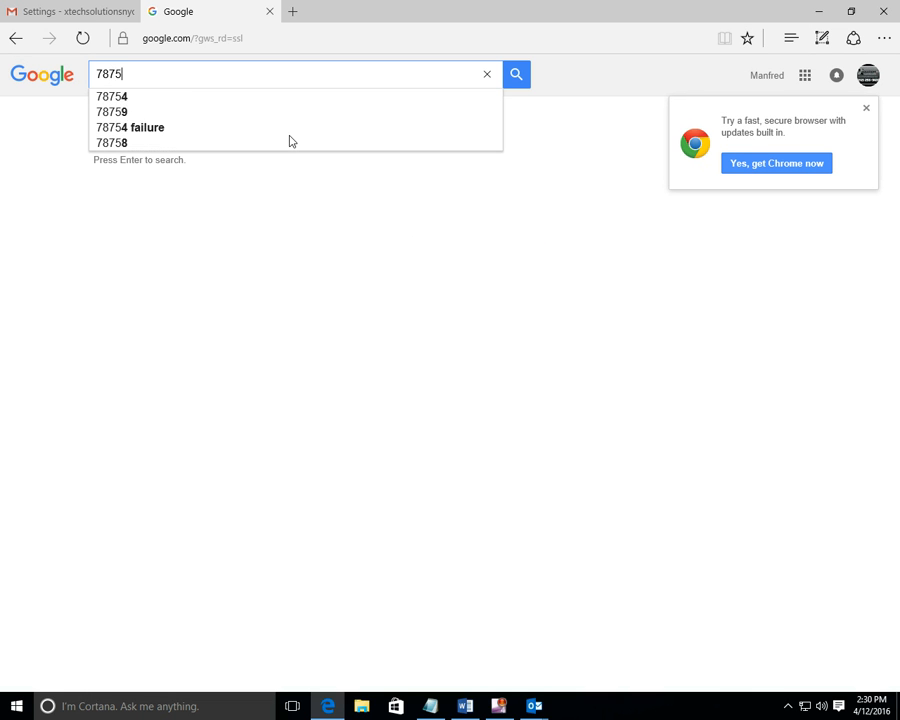
click(487, 74)
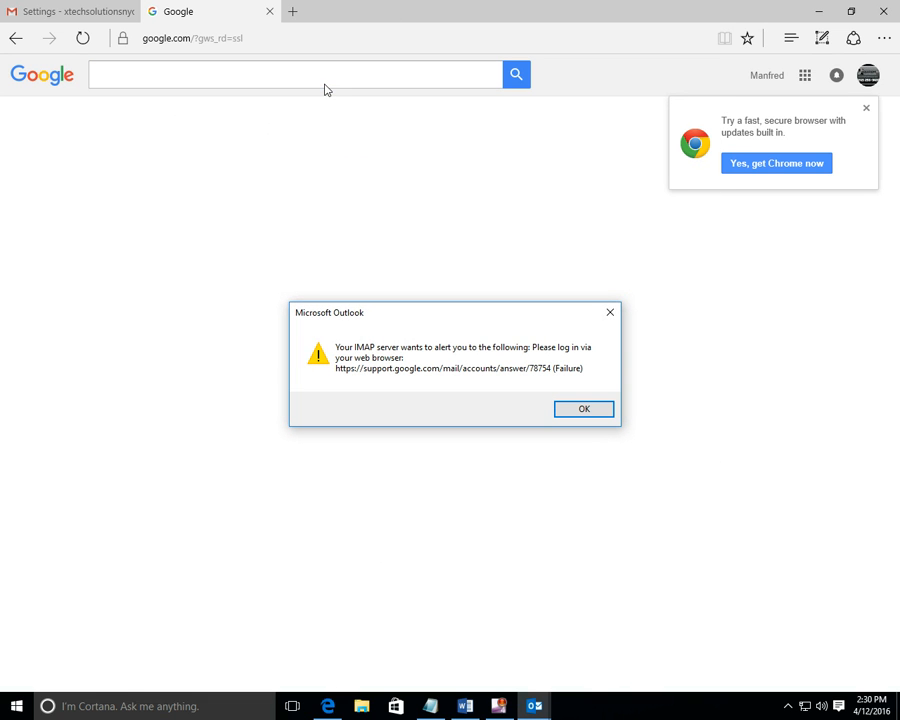
click(584, 408)
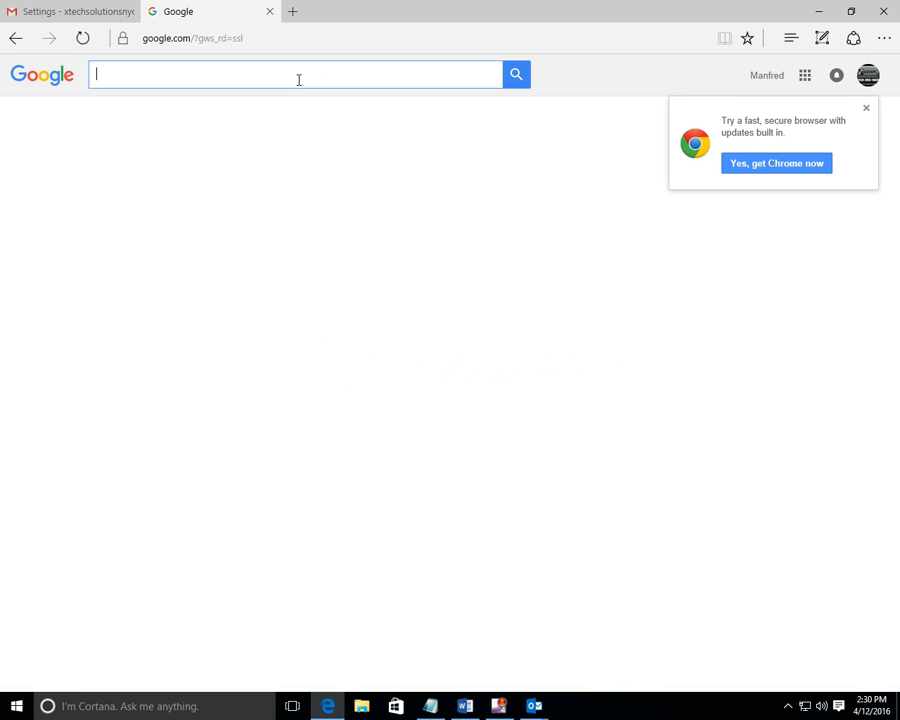
text(78754 failure outlook)
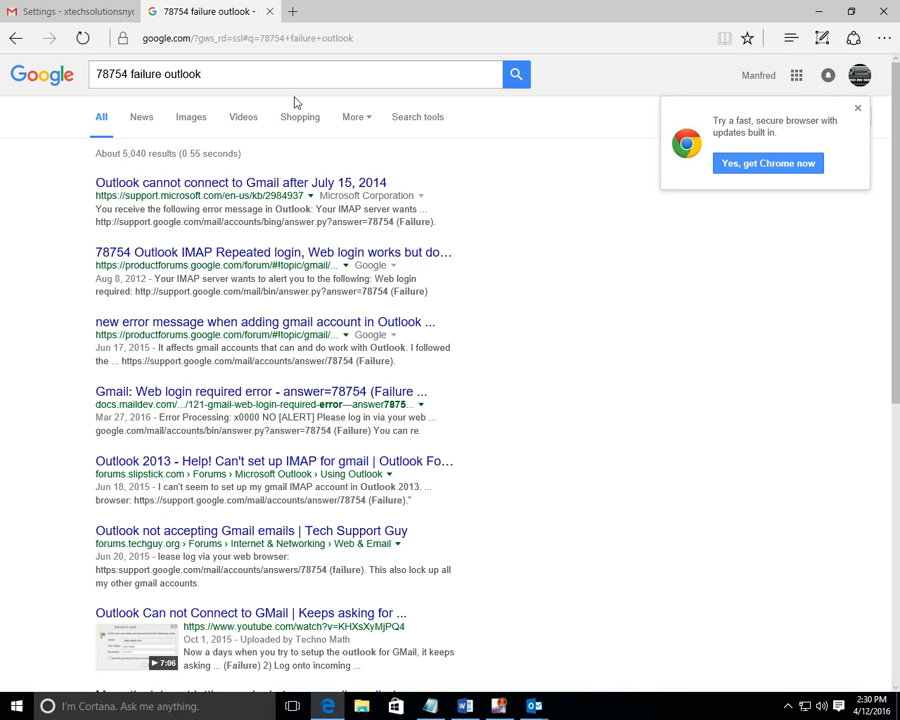
Open Microsoft's support article on Gmail IMAP failures and compare it with the Outlook alert
click(240, 182)
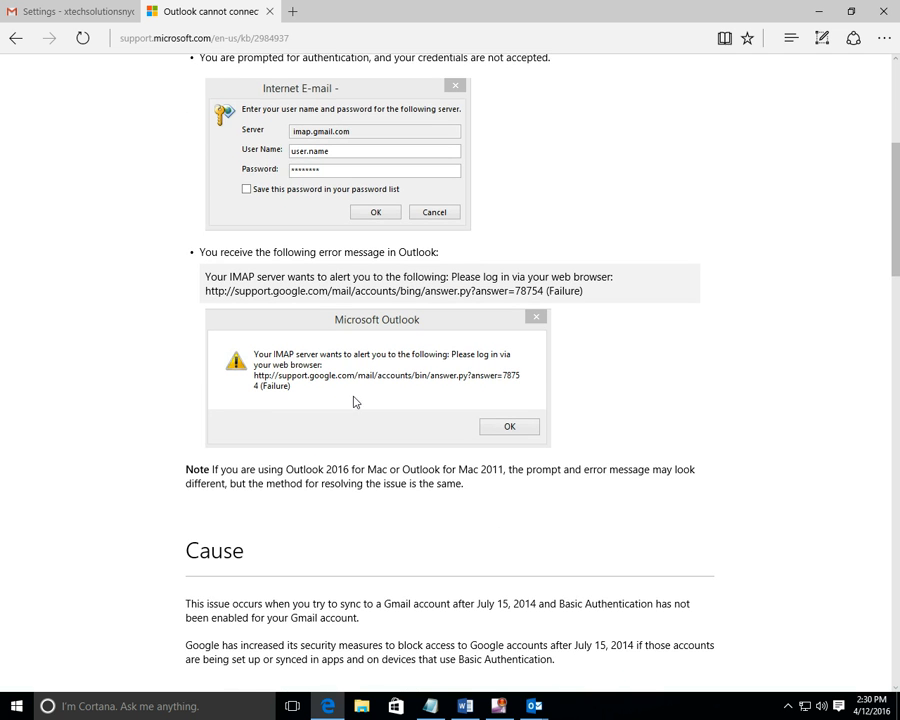
scroll(down, 3)
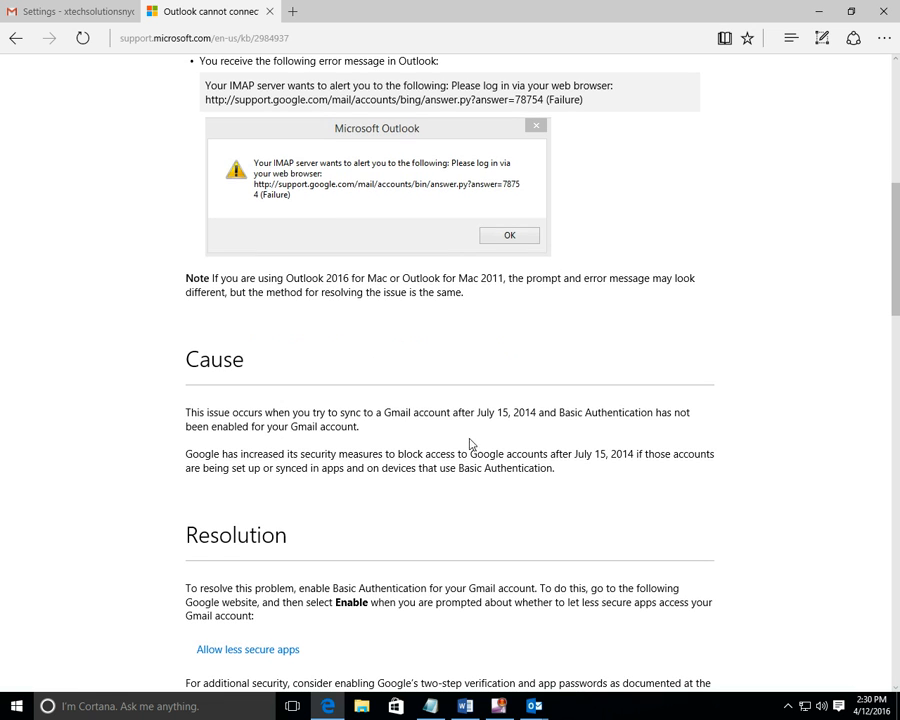
scroll(down, 3)
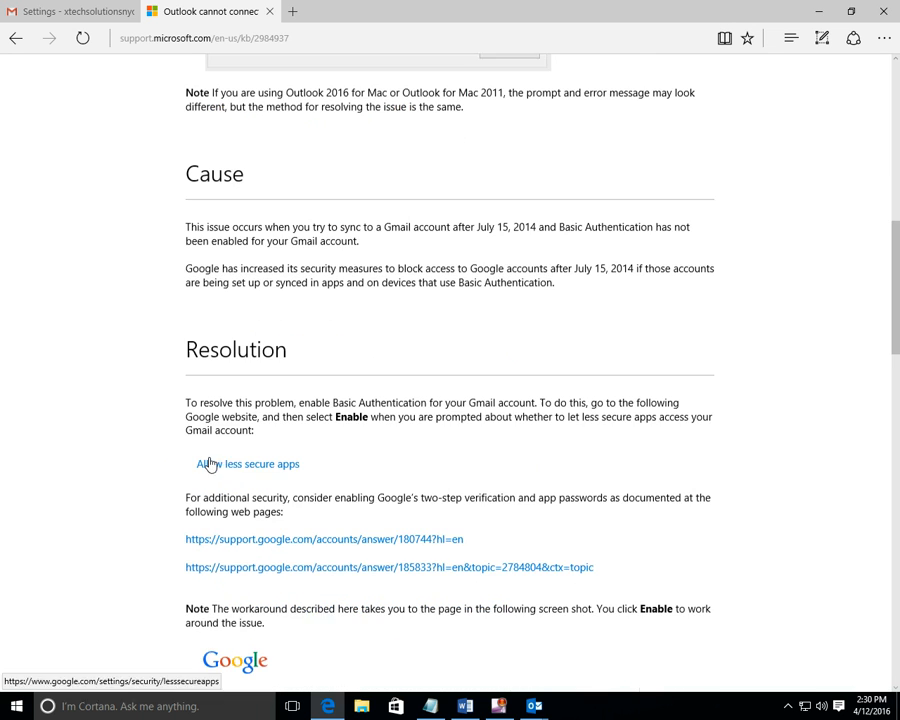
scroll(down, 3)
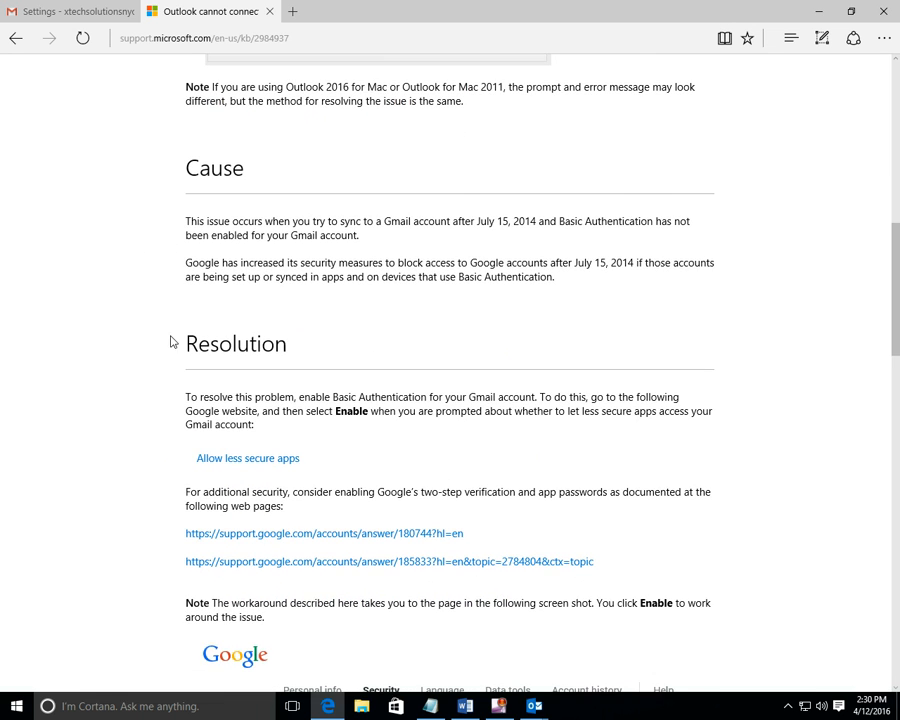
scroll(down, 3)
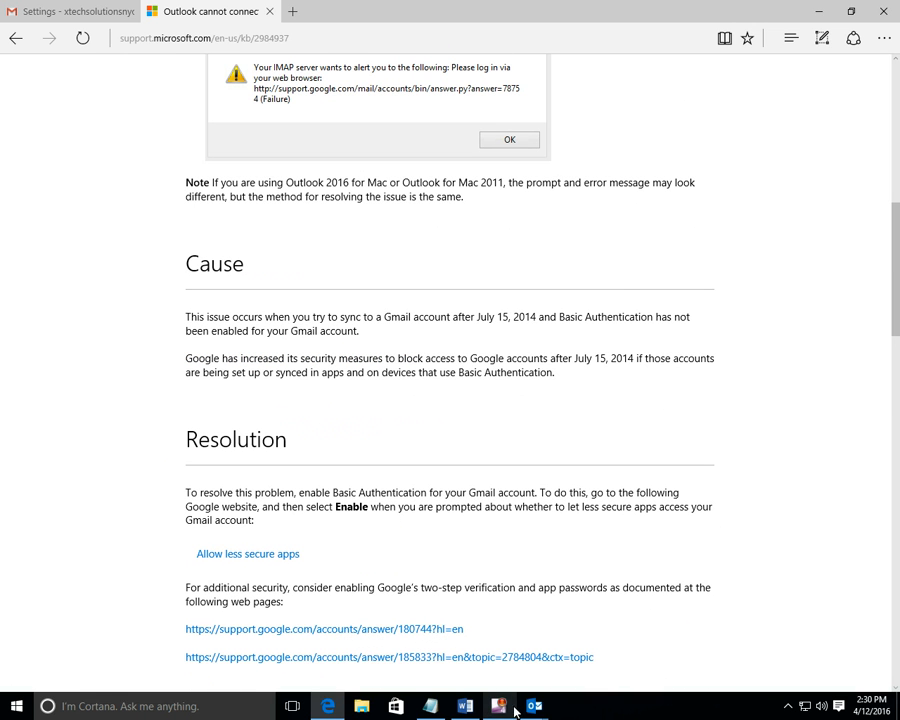
click(533, 707)
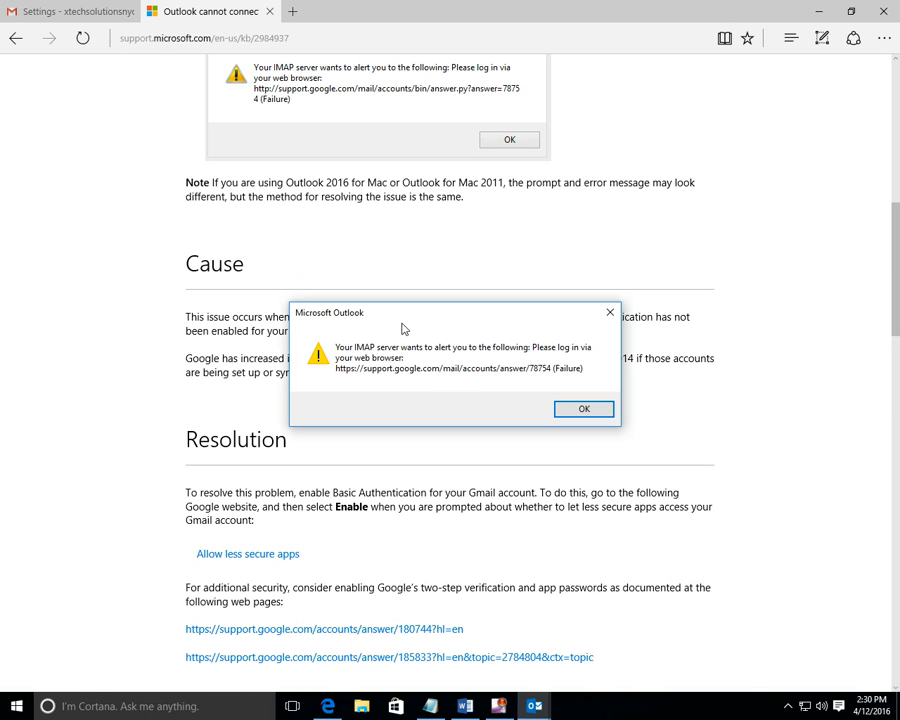
mouse_move(479, 377)
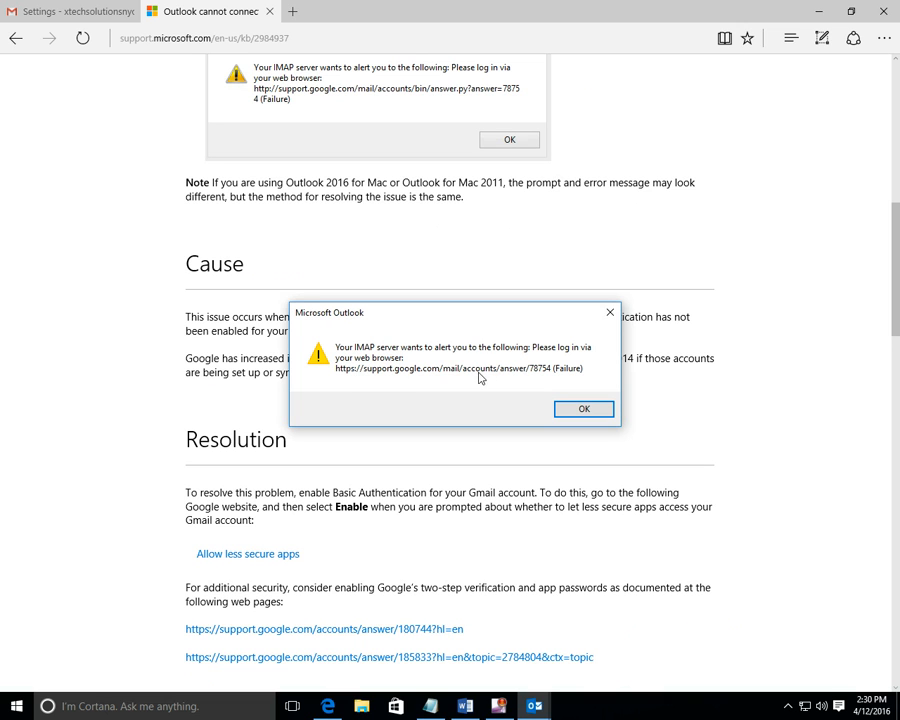
mouse_move(531, 378)
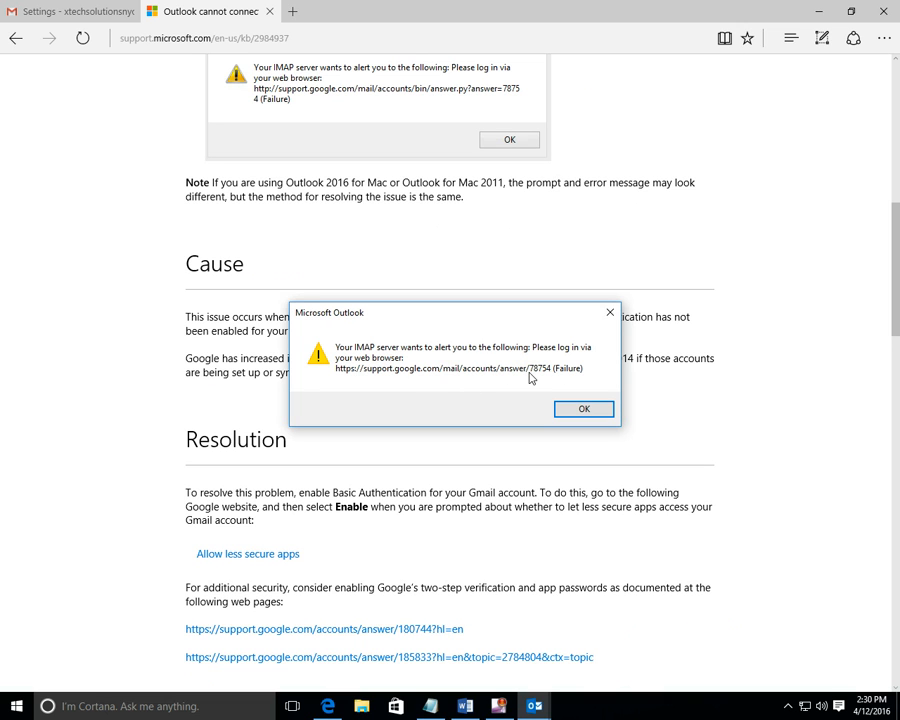
click(584, 408)
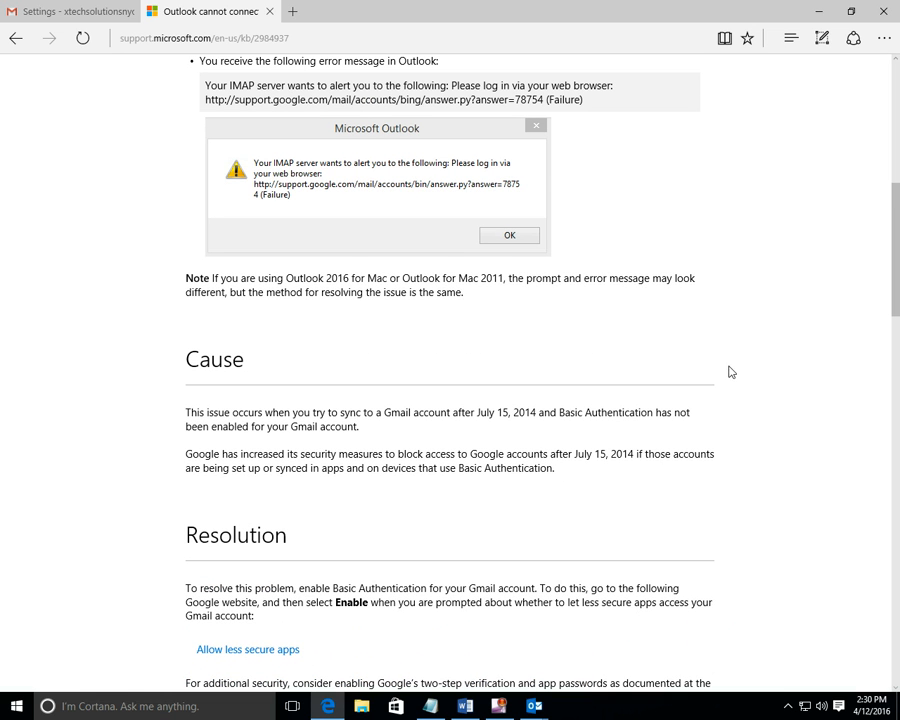
mouse_move(143, 343)
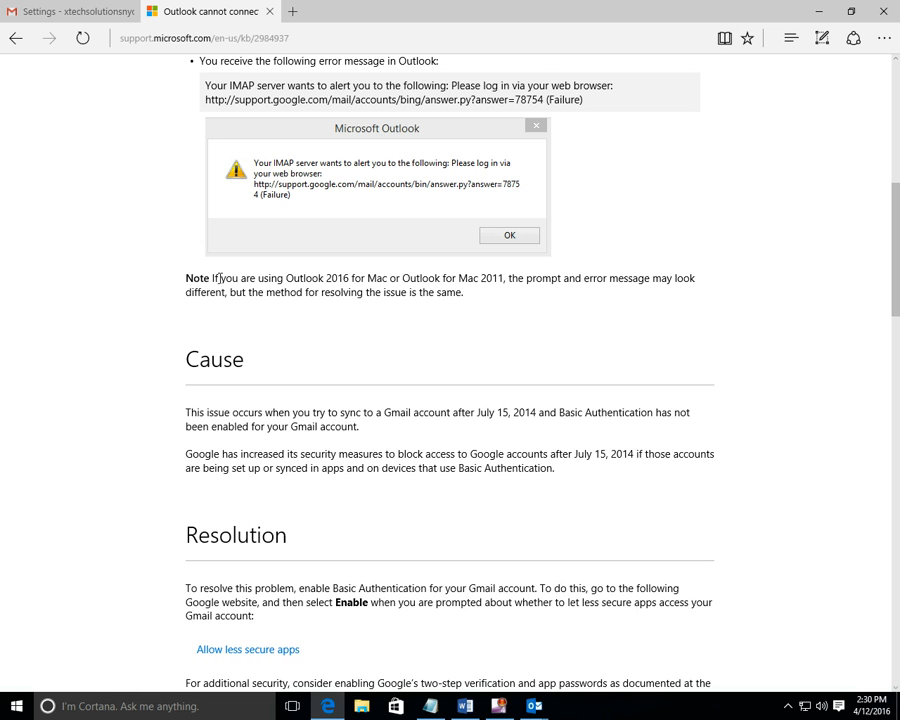
Highlight the Mac-version note and cause sentence, then reach the Resolution section
drag(185, 278, 583, 278)
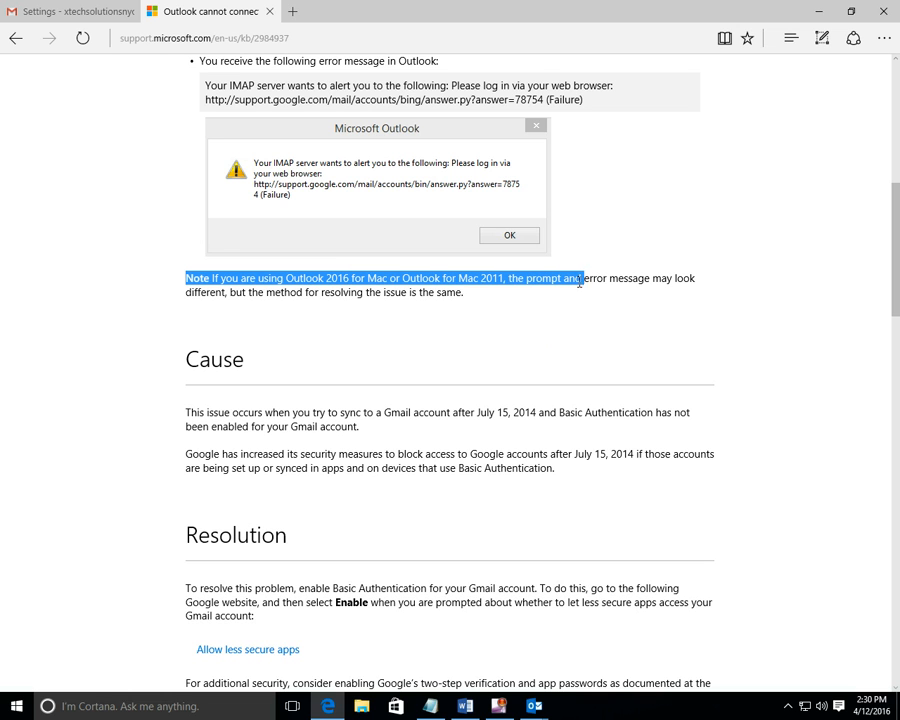
click(180, 302)
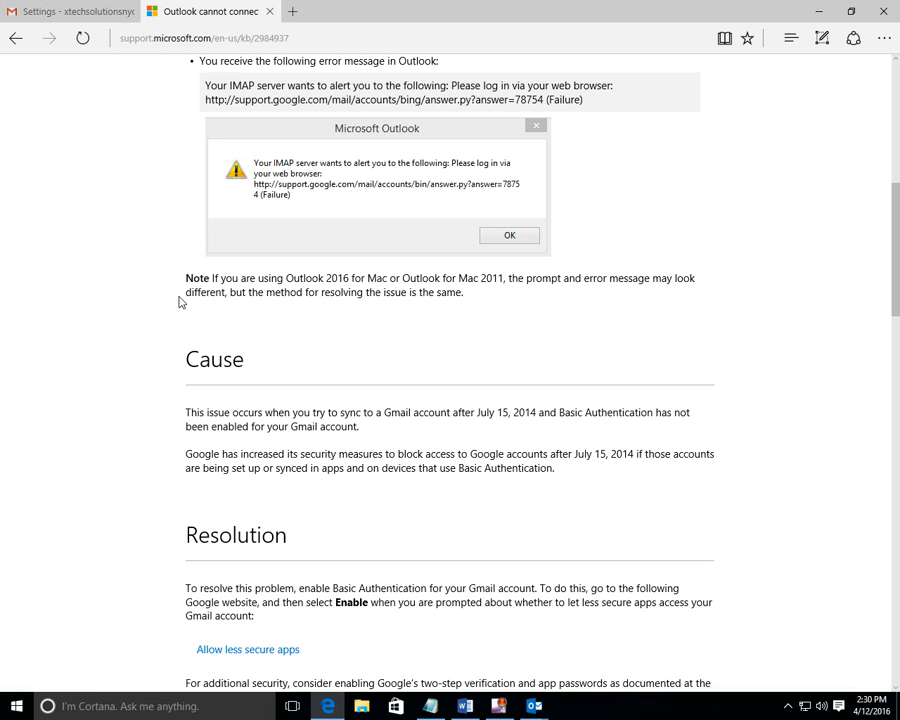
scroll(down, 3)
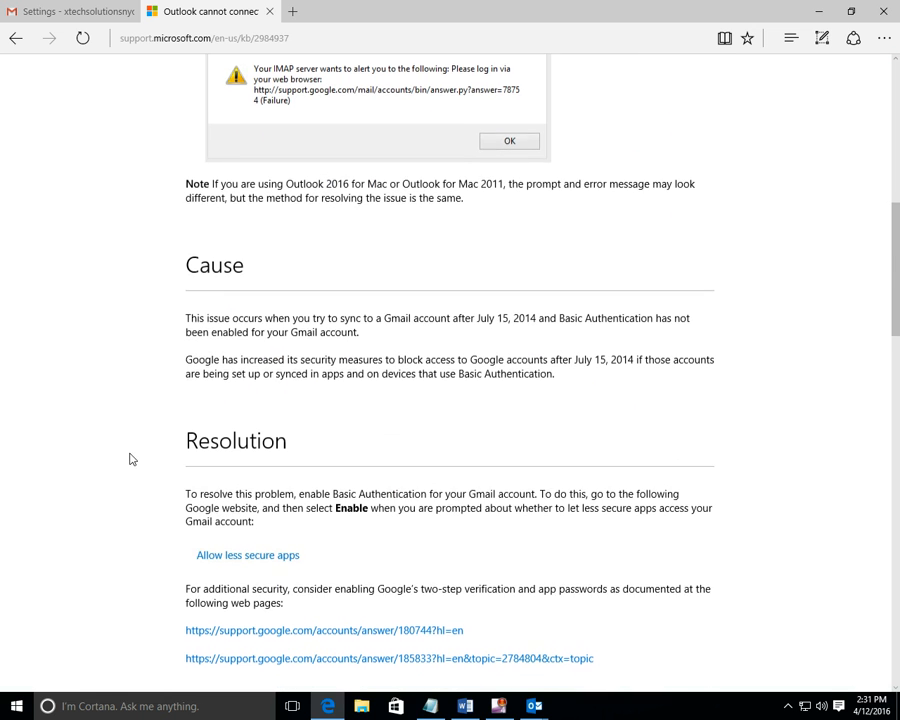
drag(185, 317, 322, 331)
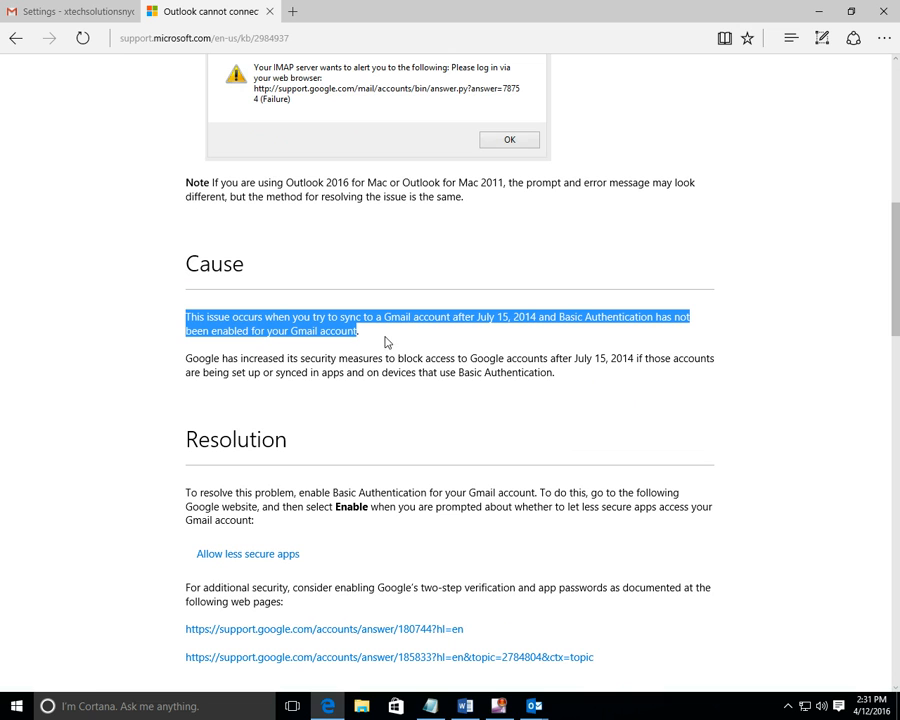
mouse_move(498, 329)
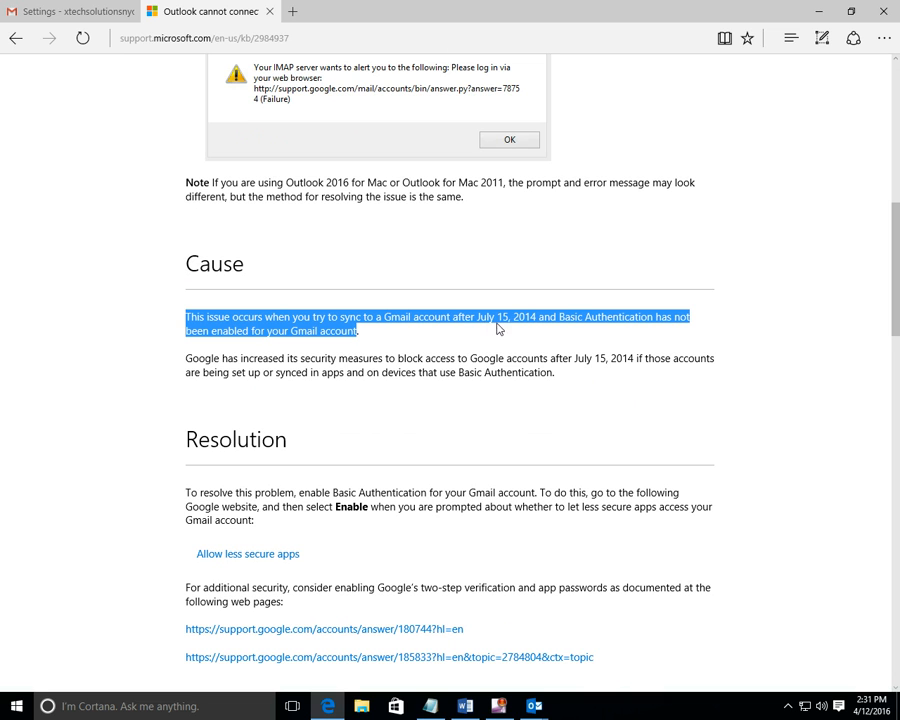
mouse_move(601, 331)
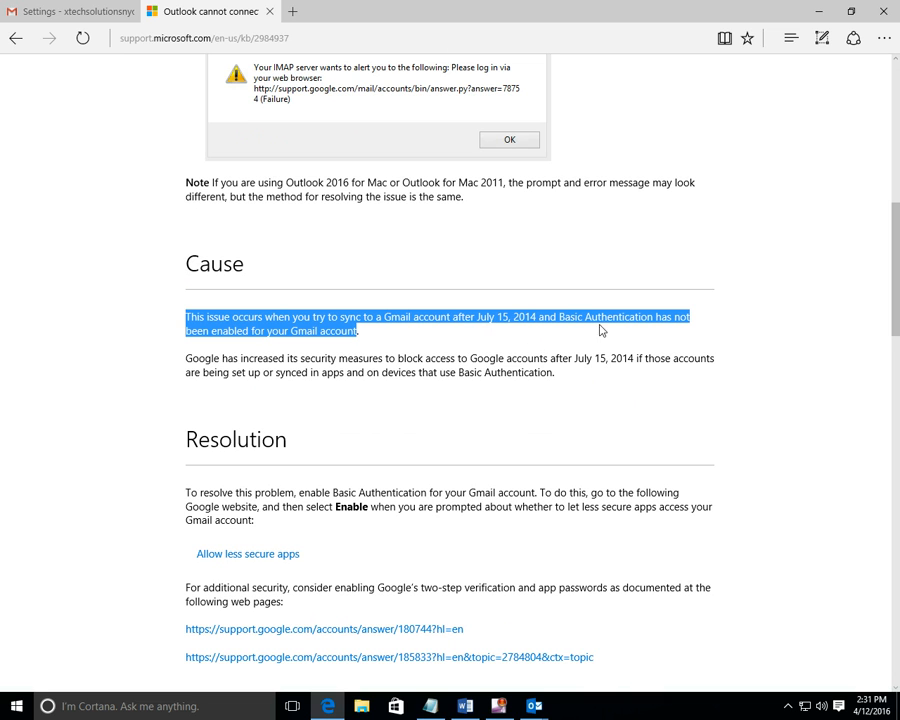
mouse_move(437, 340)
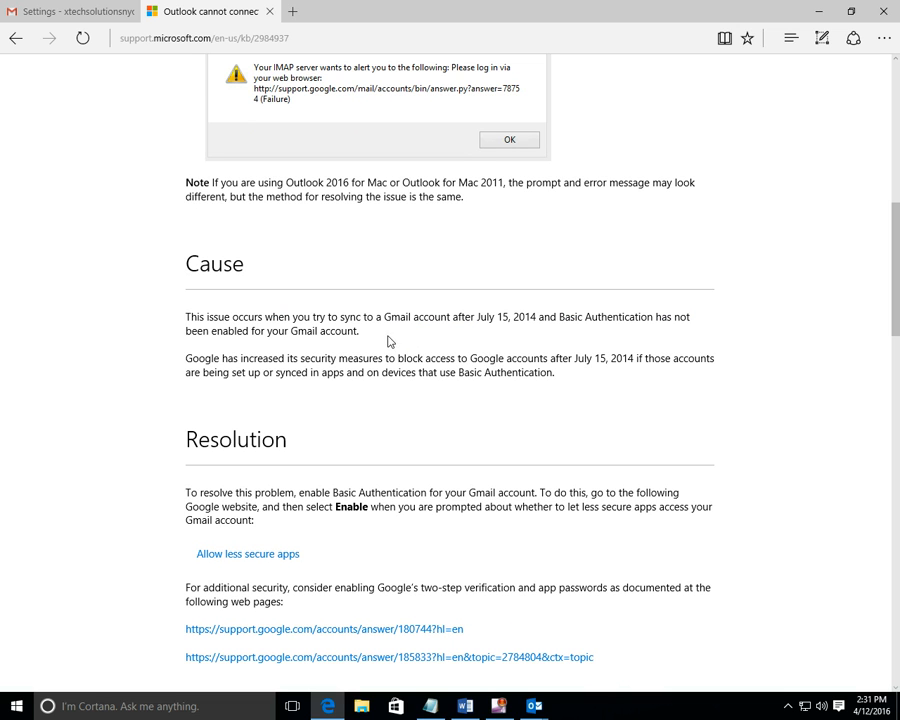
mouse_move(387, 340)
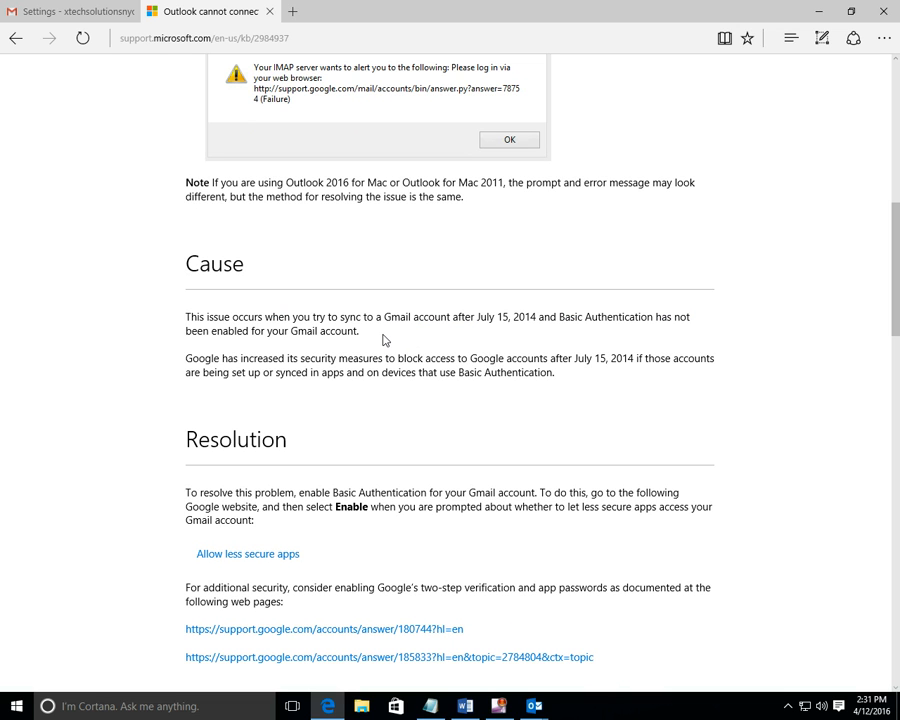
scroll(down, 3)
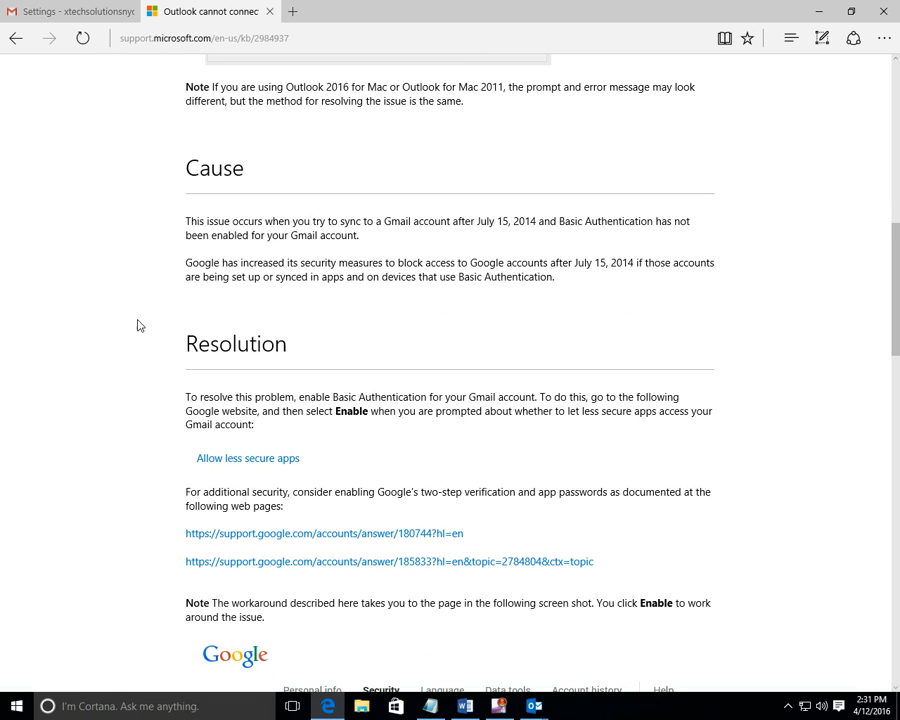
mouse_move(405, 313)
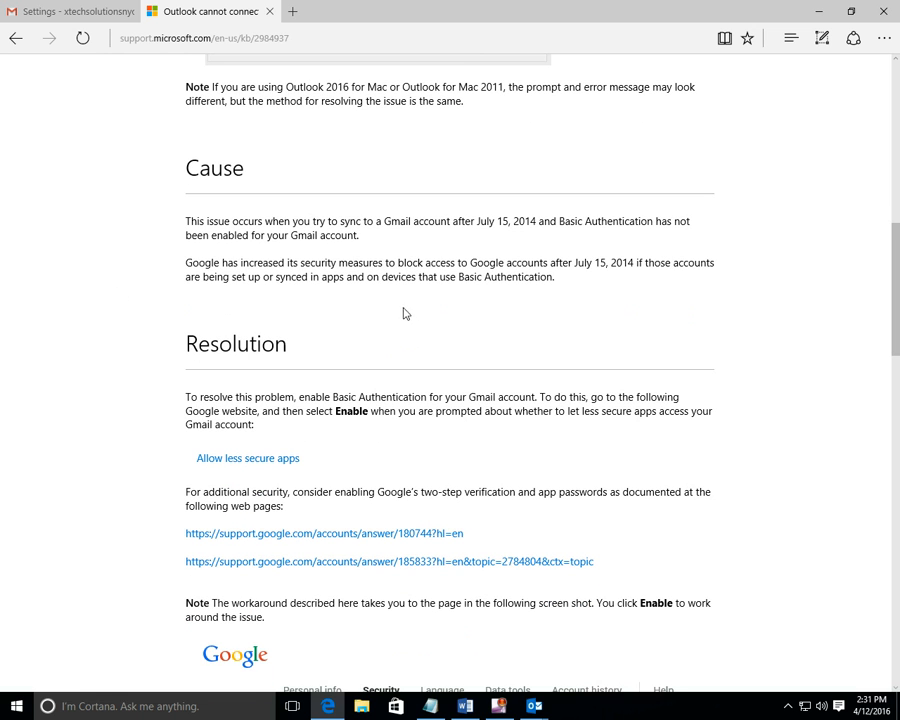
scroll(down, 3)
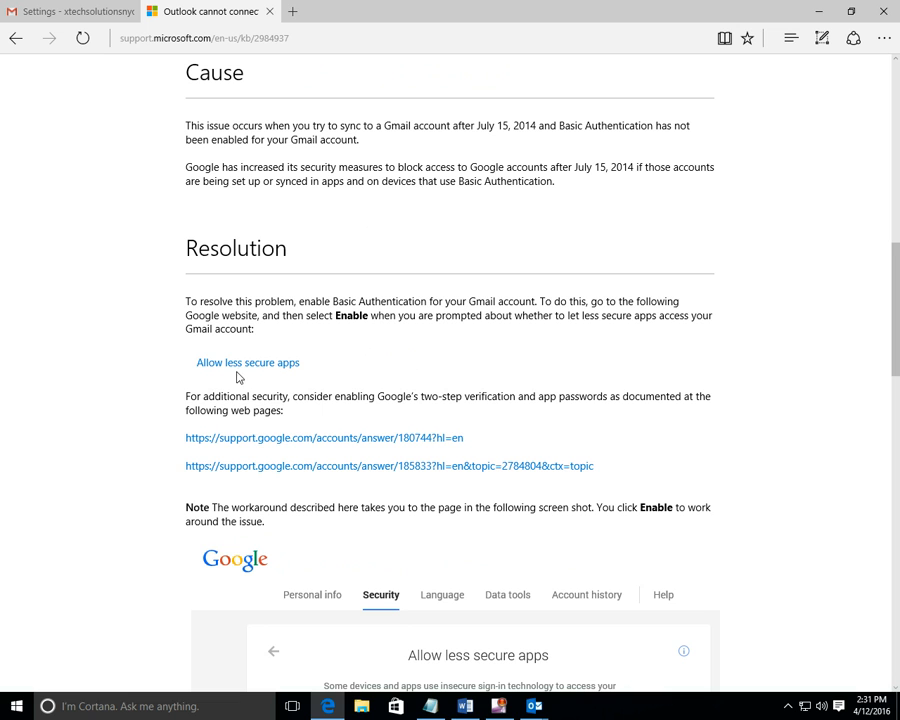
Open the 'Allow less secure apps' link in a new tab and turn access on
right_click(247, 362)
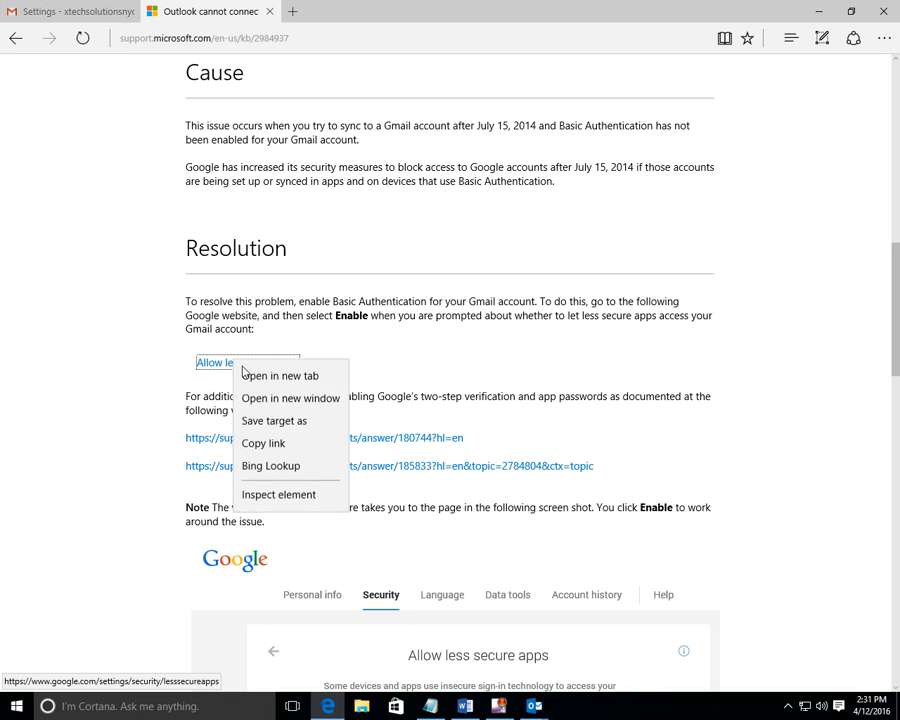
click(278, 375)
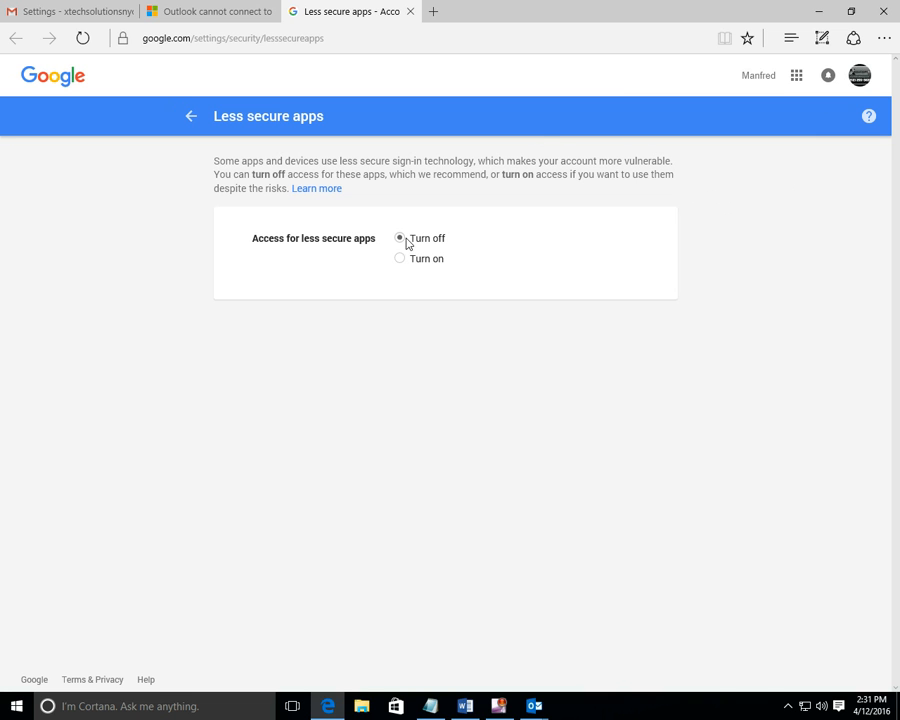
mouse_move(265, 242)
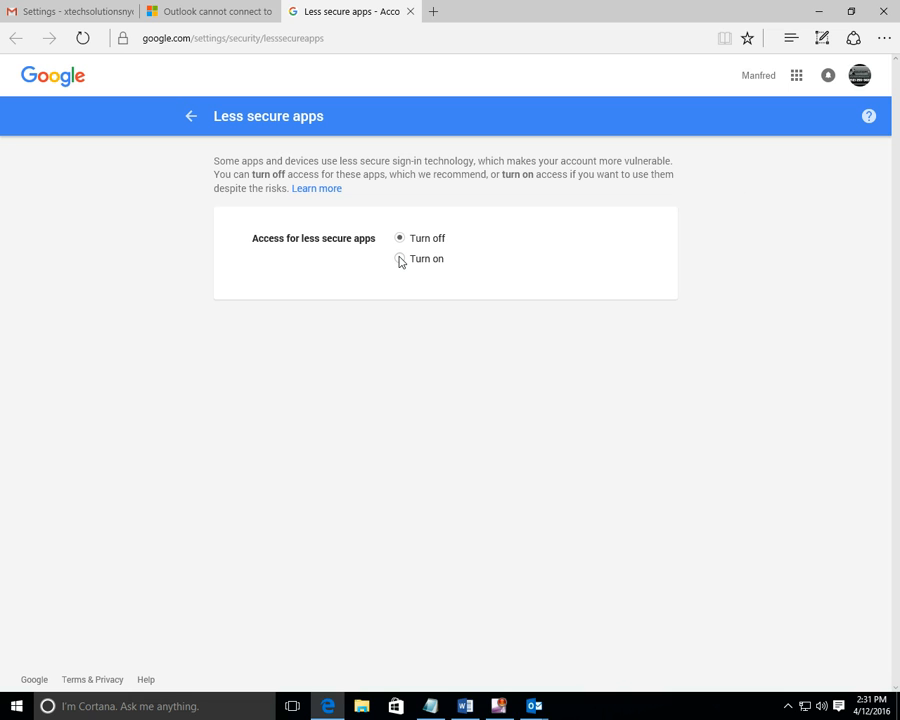
click(400, 259)
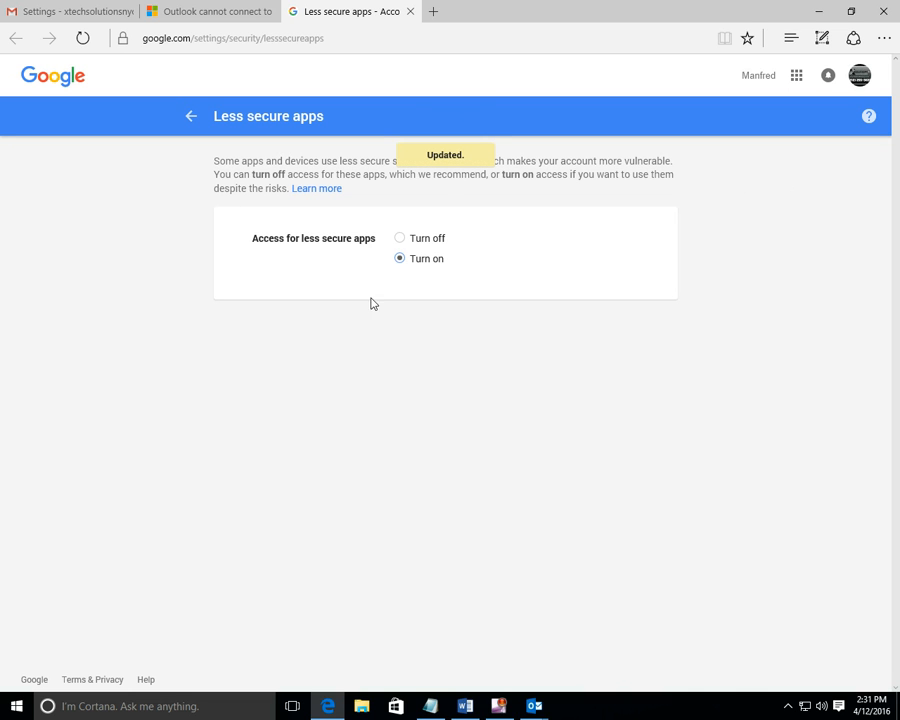
mouse_move(847, 89)
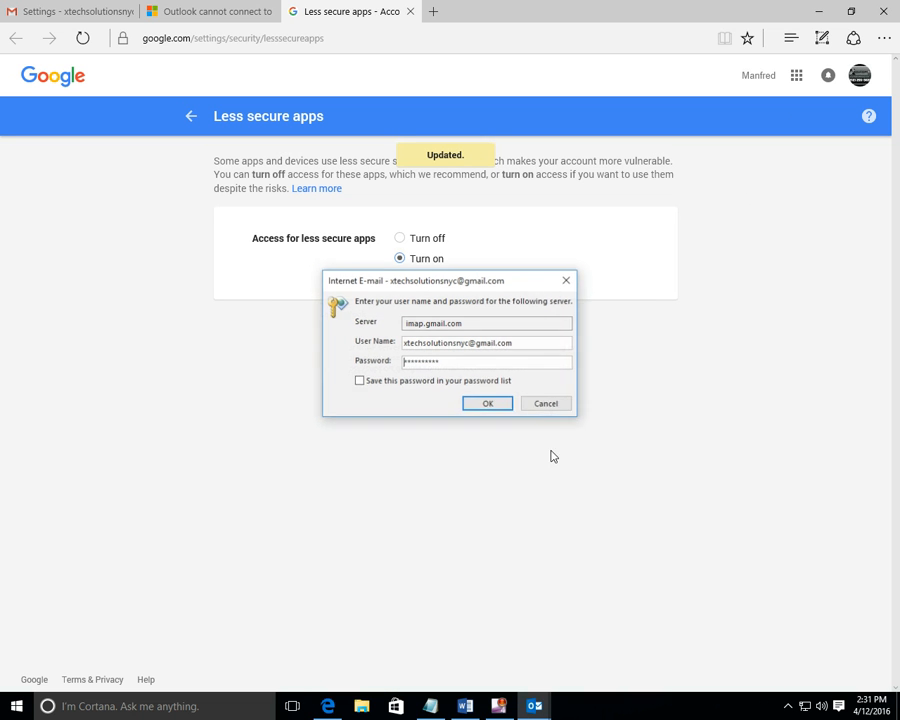
Submit the Gmail password with saving enabled and close the passing account test results
click(360, 381)
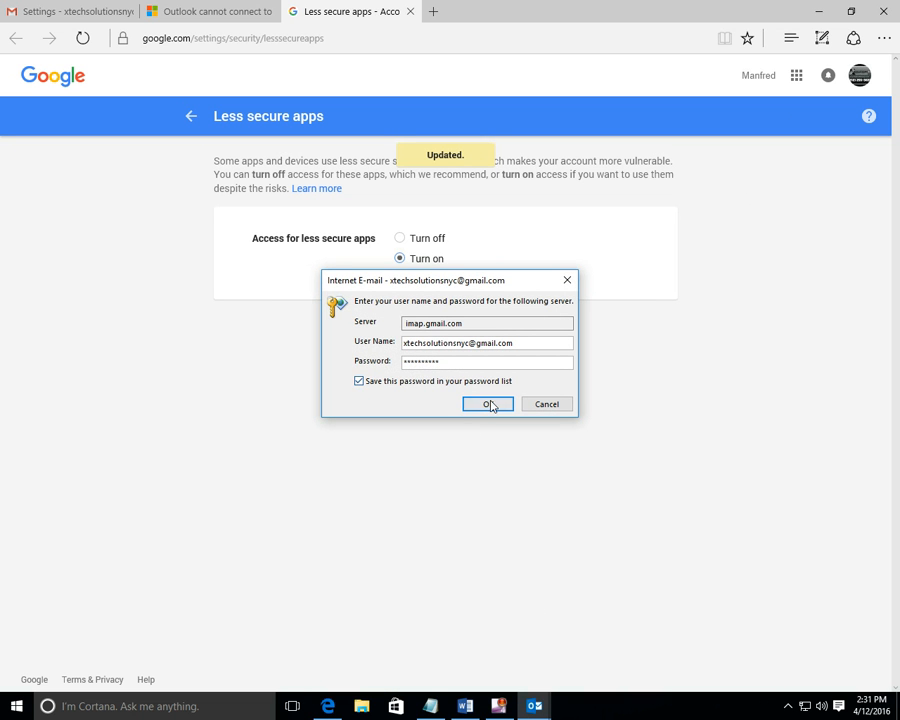
click(488, 404)
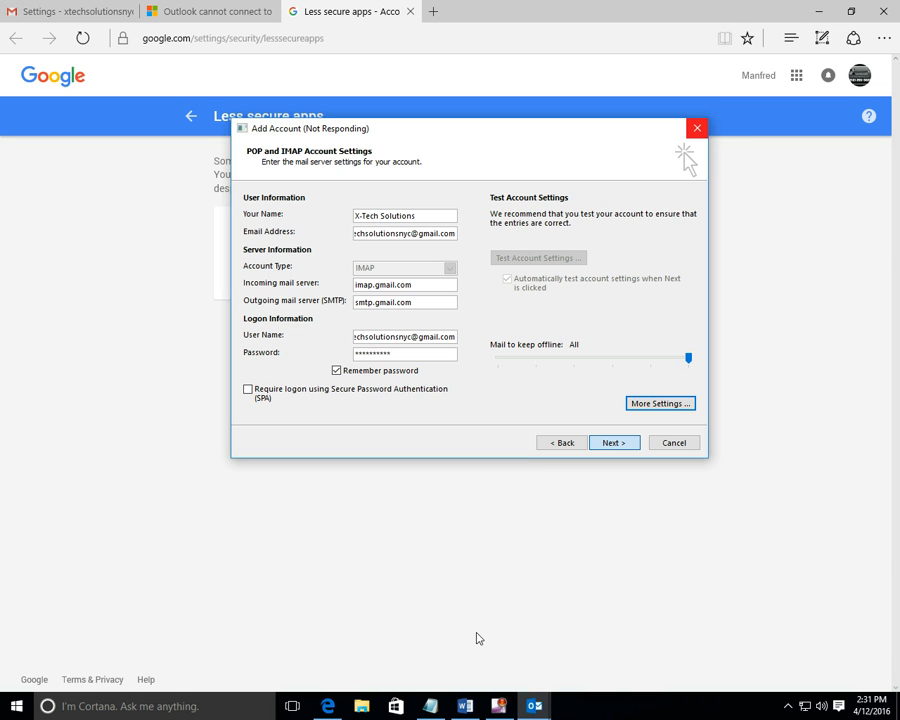
mouse_move(822, 37)
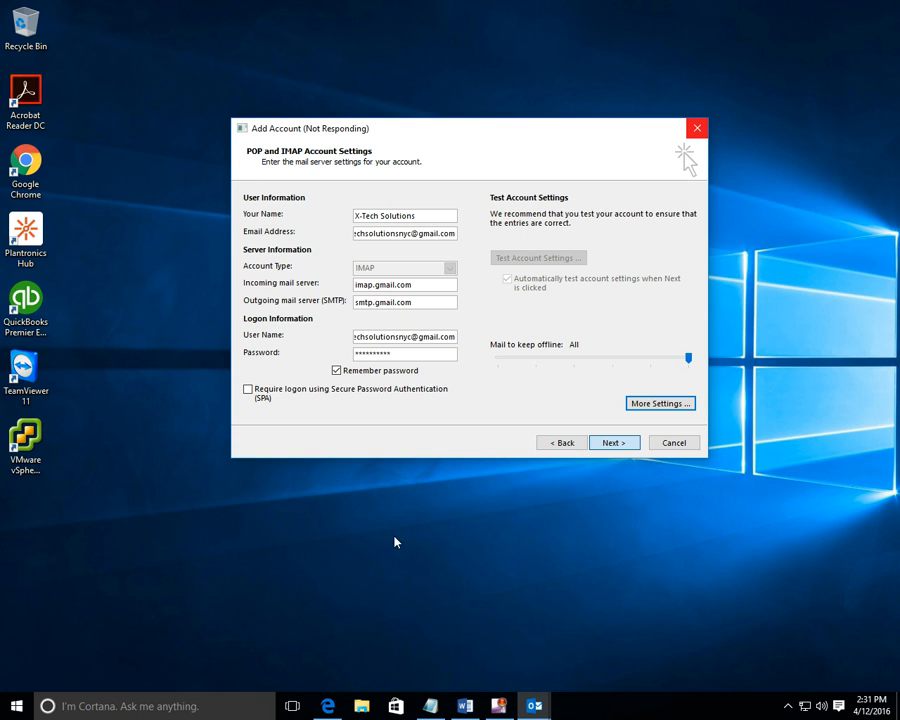
mouse_move(460, 571)
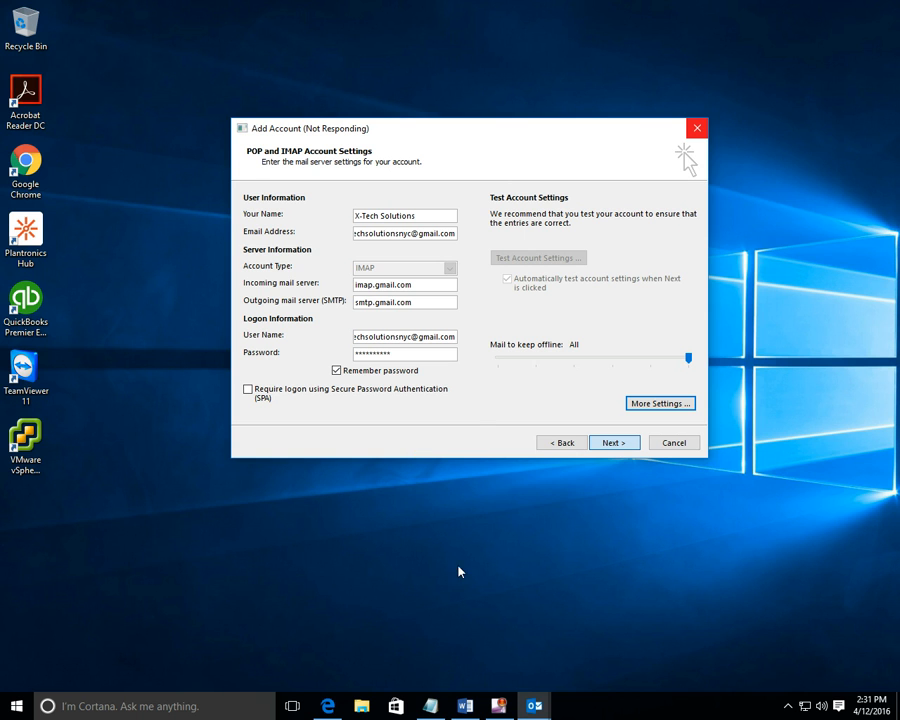
mouse_move(483, 105)
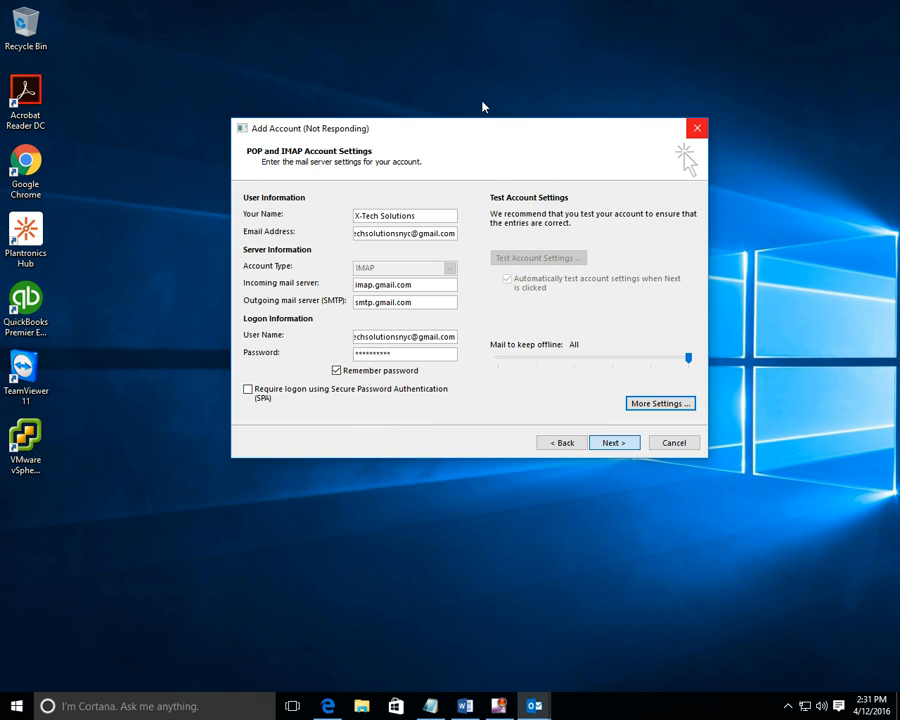
click(613, 442)
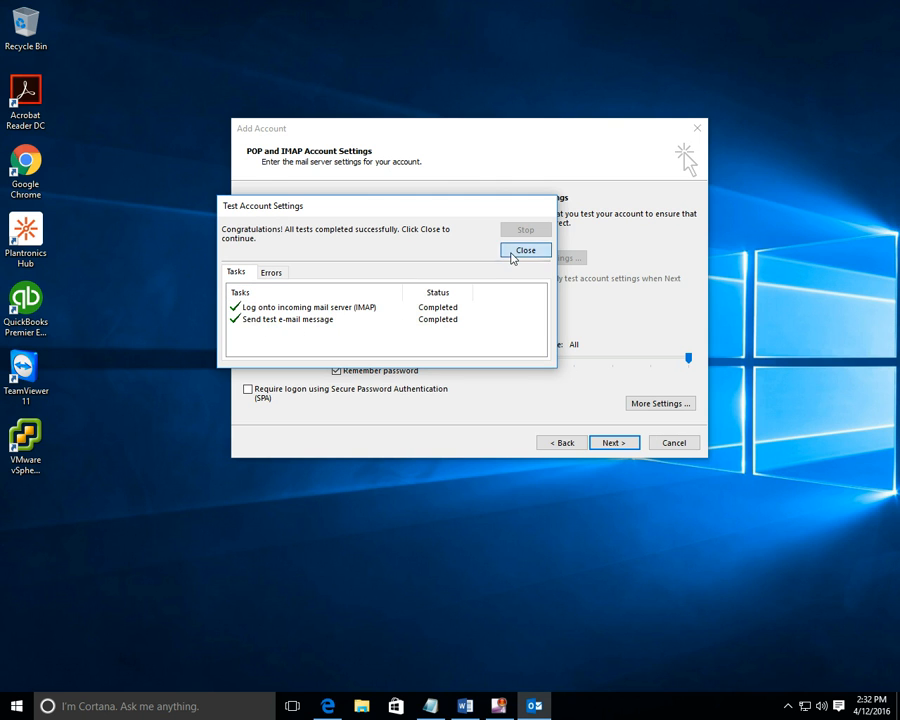
click(525, 250)
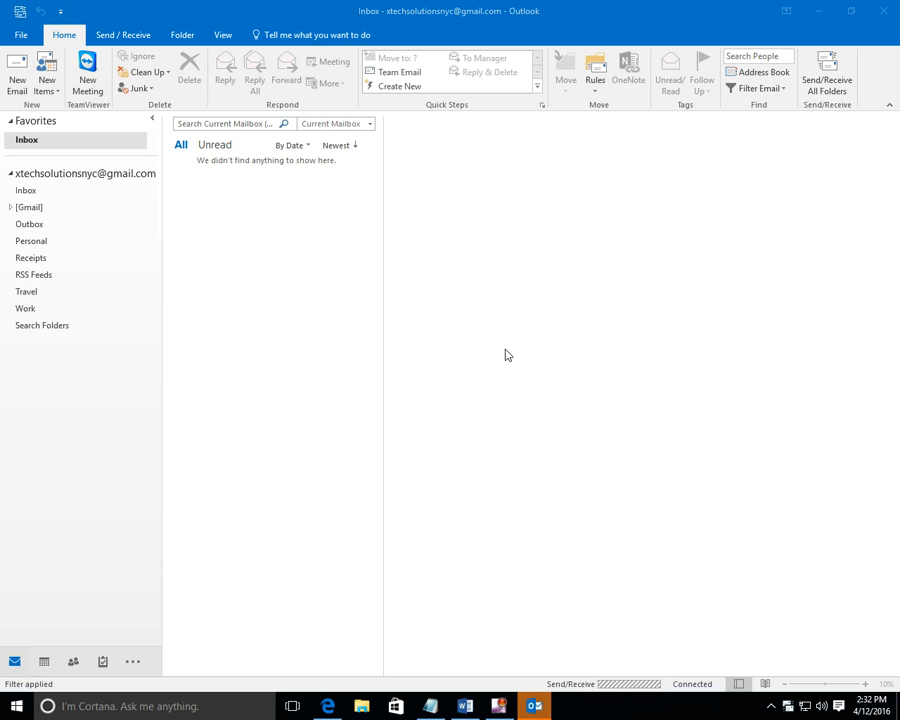
Select and expand the [Gmail] folder while the inbox syncs its 182 messages
click(29, 207)
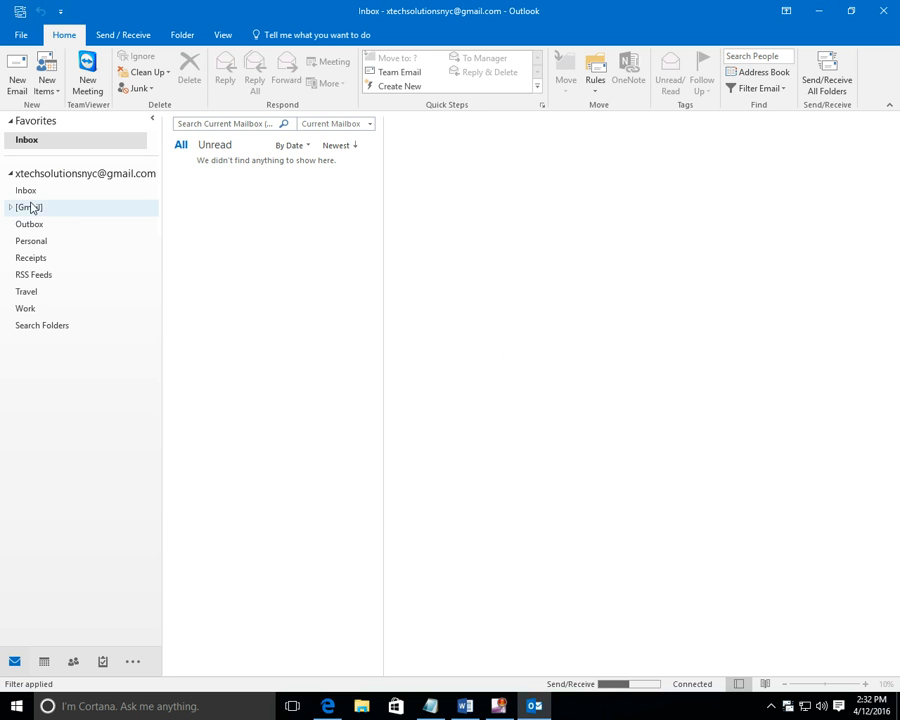
mouse_move(10, 210)
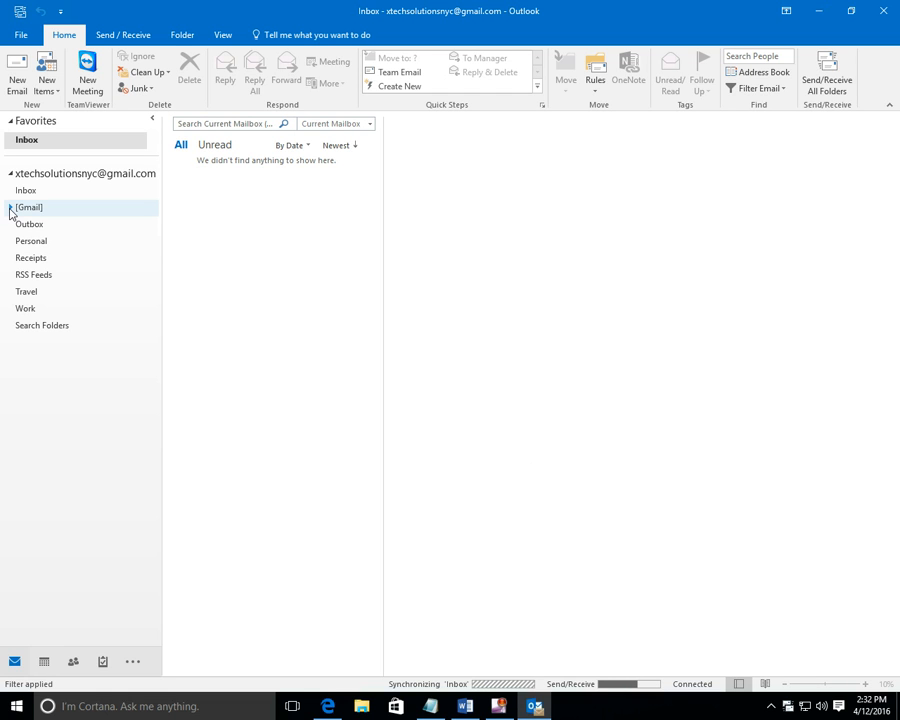
click(265, 191)
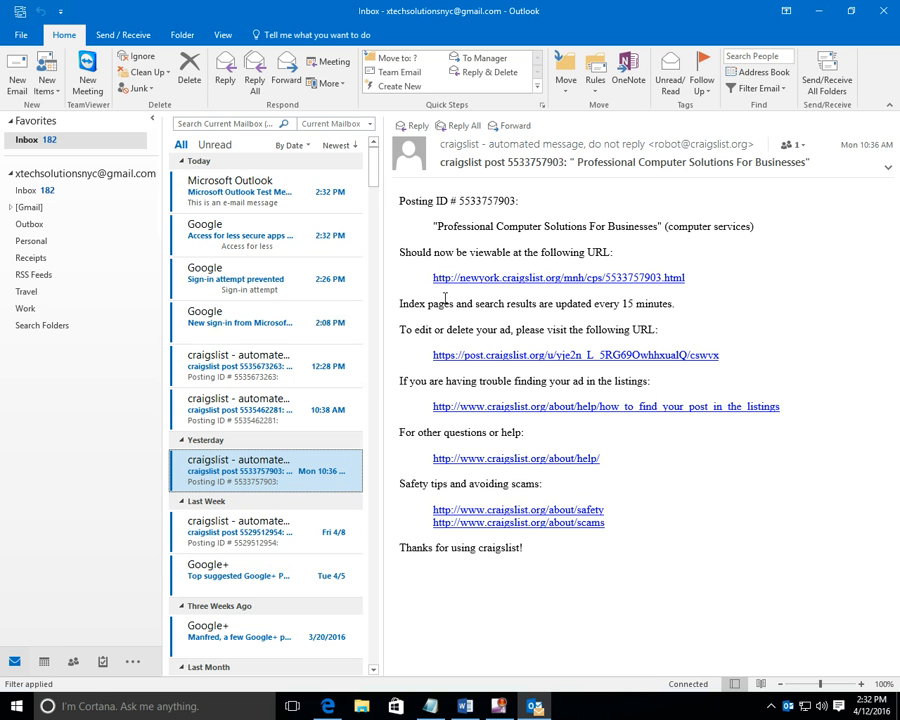
scroll(down, 3)
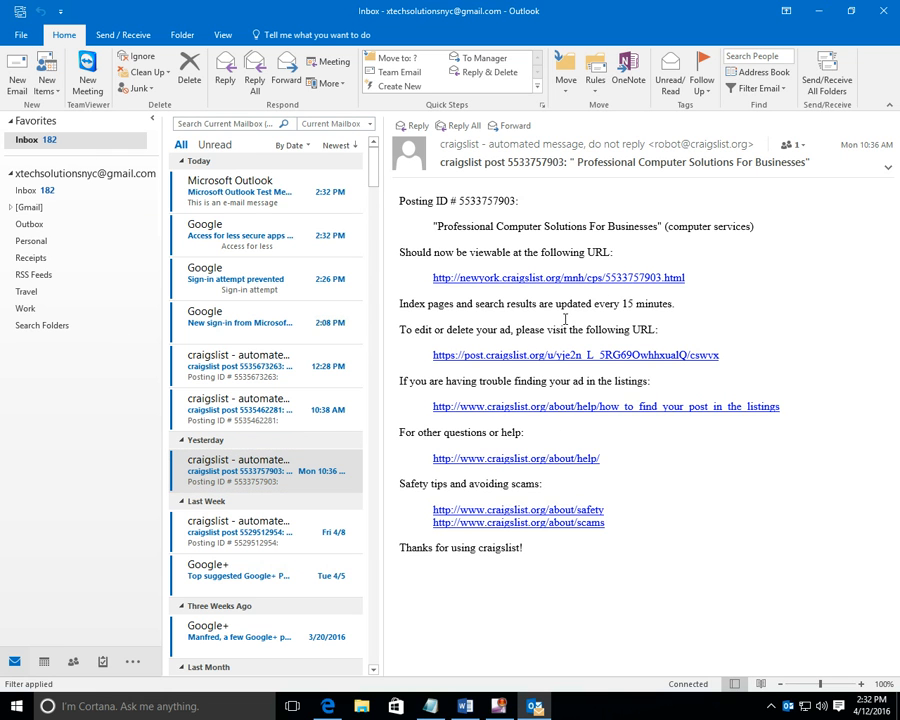
Check Sent Mail, the Outlook test message and Inbox messages, then start a new blank email
click(10, 207)
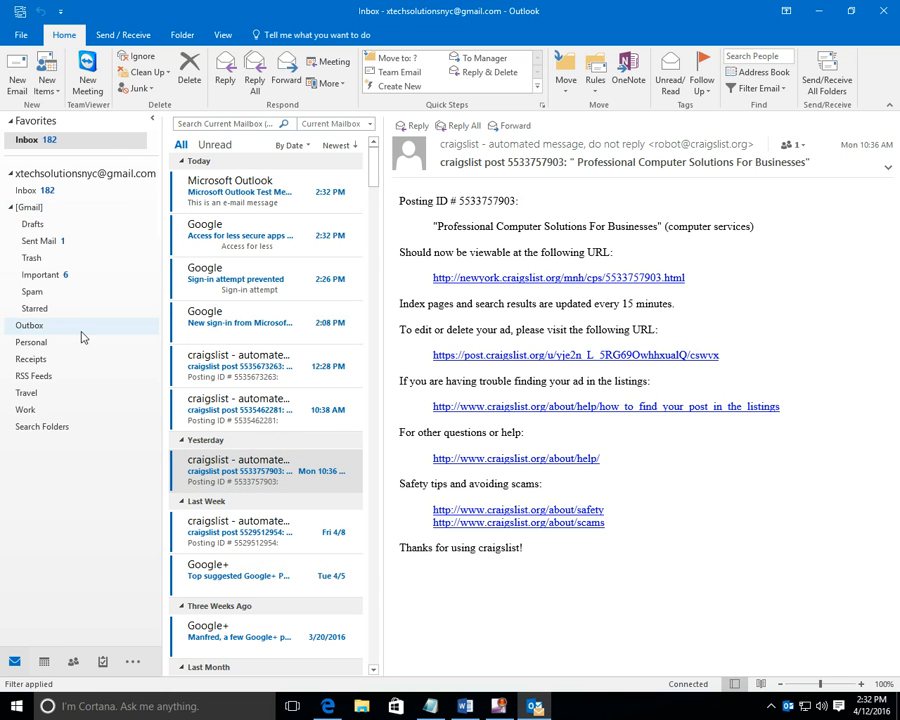
click(40, 241)
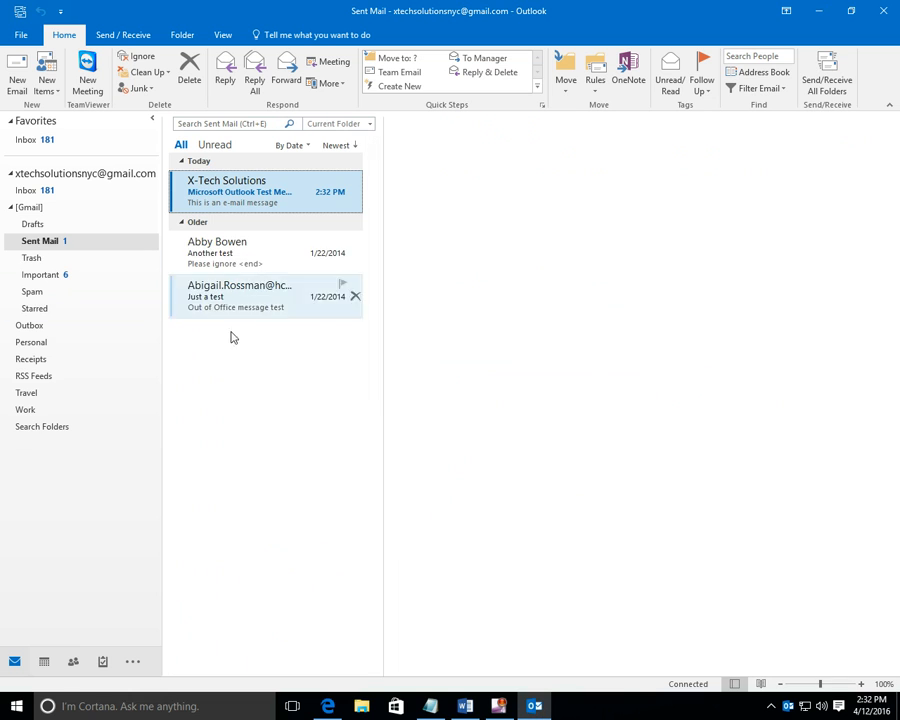
click(240, 191)
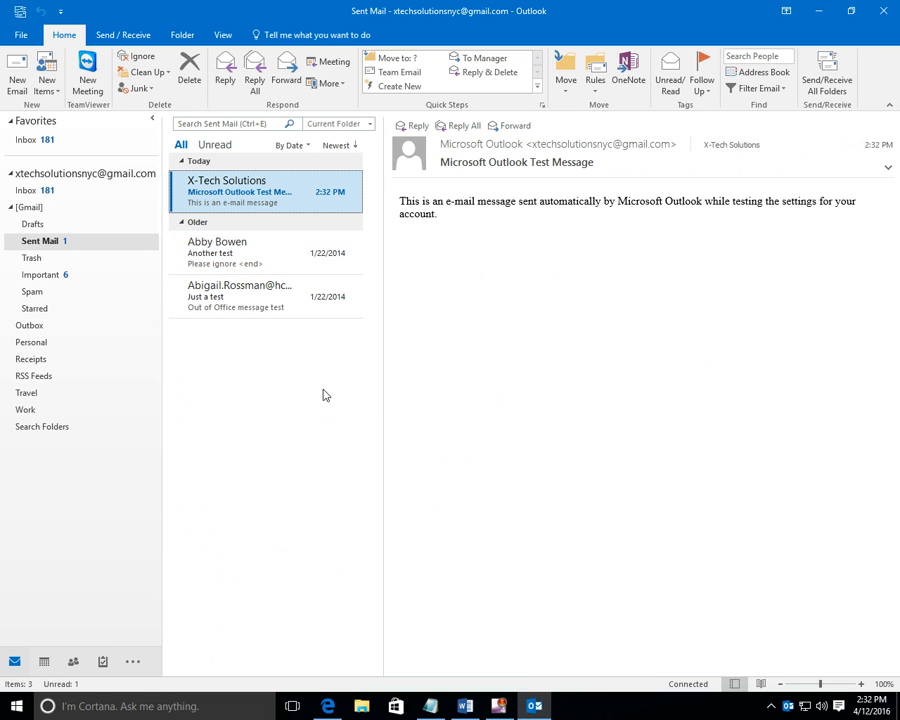
mouse_move(107, 216)
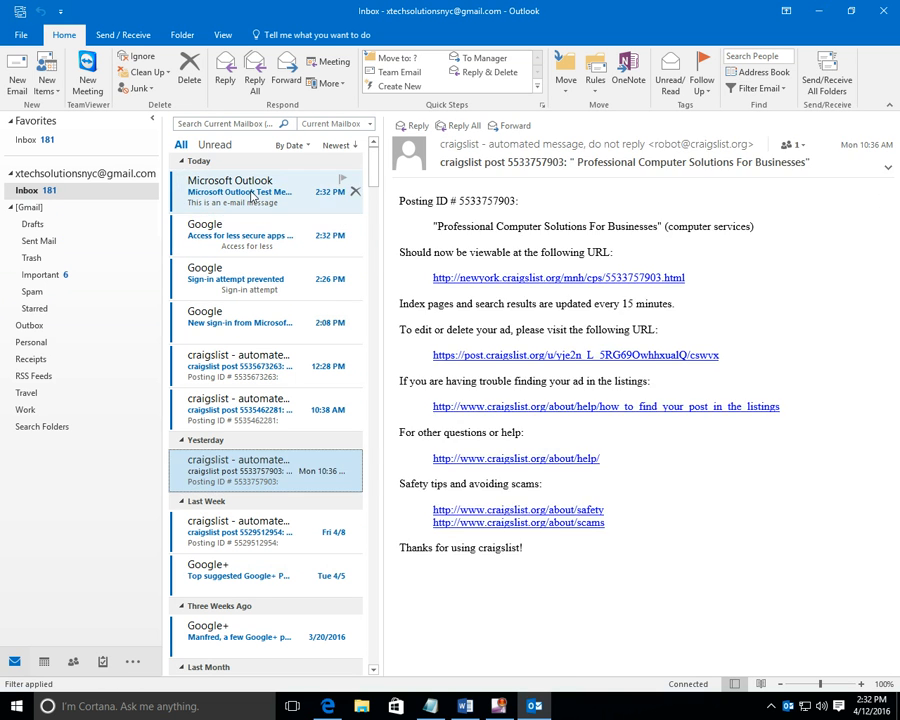
click(240, 191)
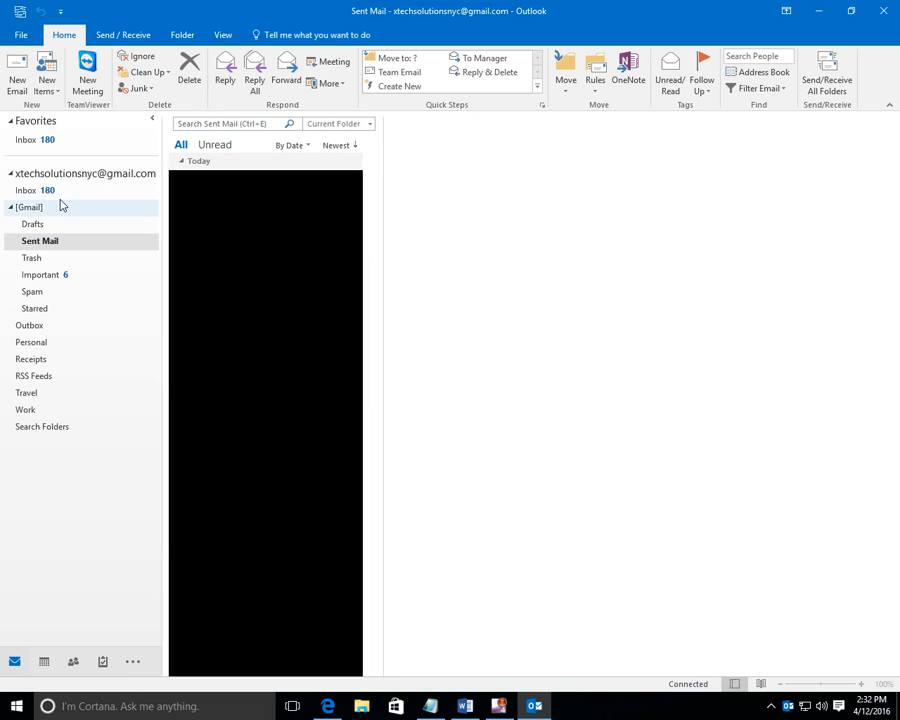
click(26, 190)
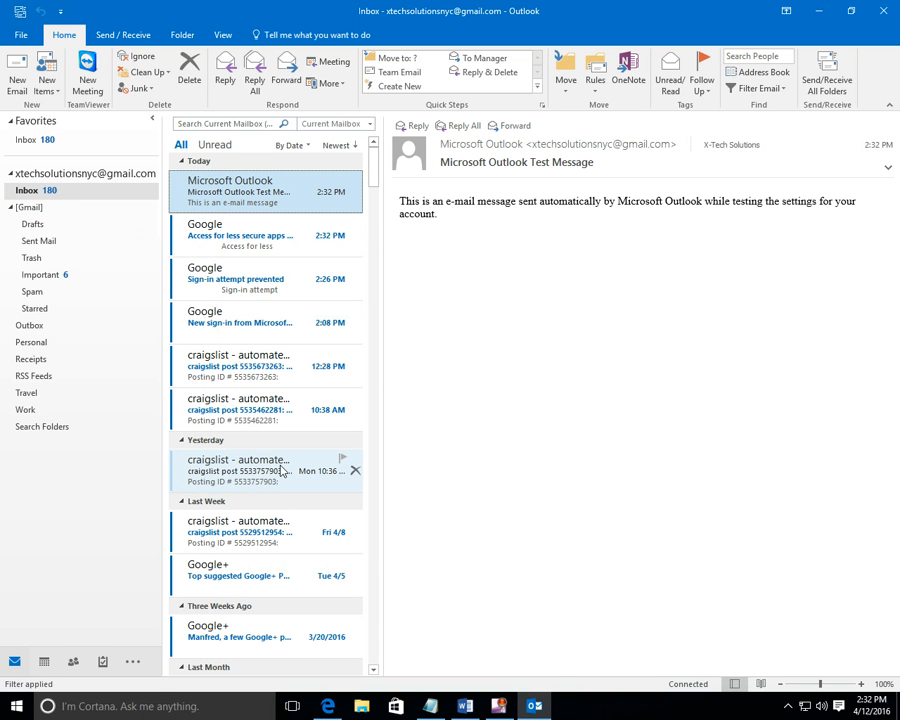
click(240, 465)
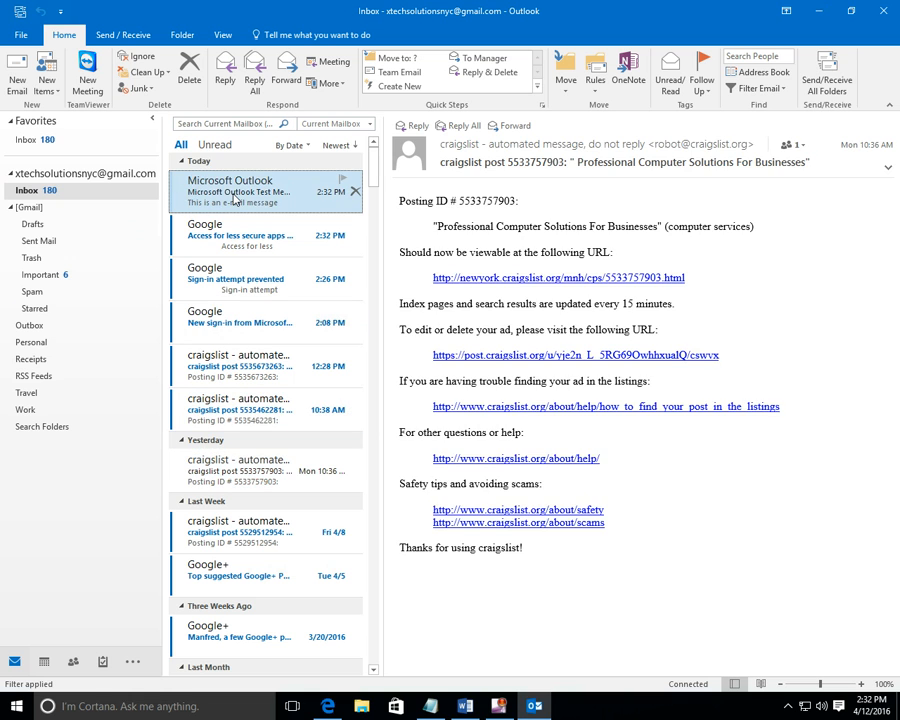
click(240, 190)
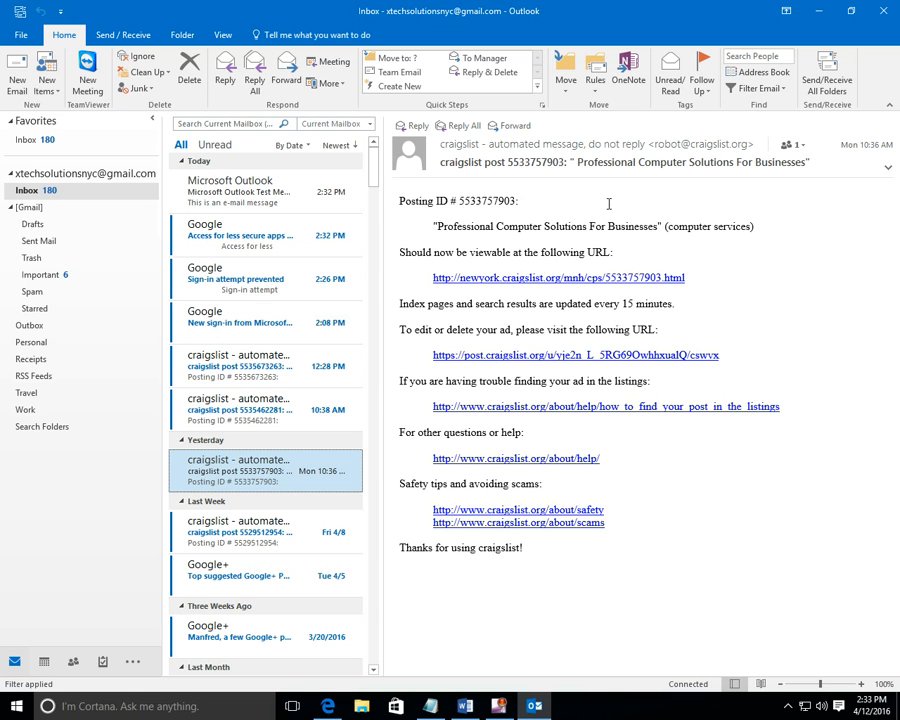
mouse_move(543, 247)
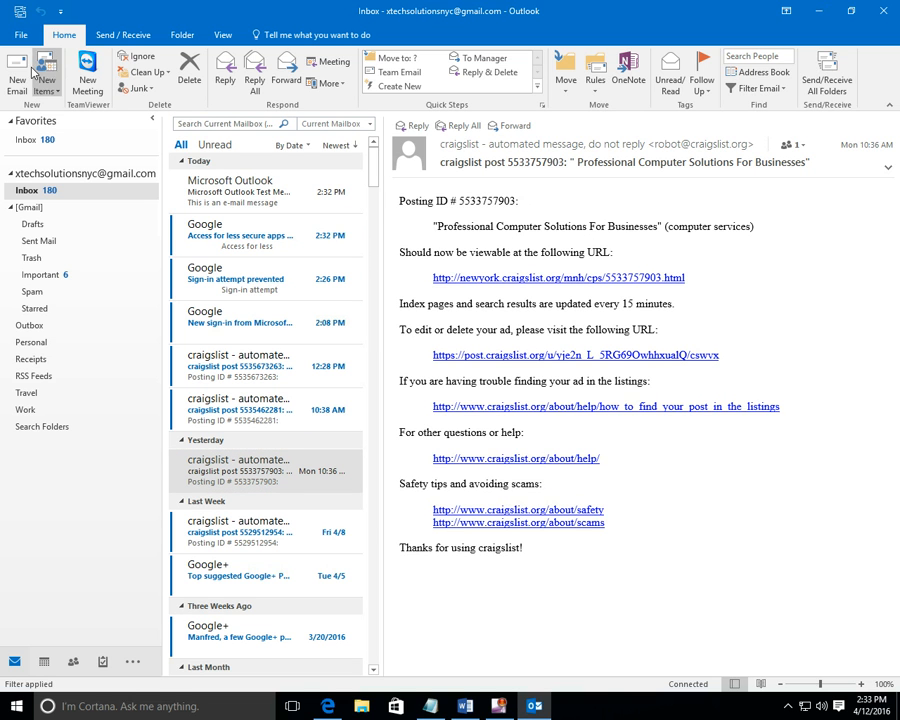
click(16, 75)
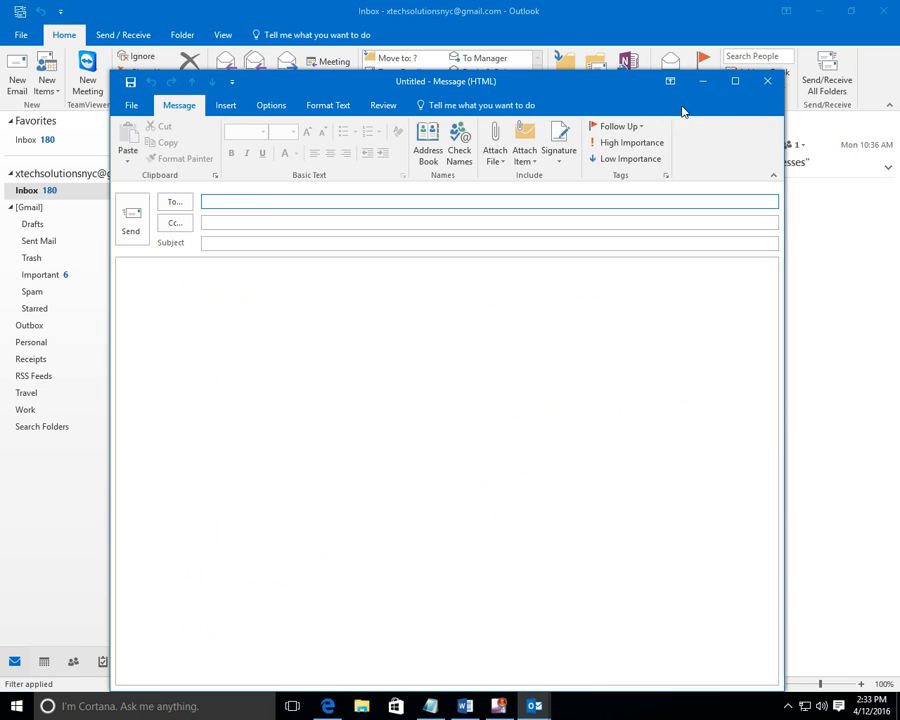